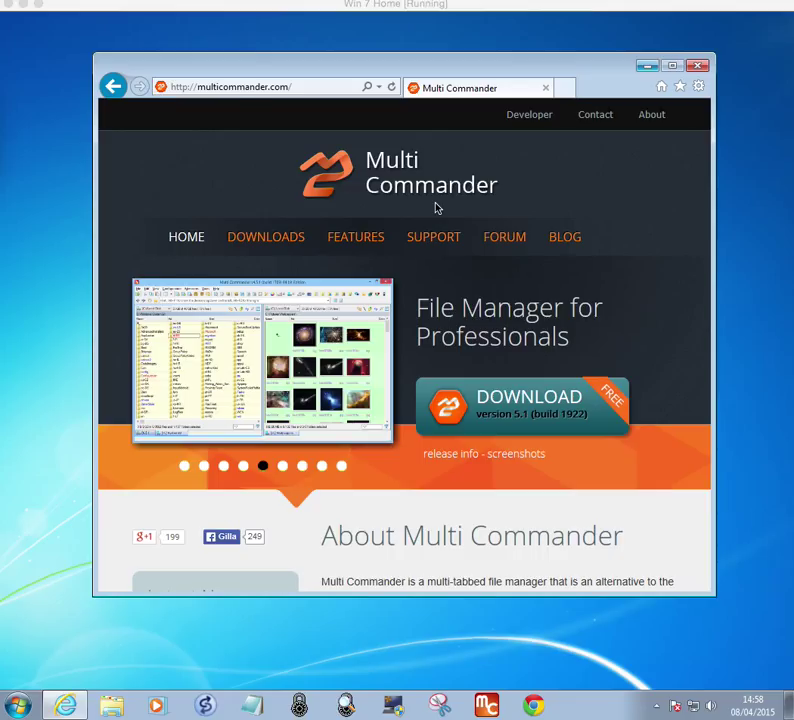
pyautogui.moveTo(256, 96)
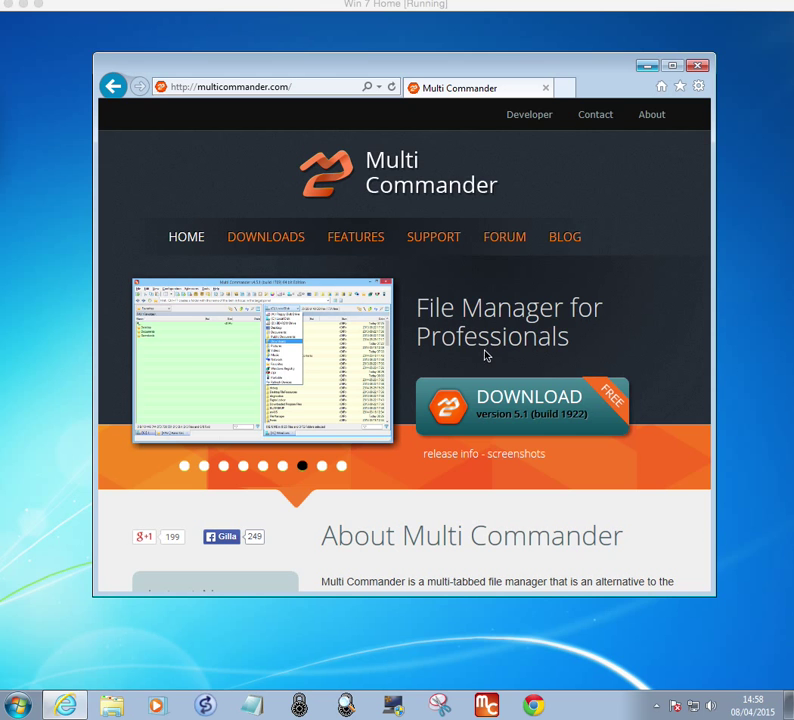
# Browse the Multi Commander website, scrolling through feature pages from the sidebar links
pyautogui.scroll(-3)
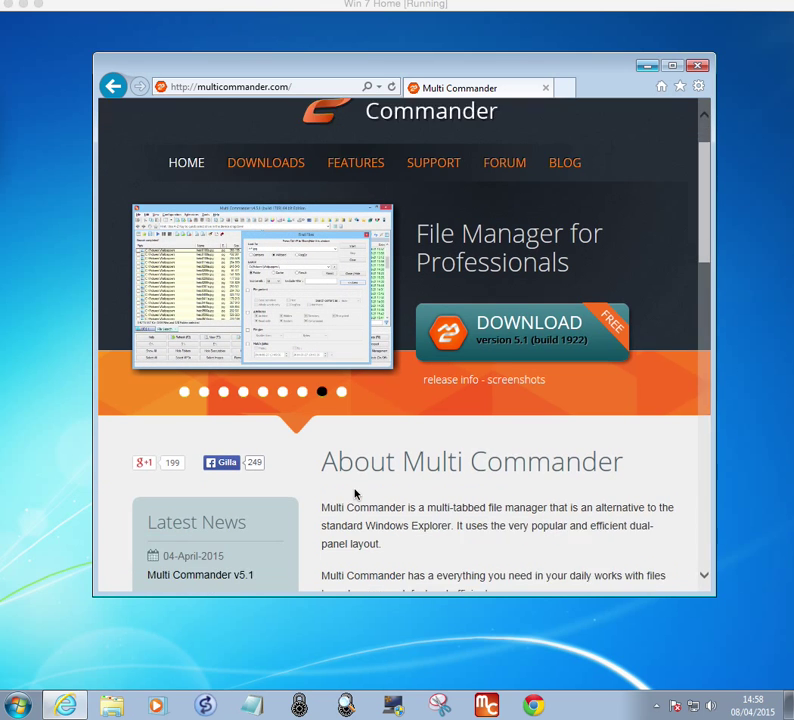
pyautogui.scroll(-3)
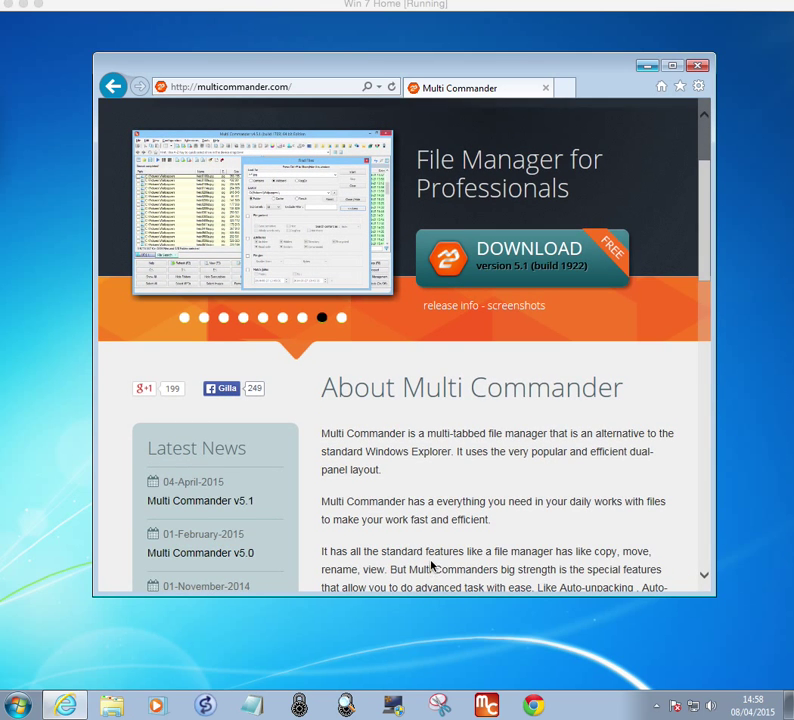
pyautogui.click(340, 318)
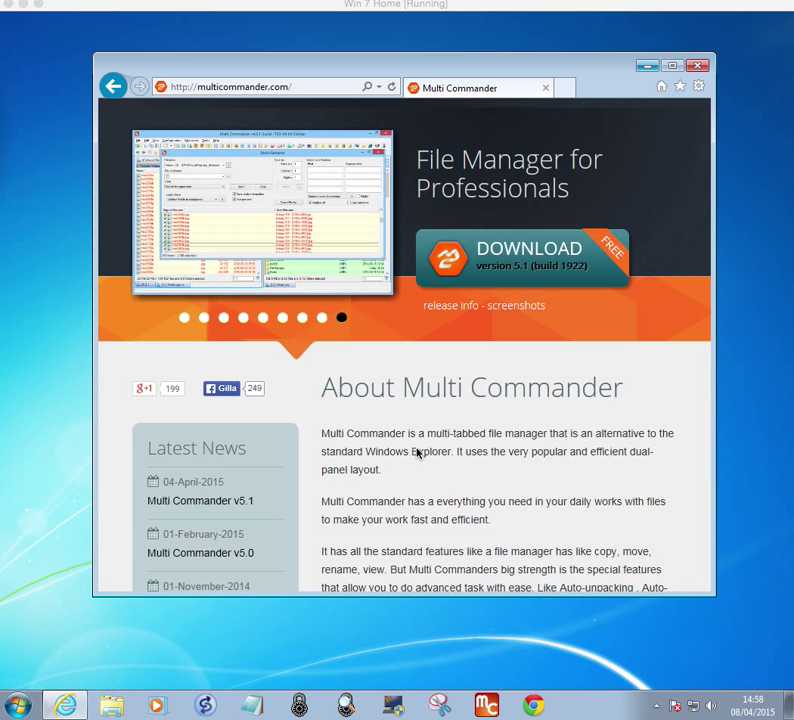
pyautogui.moveTo(504, 480)
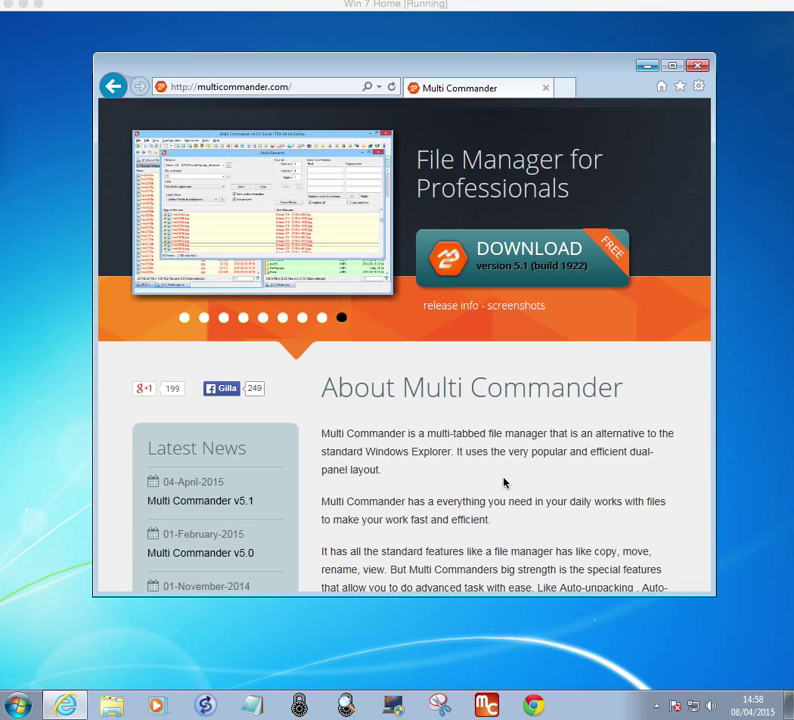
pyautogui.click(184, 318)
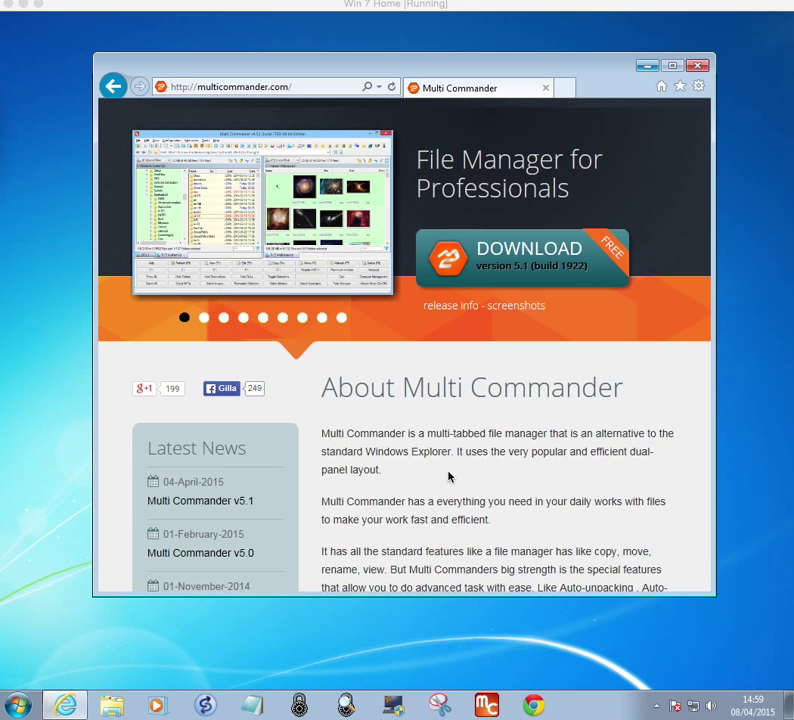
pyautogui.scroll(-3)
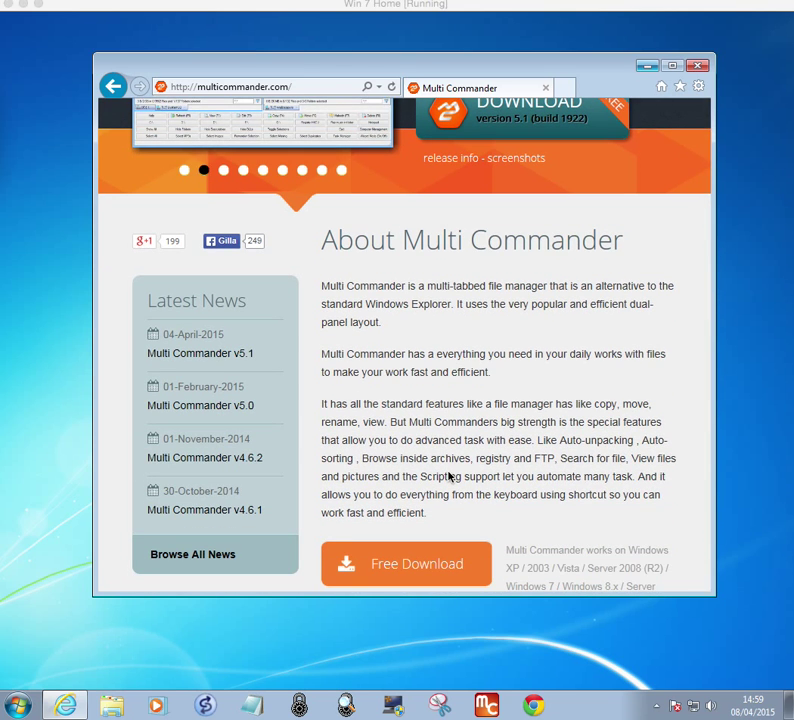
pyautogui.moveTo(248, 356)
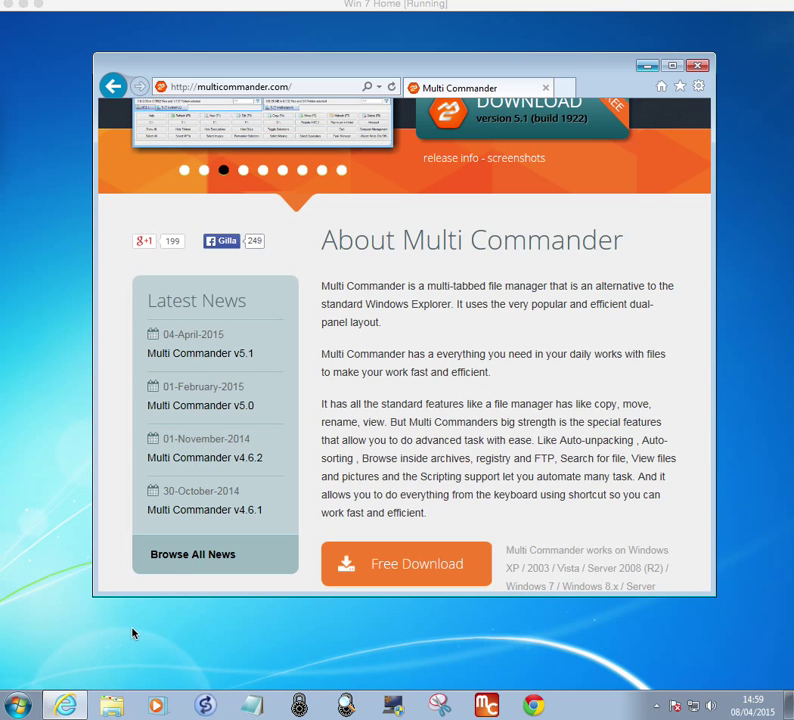
pyautogui.moveTo(686, 574)
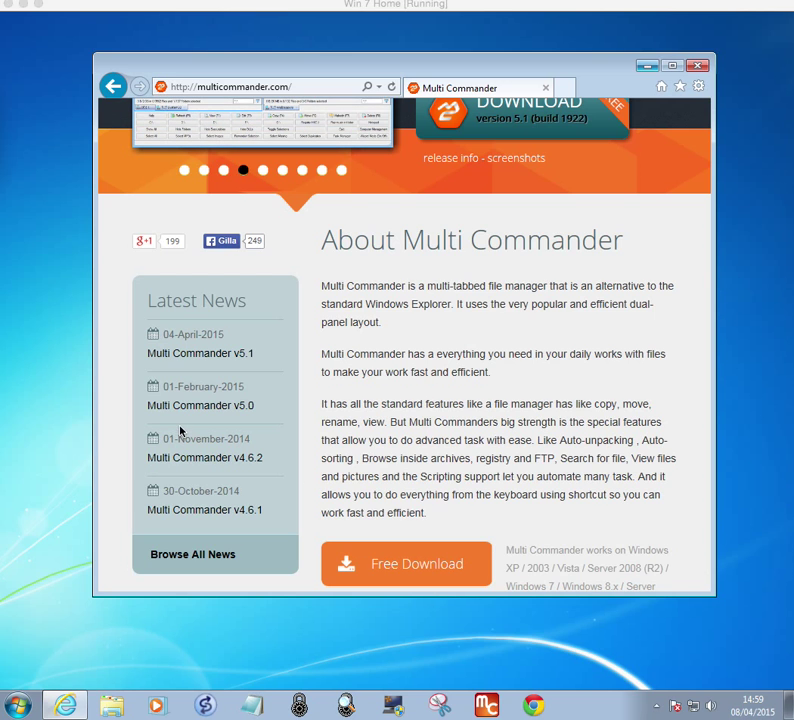
pyautogui.moveTo(700, 366)
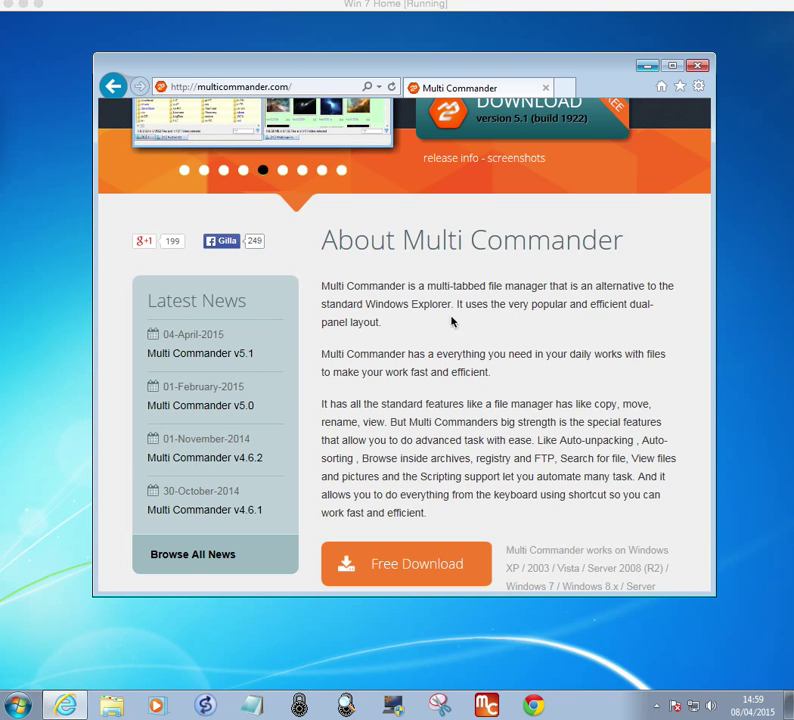
pyautogui.moveTo(532, 418)
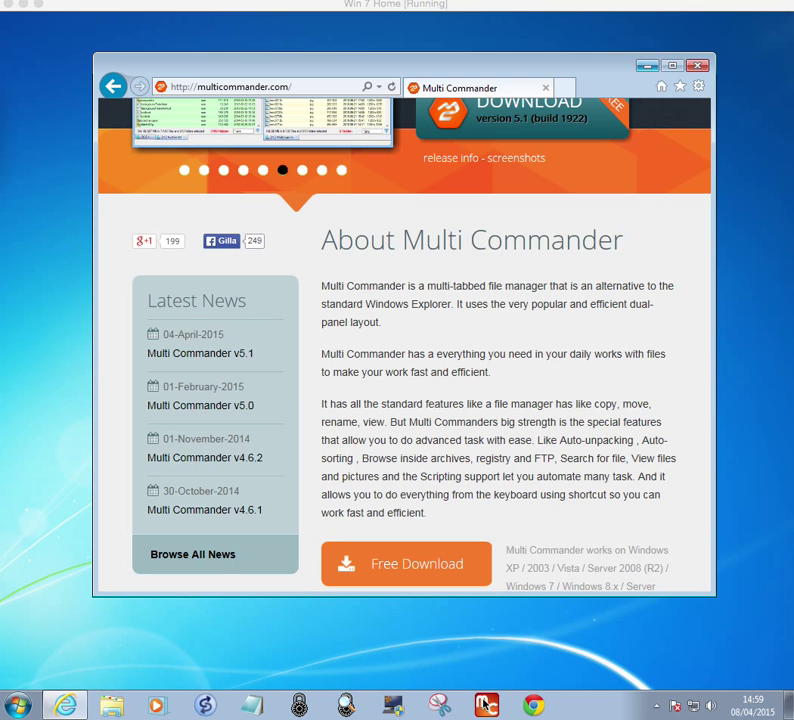
pyautogui.moveTo(432, 442)
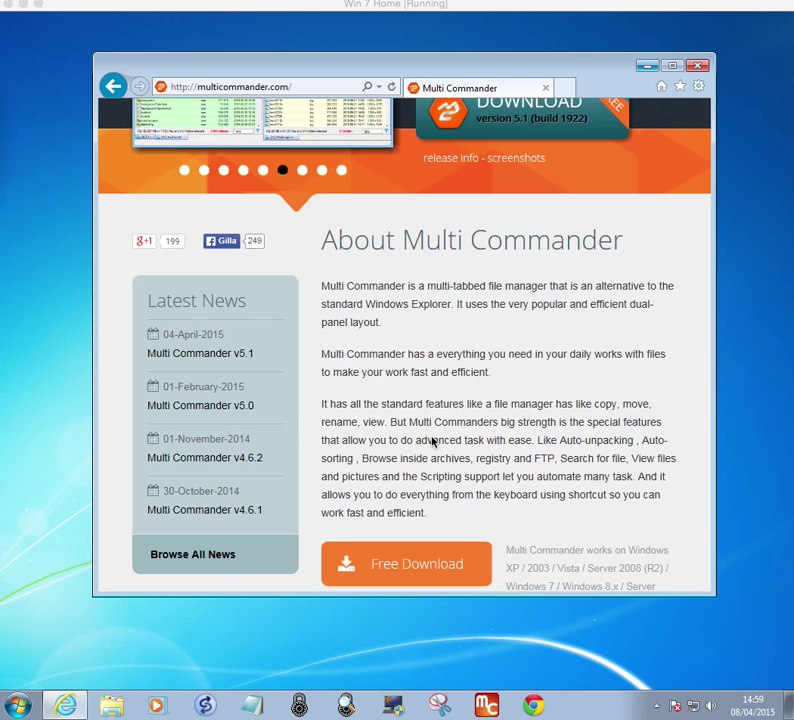
pyautogui.scroll(-3)
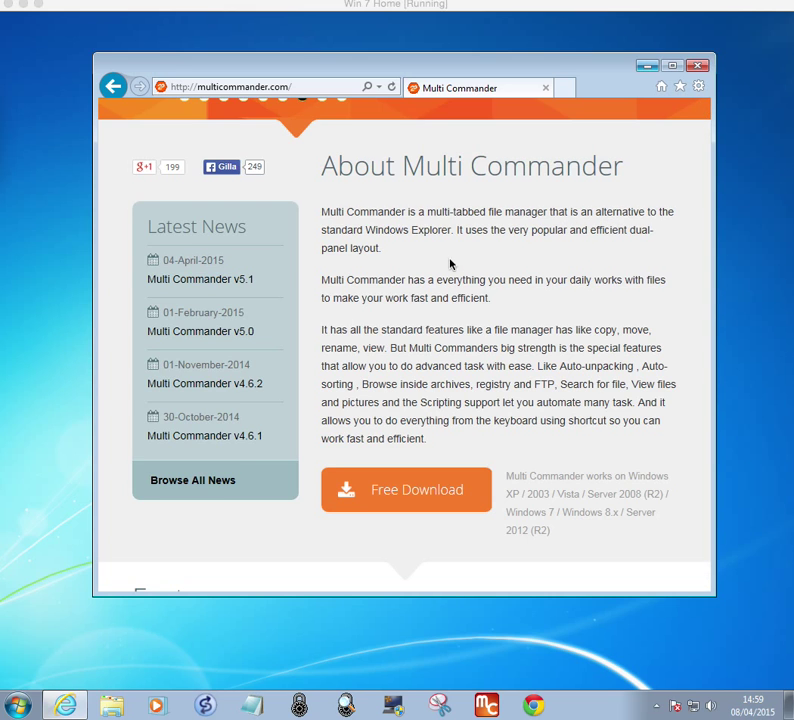
pyautogui.moveTo(440, 240)
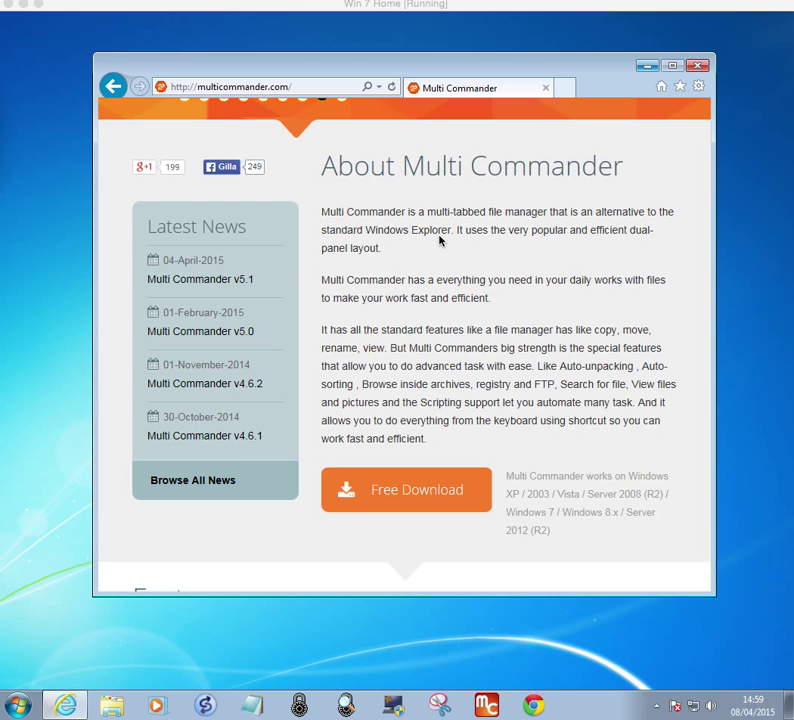
pyautogui.moveTo(456, 340)
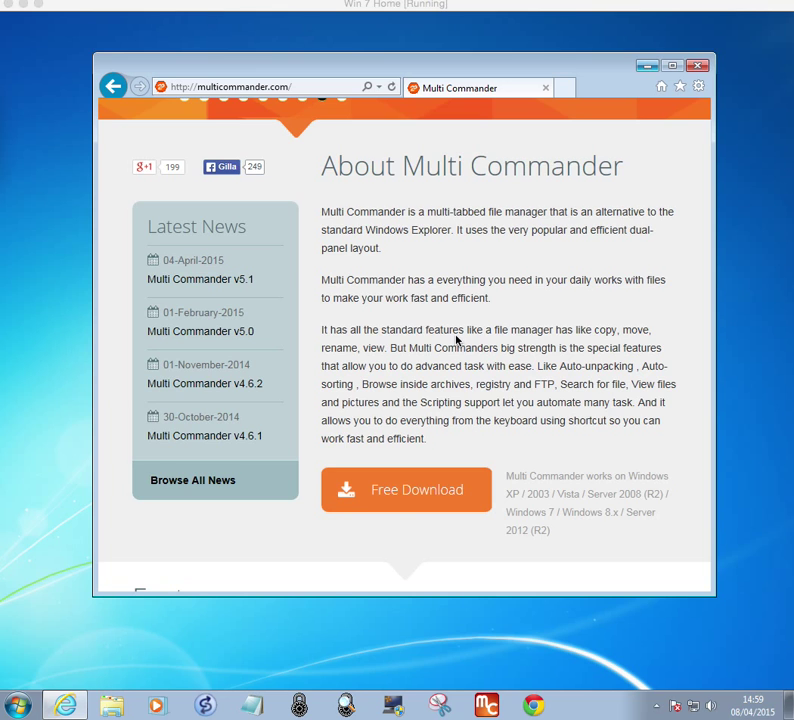
pyautogui.moveTo(632, 298)
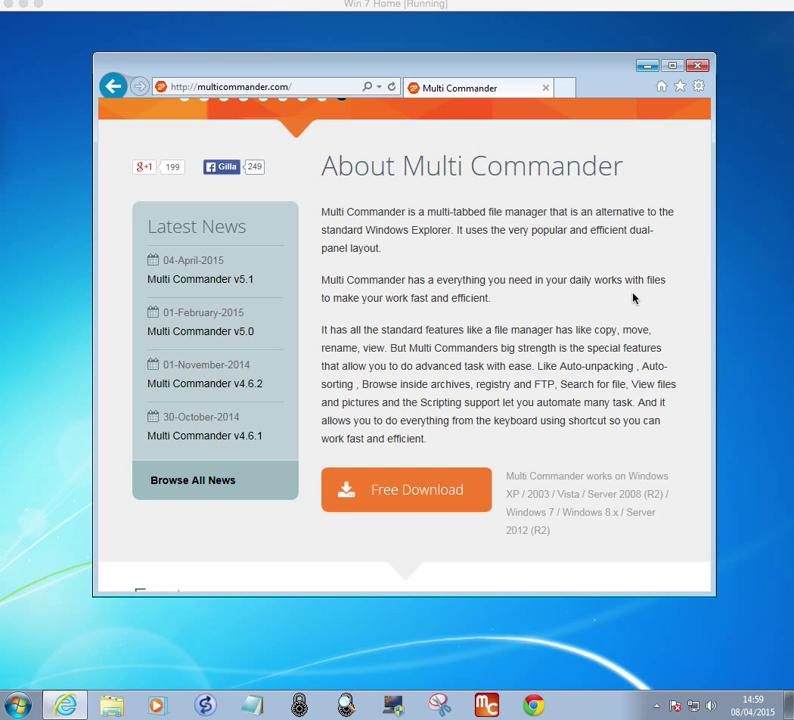
pyautogui.moveTo(462, 320)
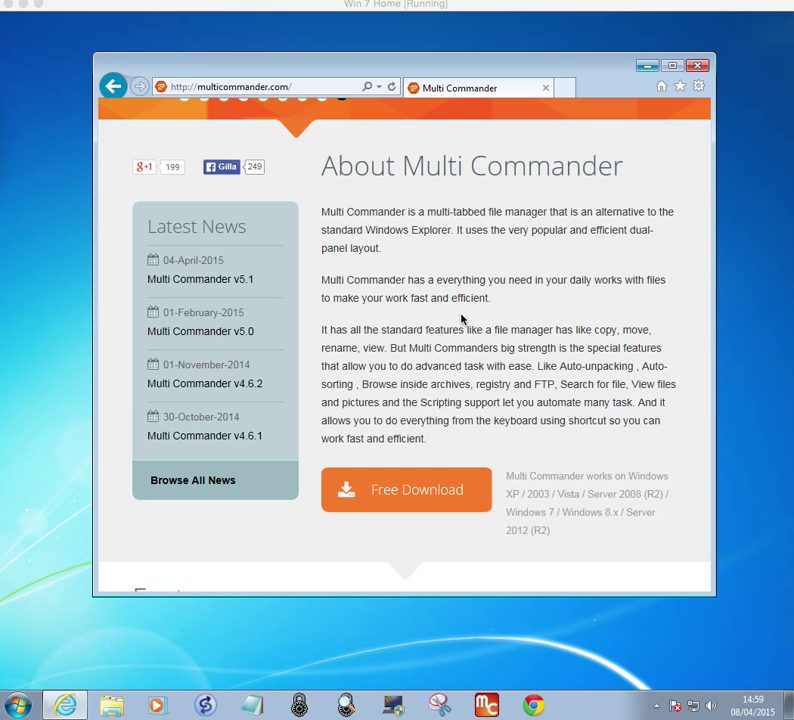
pyautogui.moveTo(500, 506)
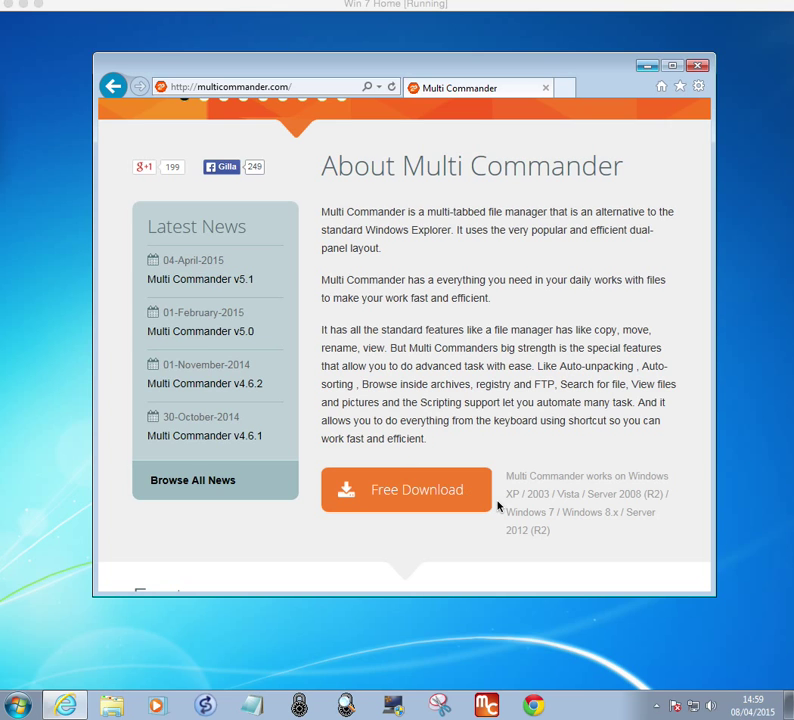
pyautogui.moveTo(664, 492)
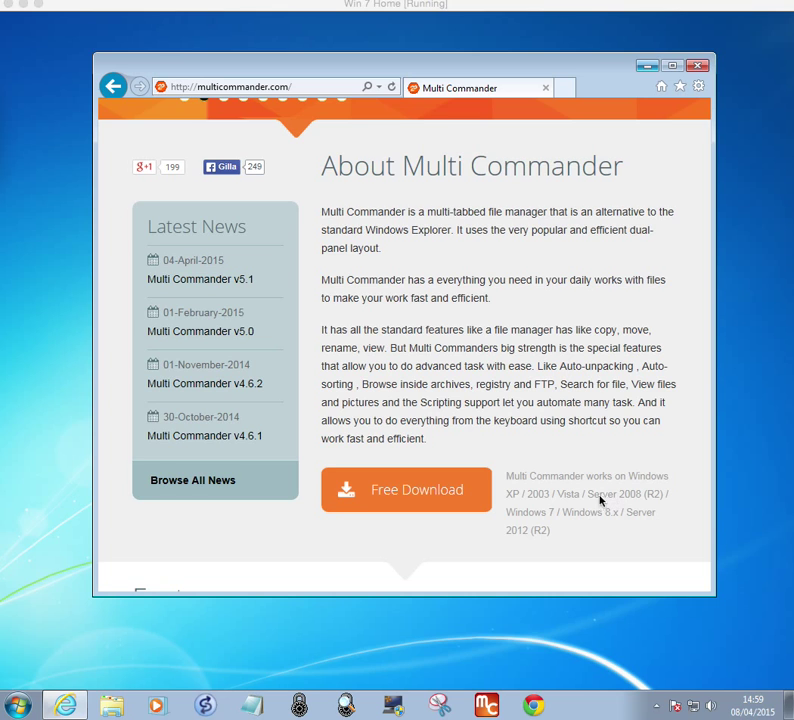
pyautogui.moveTo(584, 512)
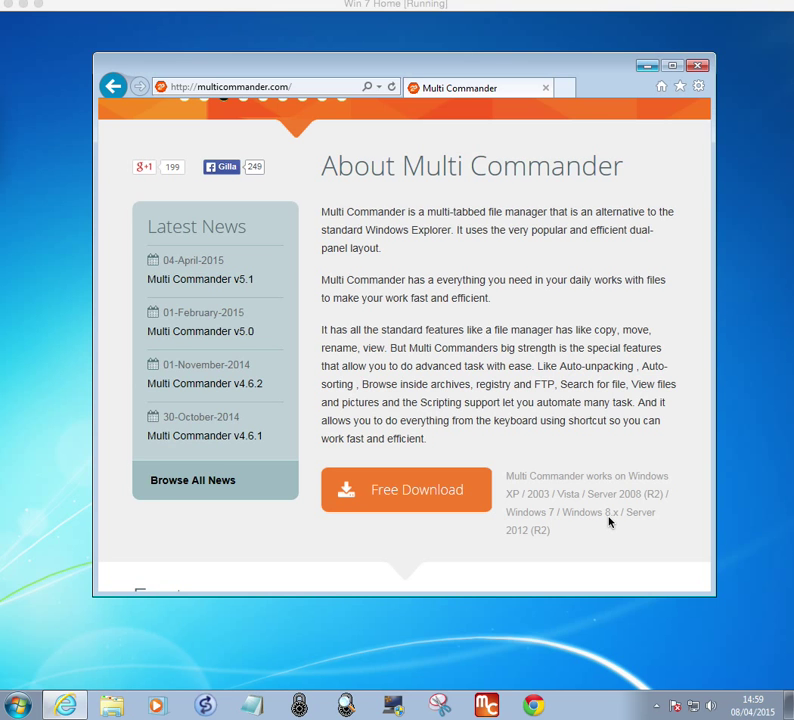
pyautogui.moveTo(480, 510)
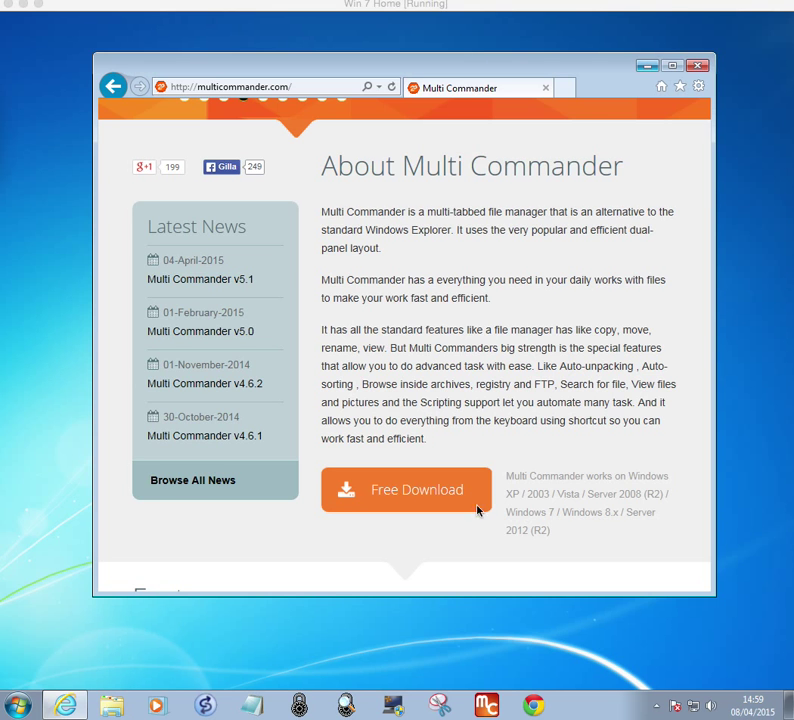
pyautogui.scroll(-3)
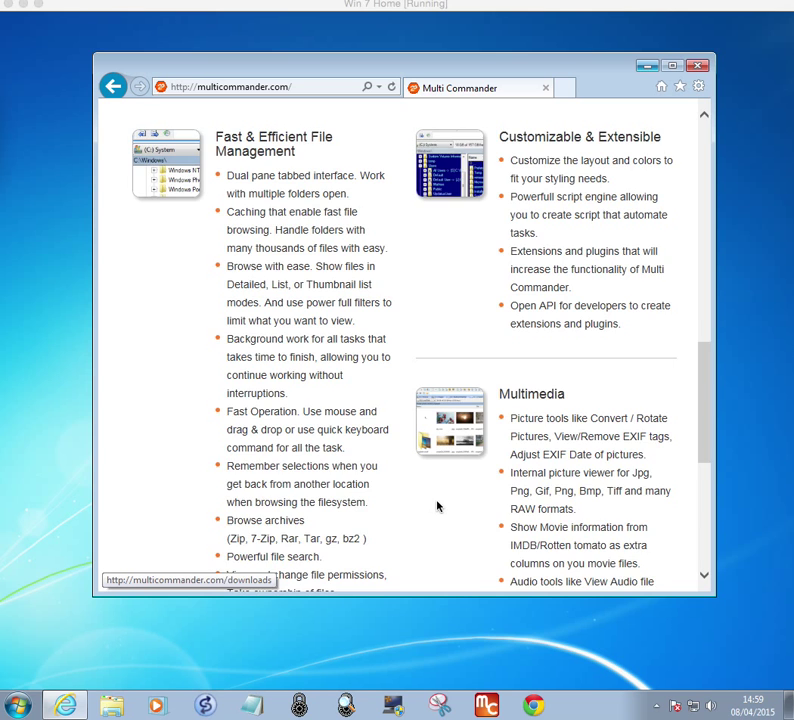
pyautogui.scroll(-3)
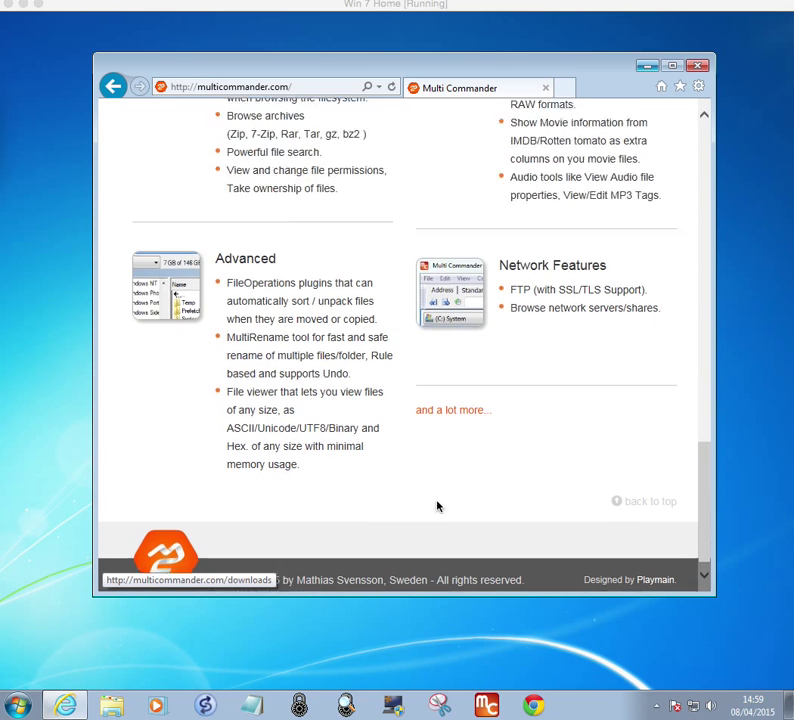
pyautogui.scroll(3)
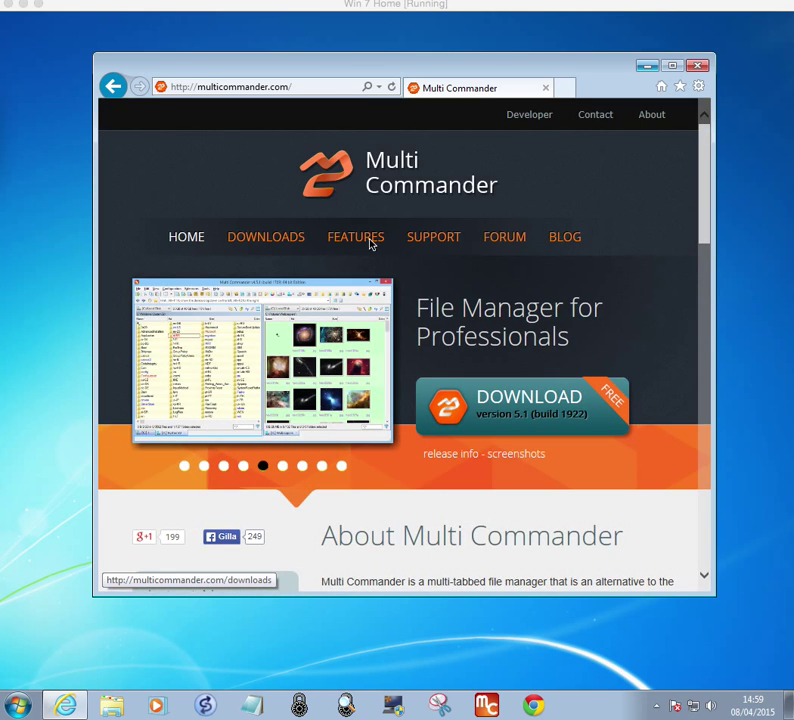
# View the site's Features Overview page and then the Picture Tools feature page
pyautogui.click(356, 236)
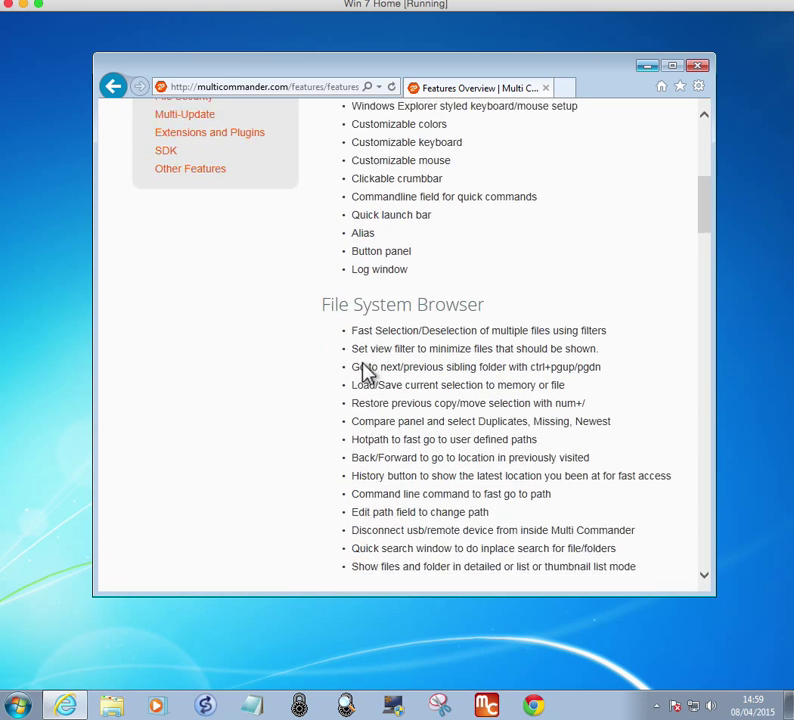
pyautogui.scroll(-3)
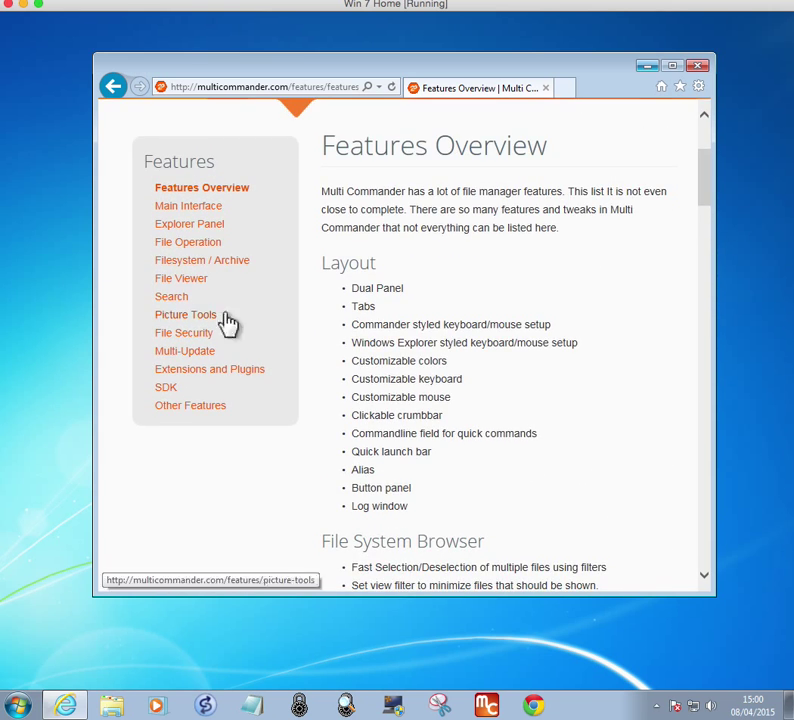
pyautogui.moveTo(190, 324)
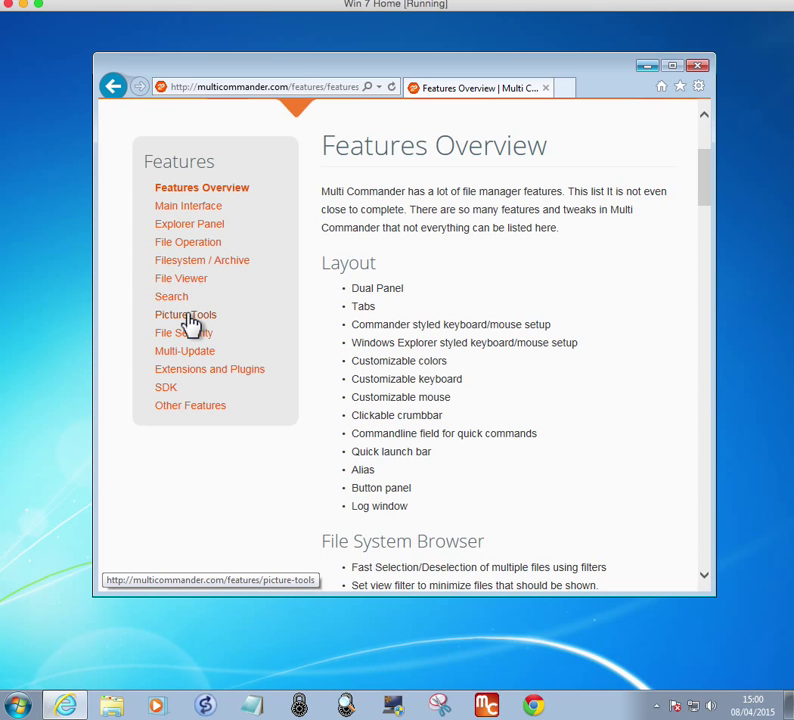
pyautogui.click(184, 314)
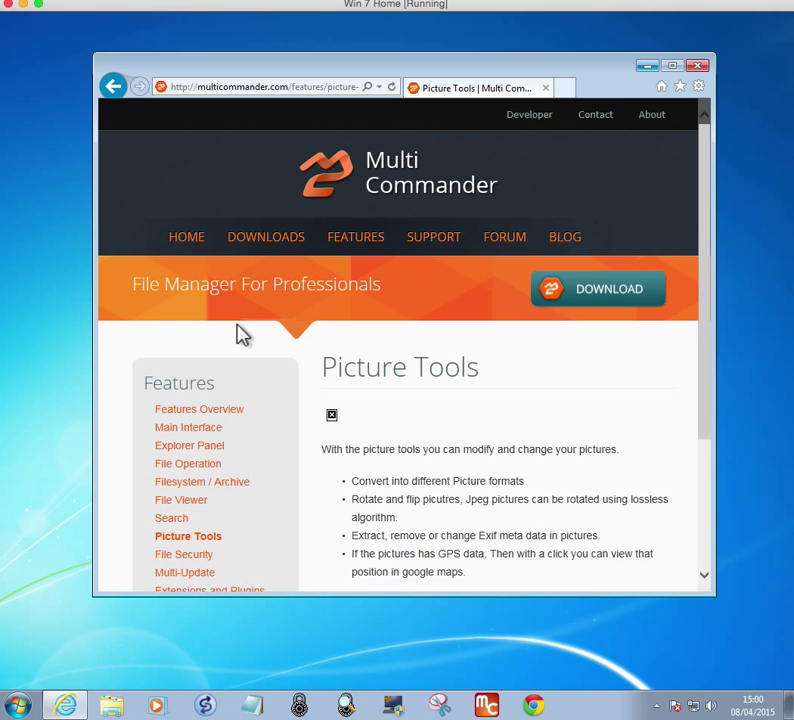
pyautogui.scroll(-3)
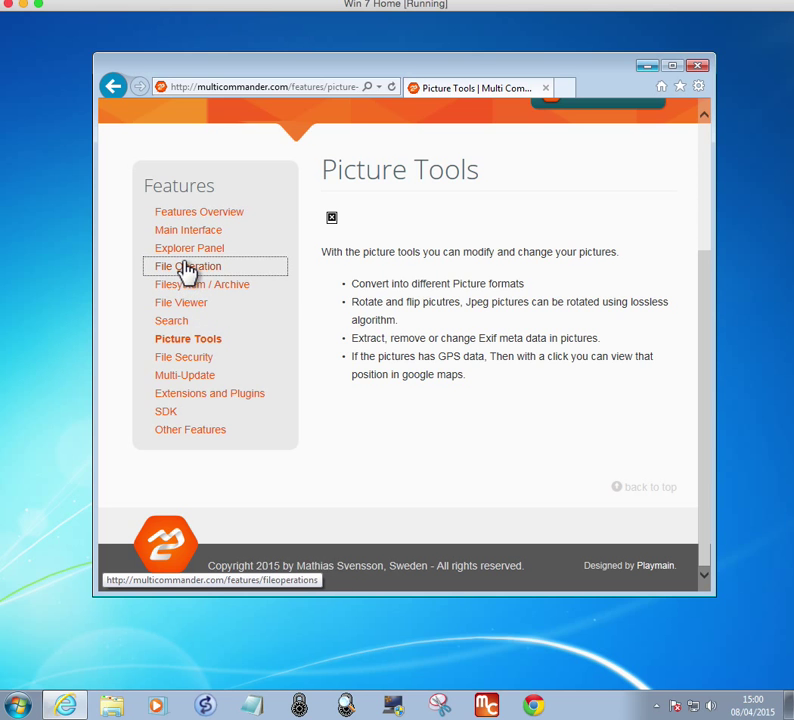
# Move from the File Operation page to the Main Interface feature page
pyautogui.click(184, 266)
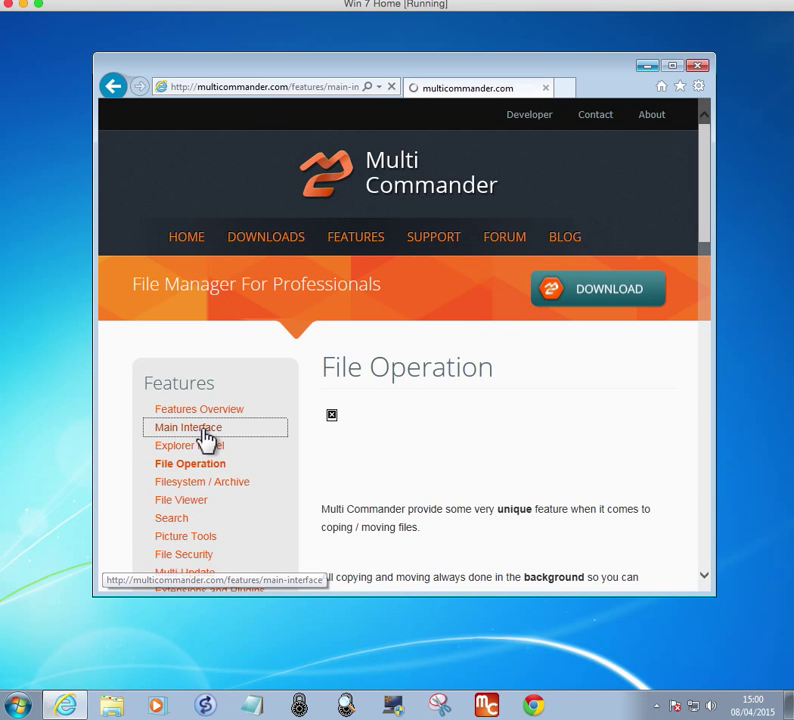
pyautogui.click(188, 428)
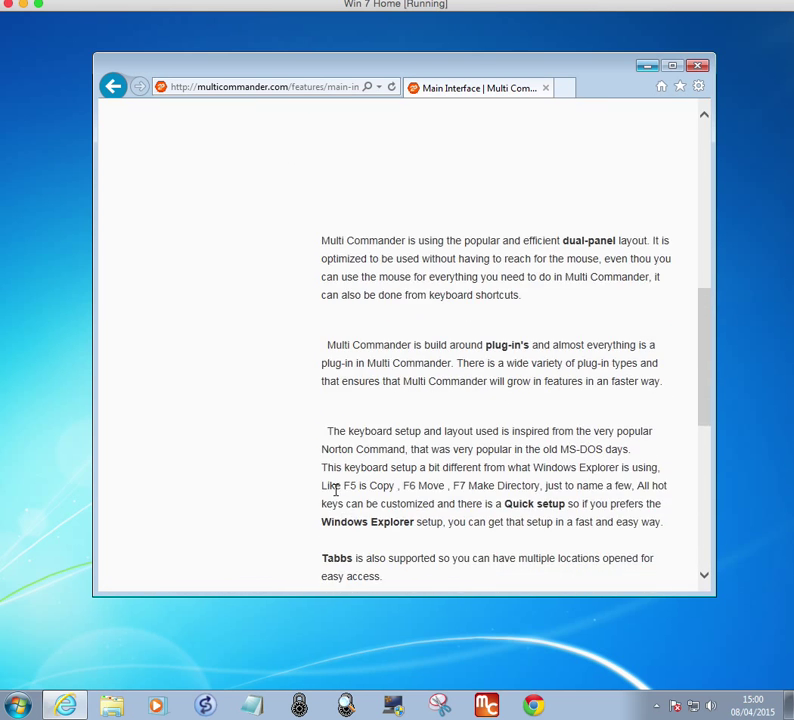
pyautogui.scroll(3)
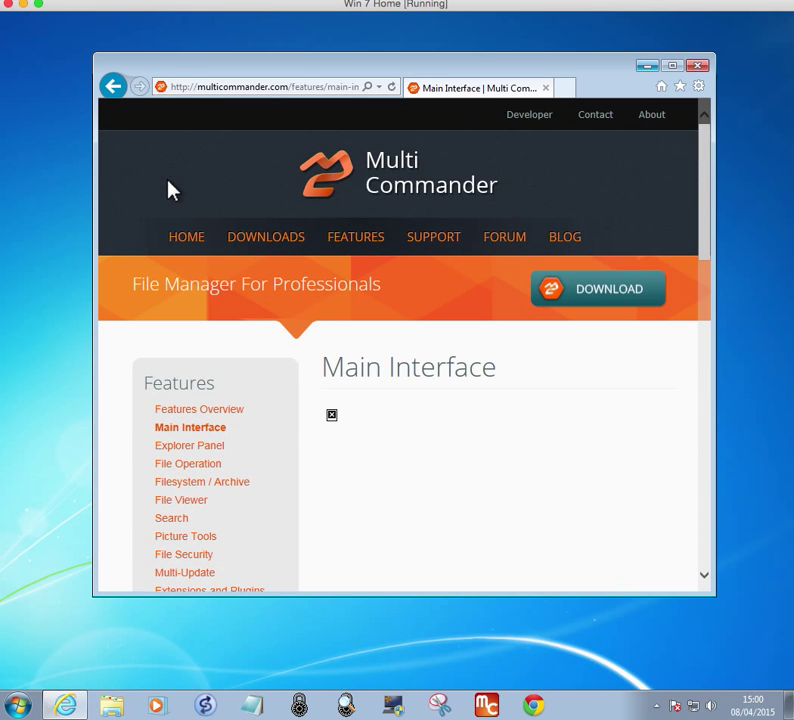
pyautogui.moveTo(188, 236)
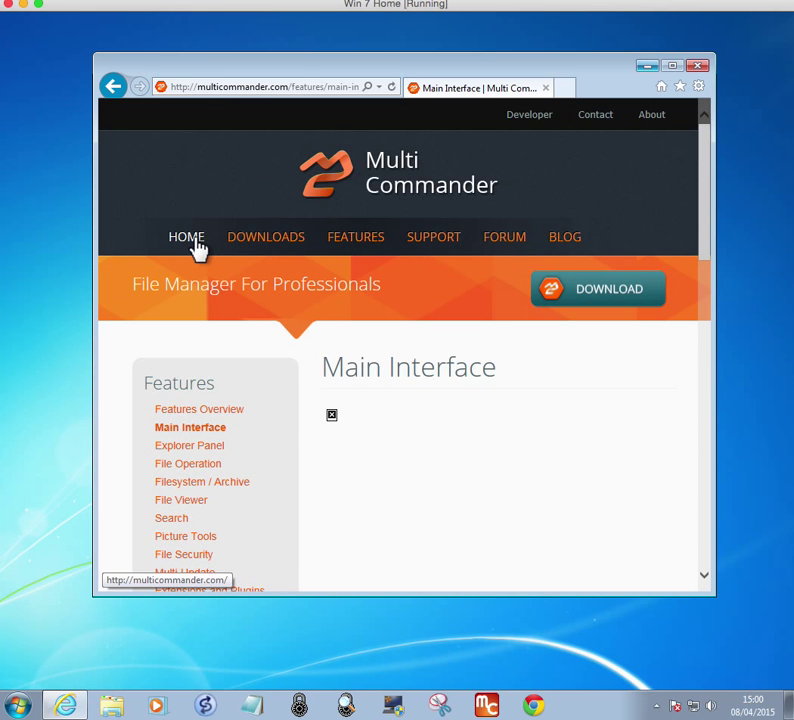
# Return to the Multi Commander home page and scroll through its feature overview lists
pyautogui.click(186, 236)
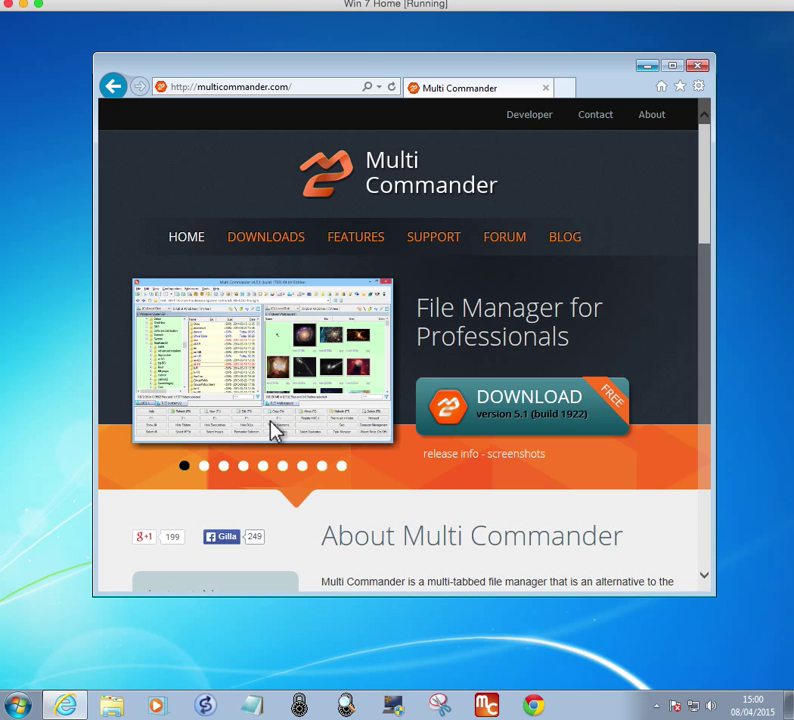
pyautogui.scroll(-3)
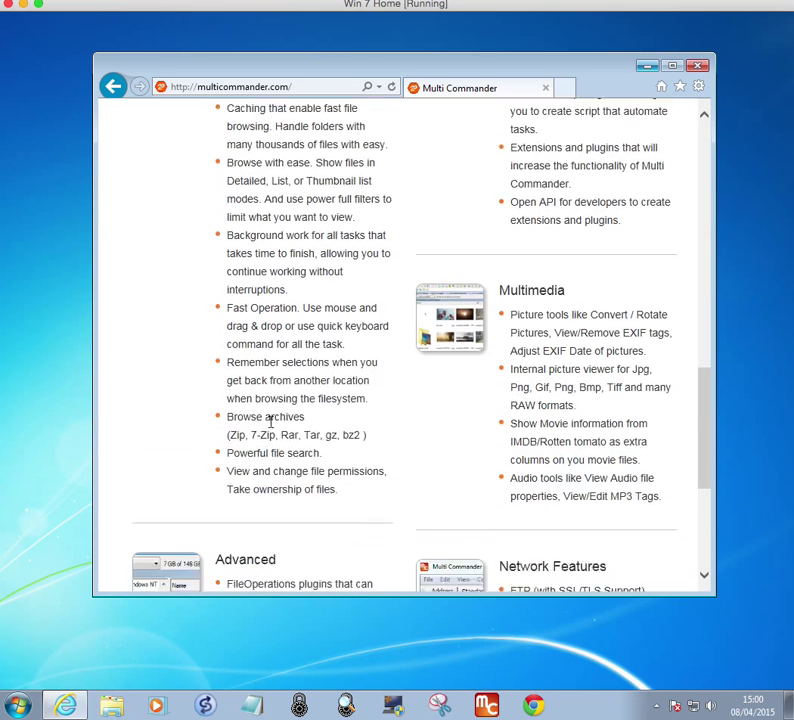
pyautogui.scroll(-3)
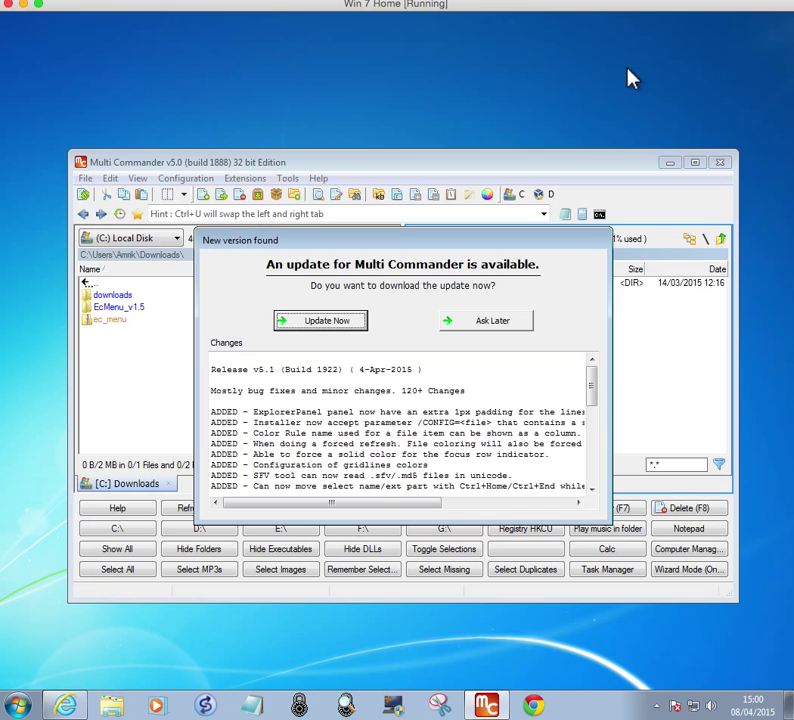
pyautogui.moveTo(340, 316)
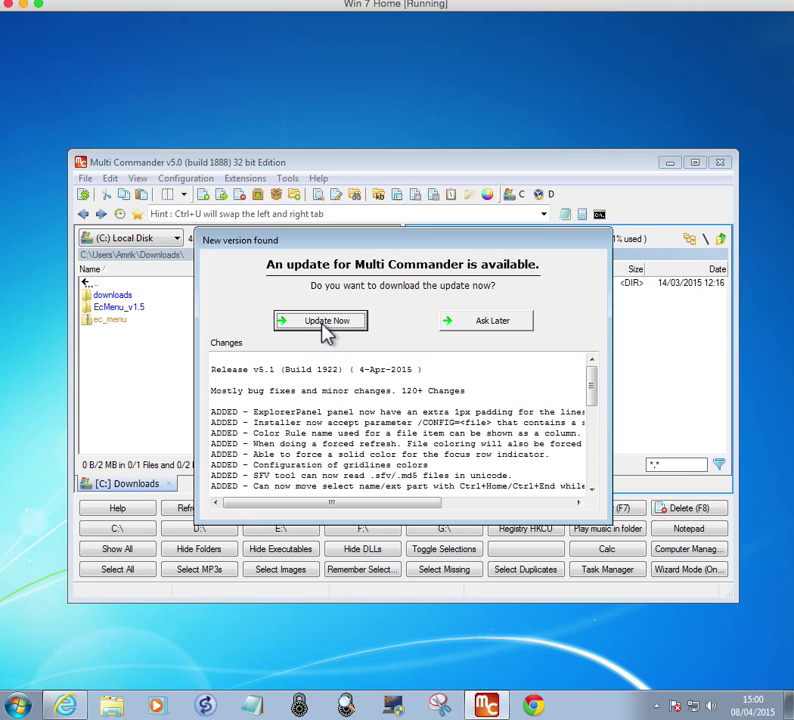
pyautogui.moveTo(248, 204)
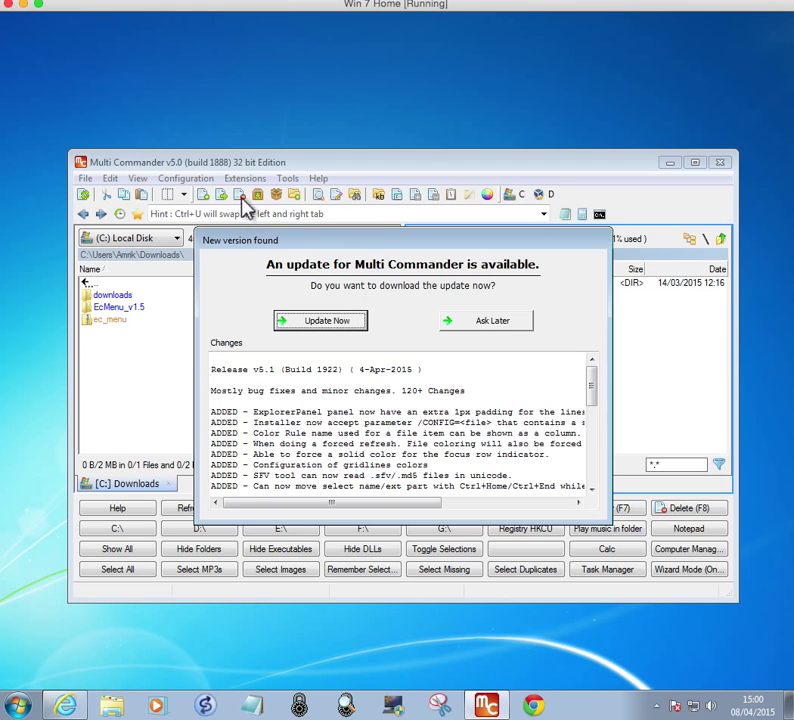
pyautogui.moveTo(324, 336)
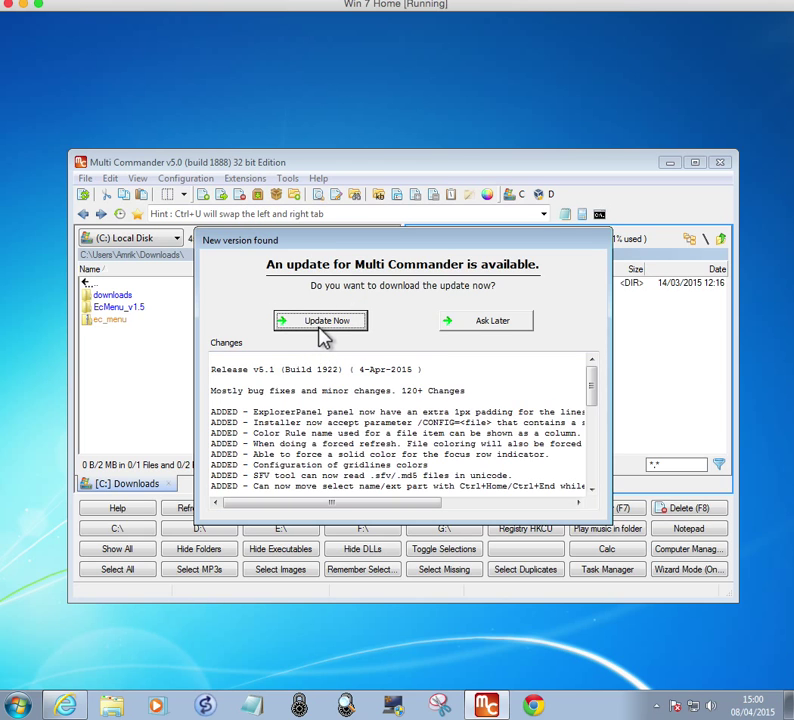
pyautogui.moveTo(320, 320)
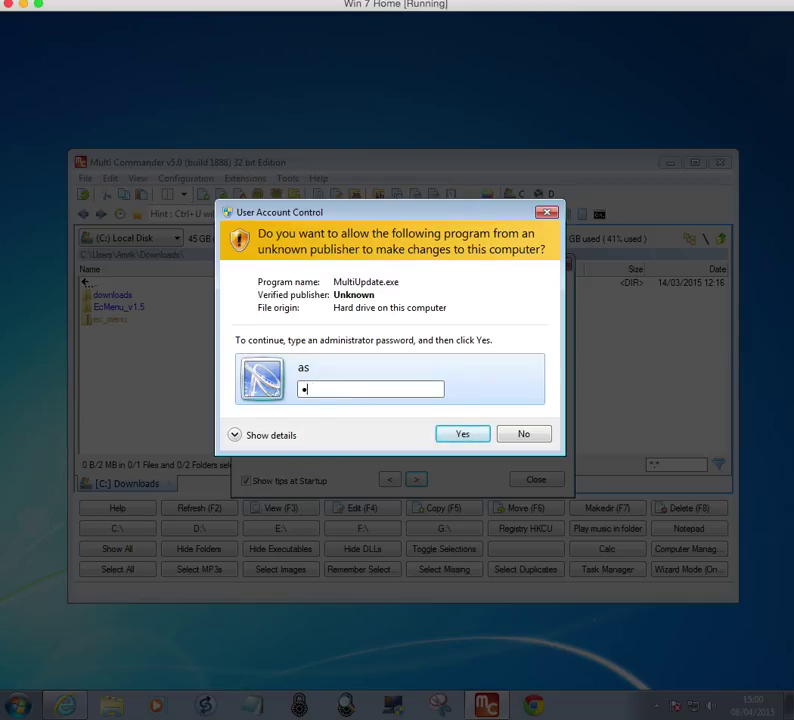
# Enter the administrator password and grant MultiUpdate.exe permission in the UAC prompt
pyautogui.write('password')
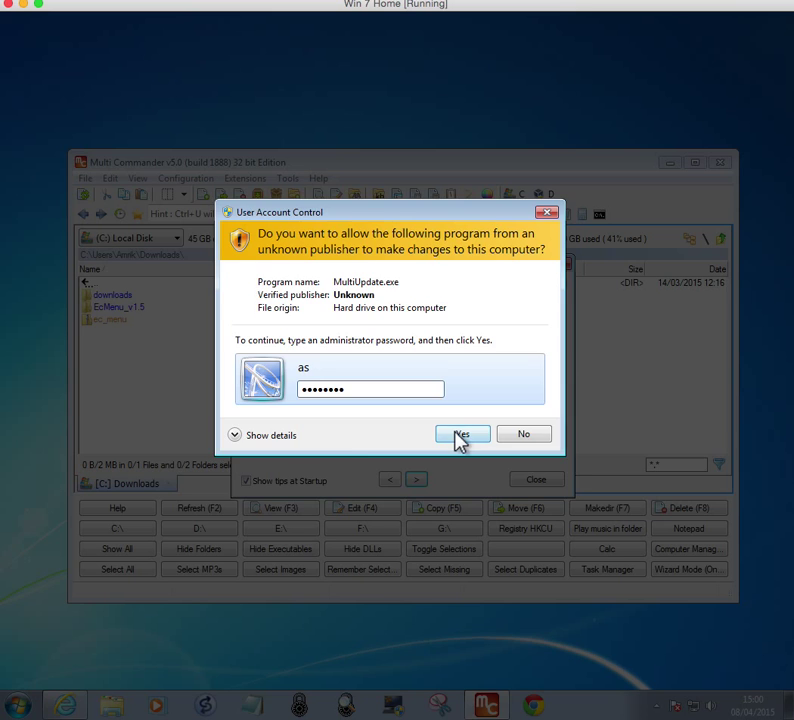
pyautogui.click(460, 434)
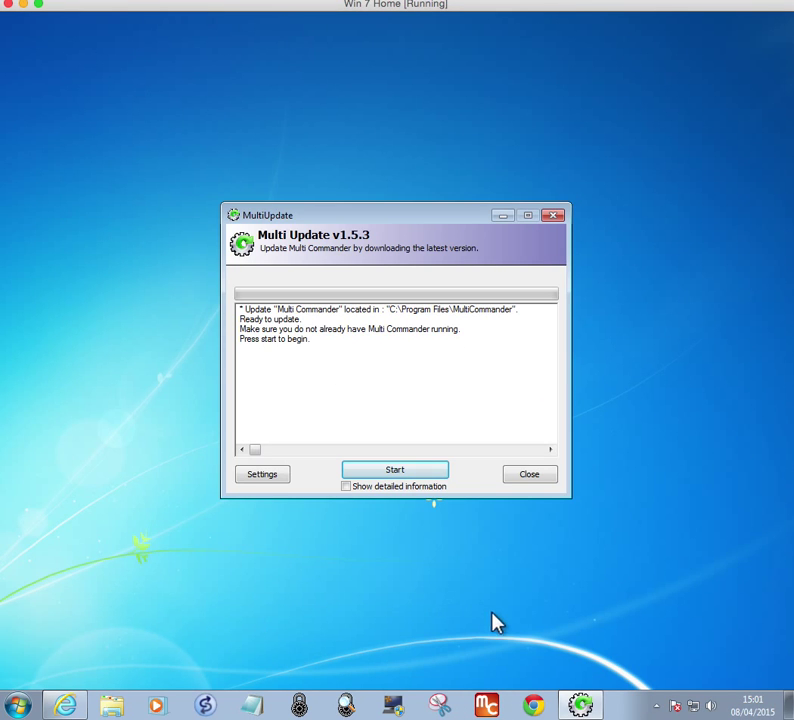
pyautogui.moveTo(442, 580)
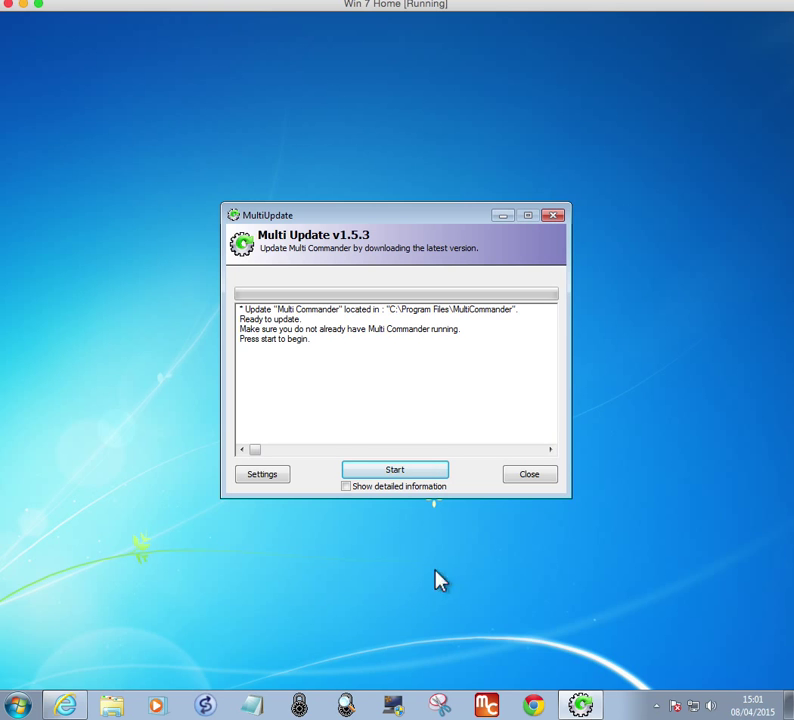
pyautogui.moveTo(198, 610)
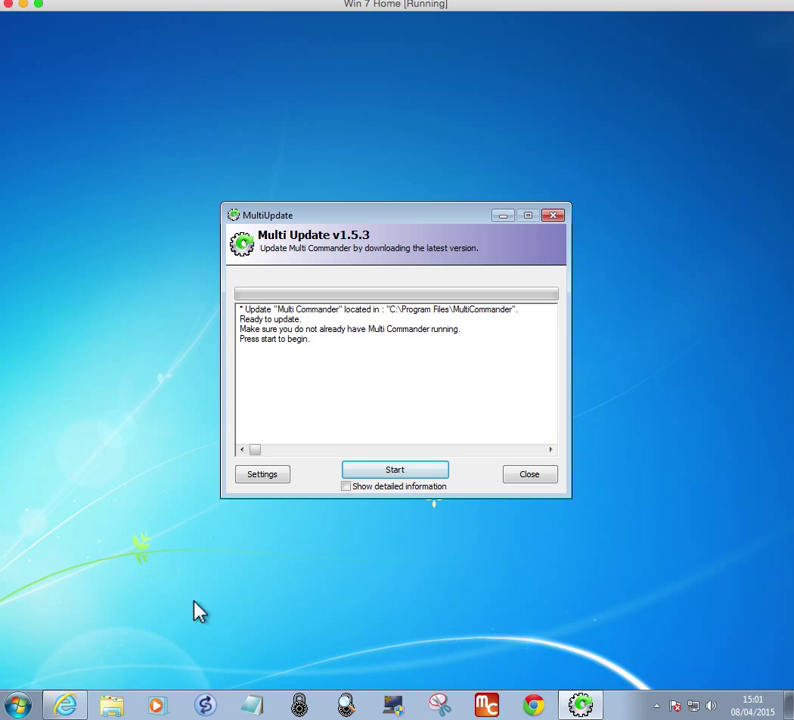
pyautogui.moveTo(316, 322)
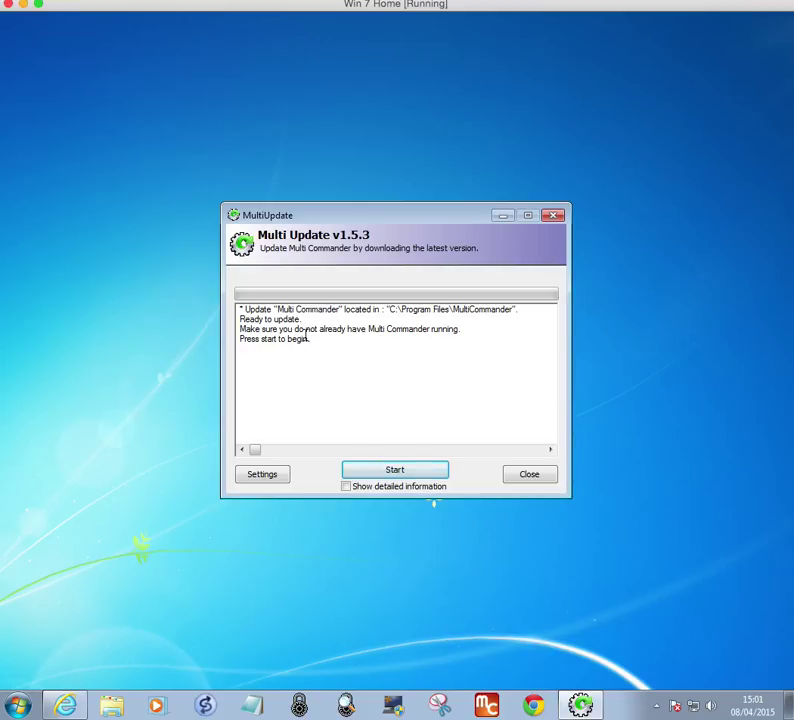
pyautogui.moveTo(452, 338)
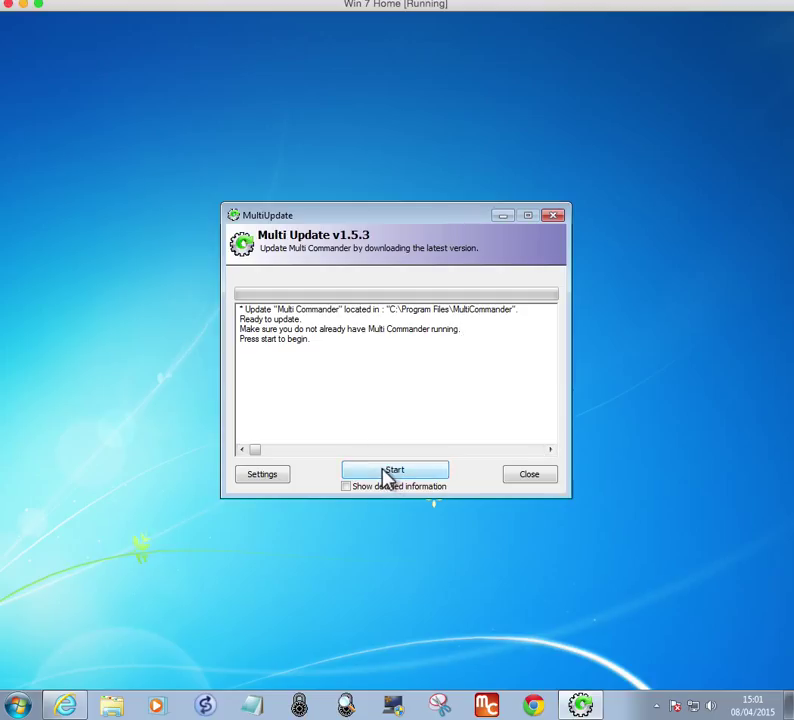
# Start the MultiUpdate download and install of the Multi Commander update
pyautogui.click(394, 468)
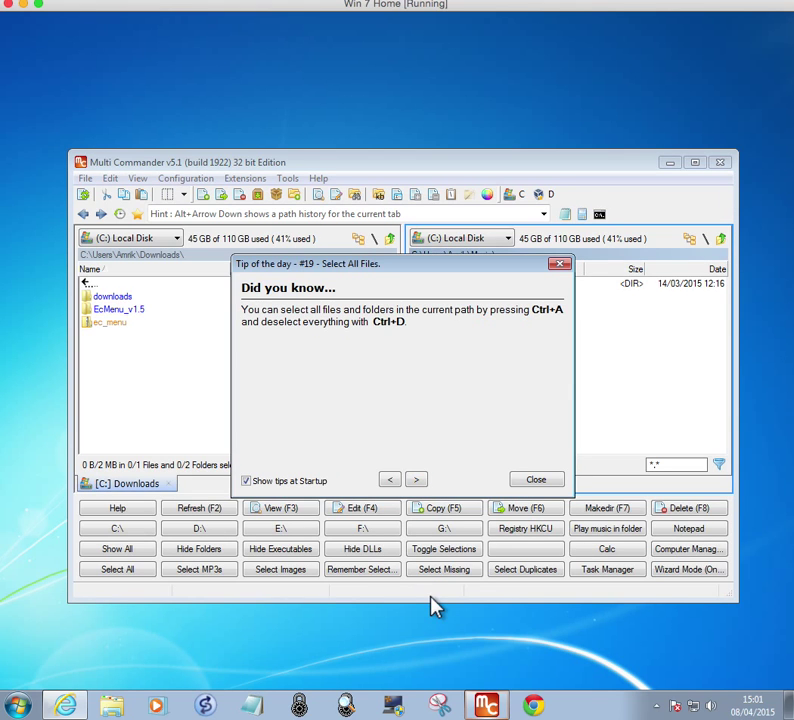
pyautogui.moveTo(276, 316)
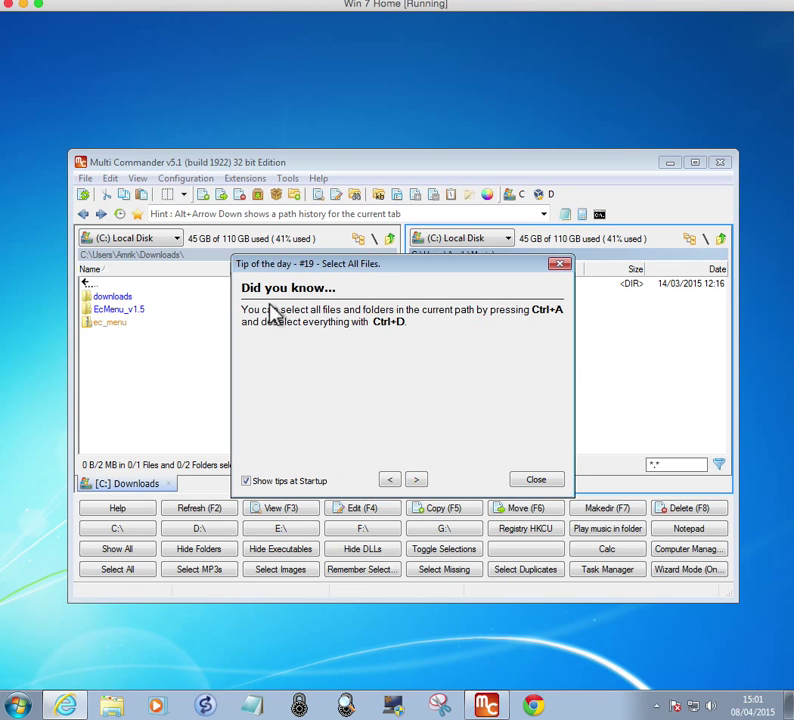
# Step the tip-of-the-day dialog forward to tip #20 about selecting same-extension files
pyautogui.click(416, 480)
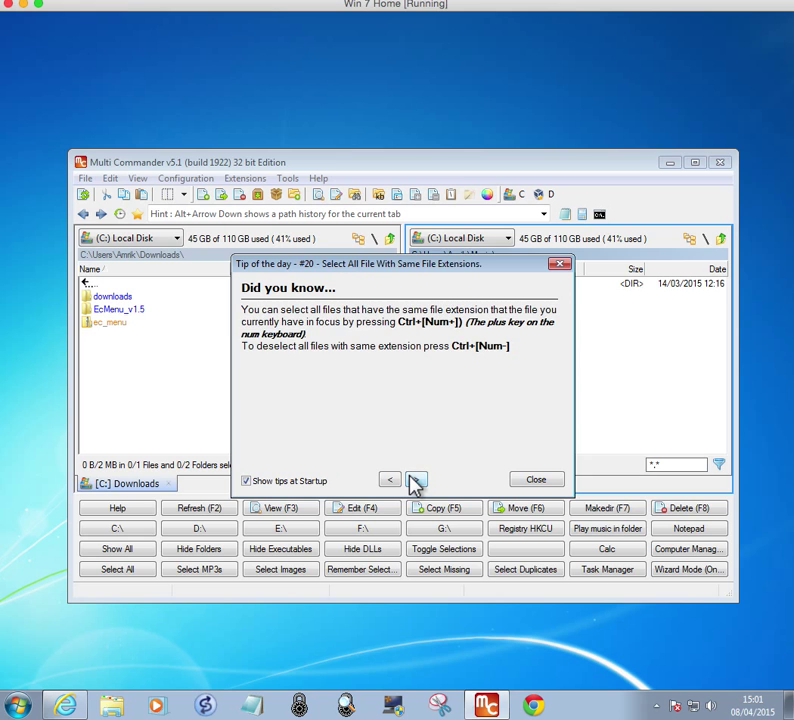
pyautogui.click(416, 480)
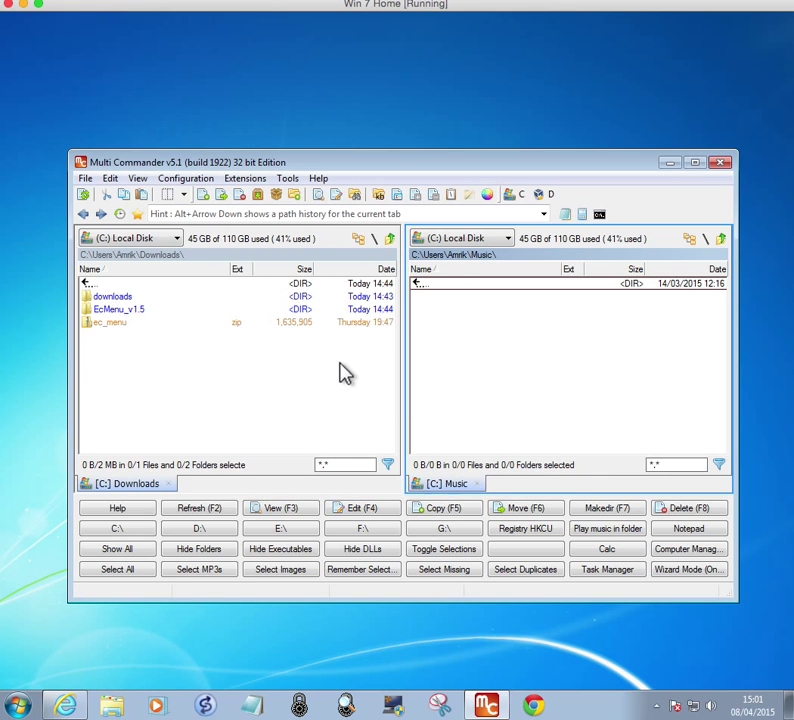
pyautogui.moveTo(96, 260)
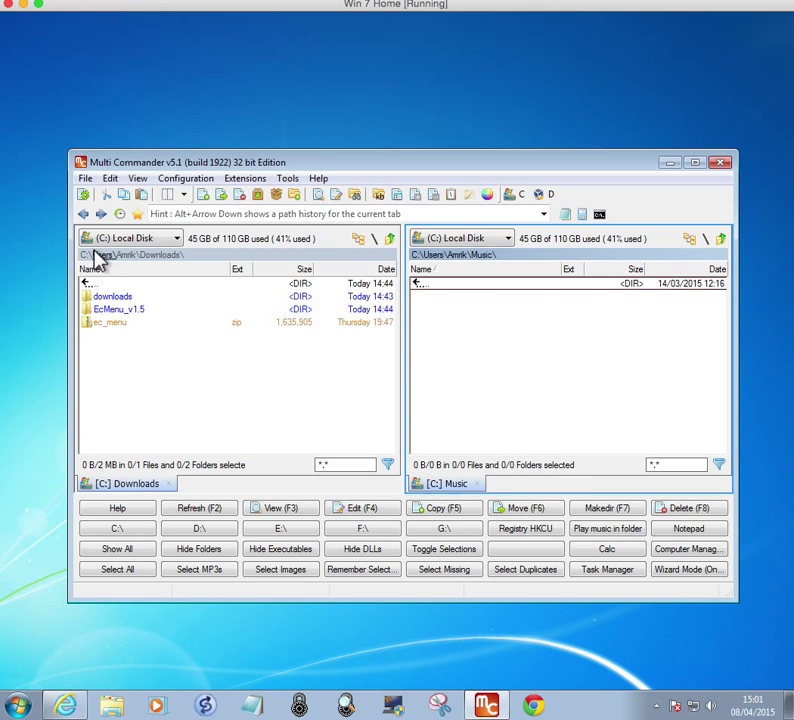
pyautogui.moveTo(444, 358)
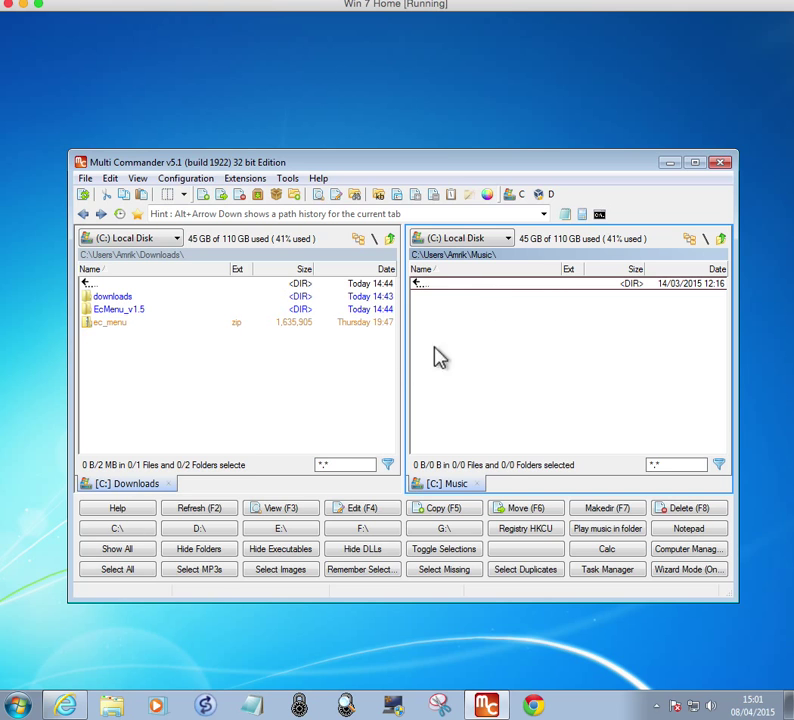
pyautogui.moveTo(280, 516)
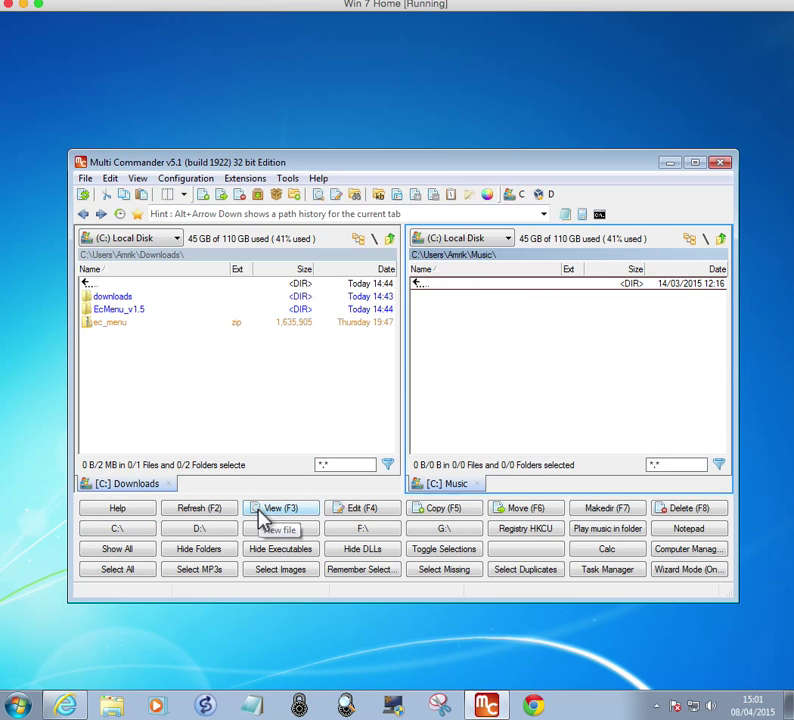
pyautogui.moveTo(444, 508)
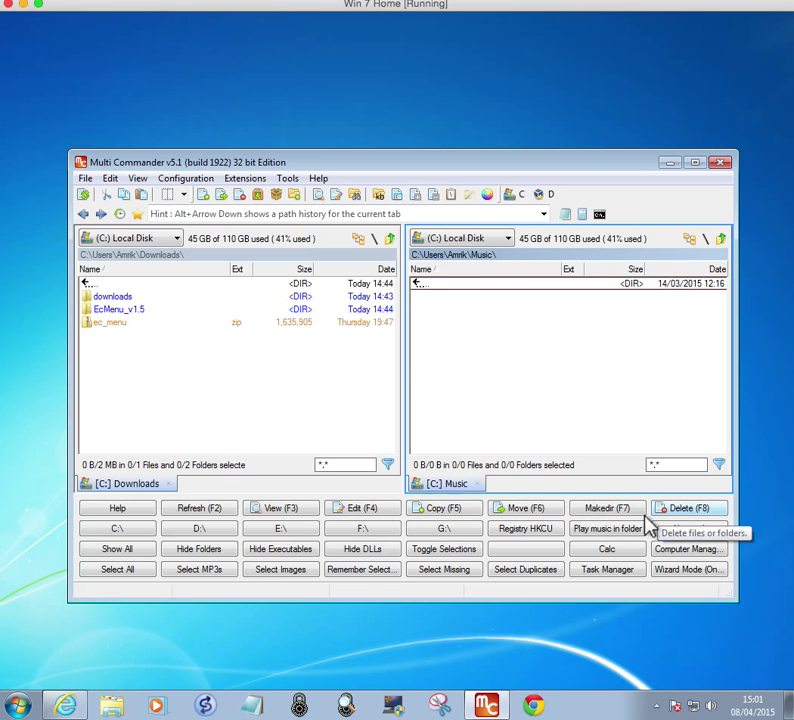
pyautogui.moveTo(200, 528)
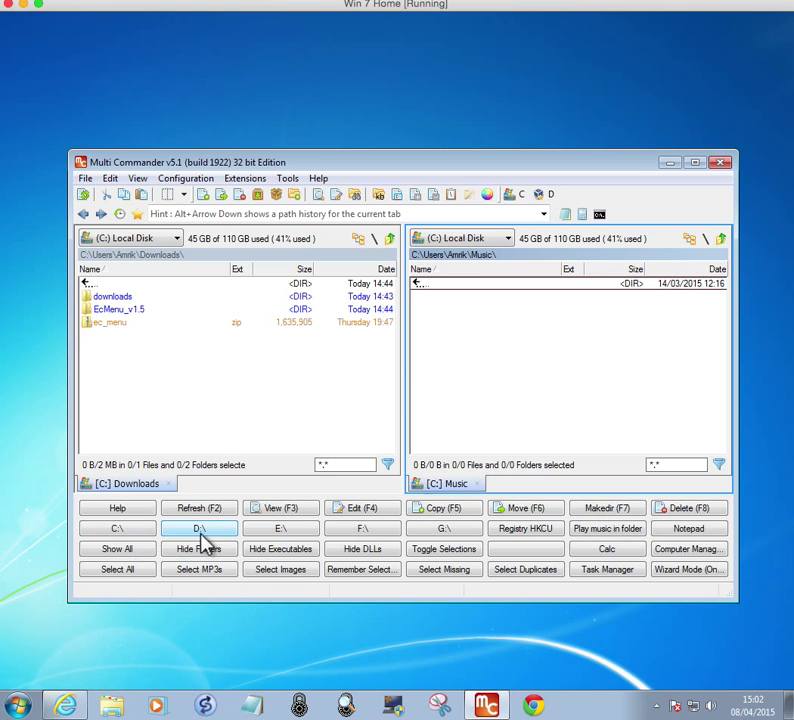
pyautogui.moveTo(444, 528)
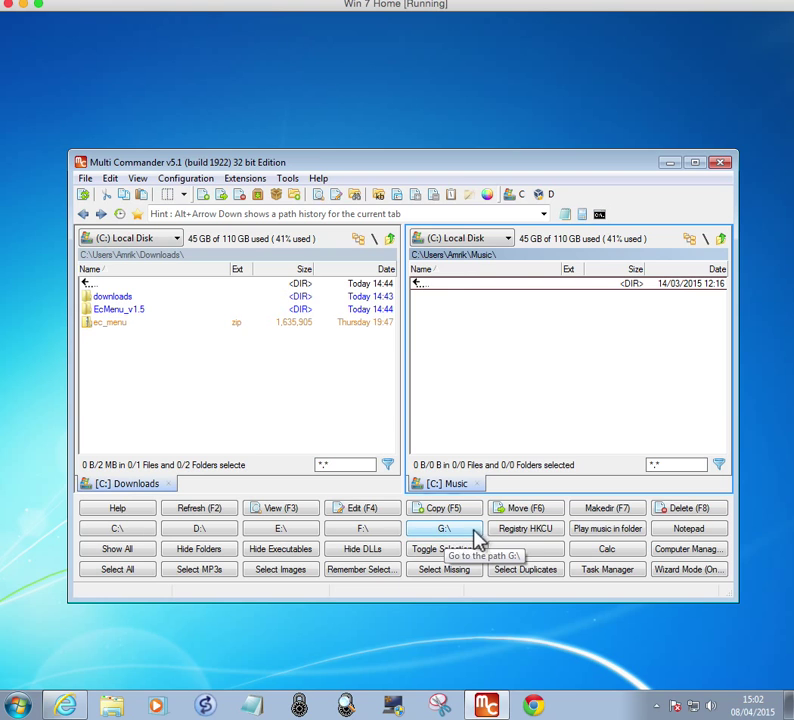
pyautogui.moveTo(688, 528)
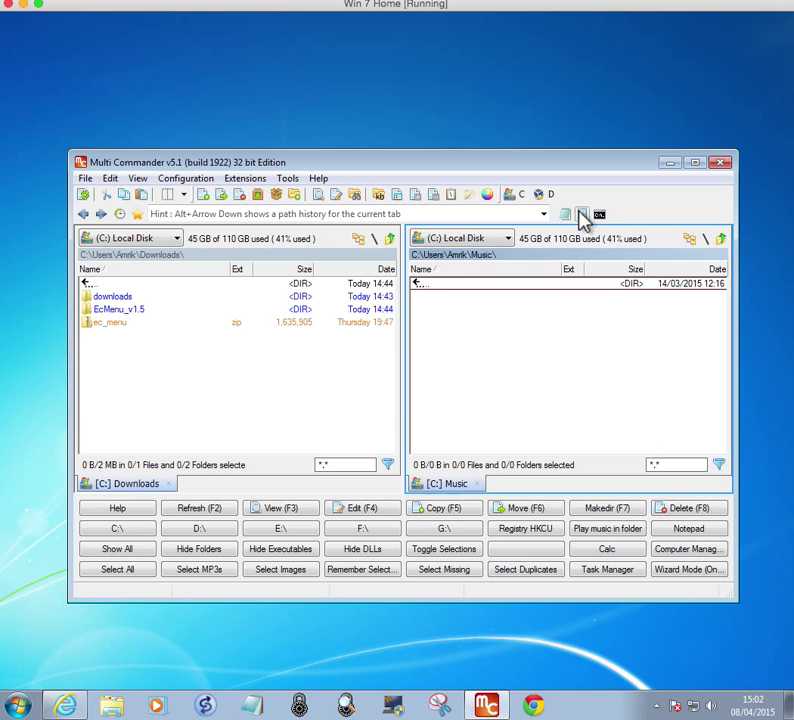
pyautogui.moveTo(568, 218)
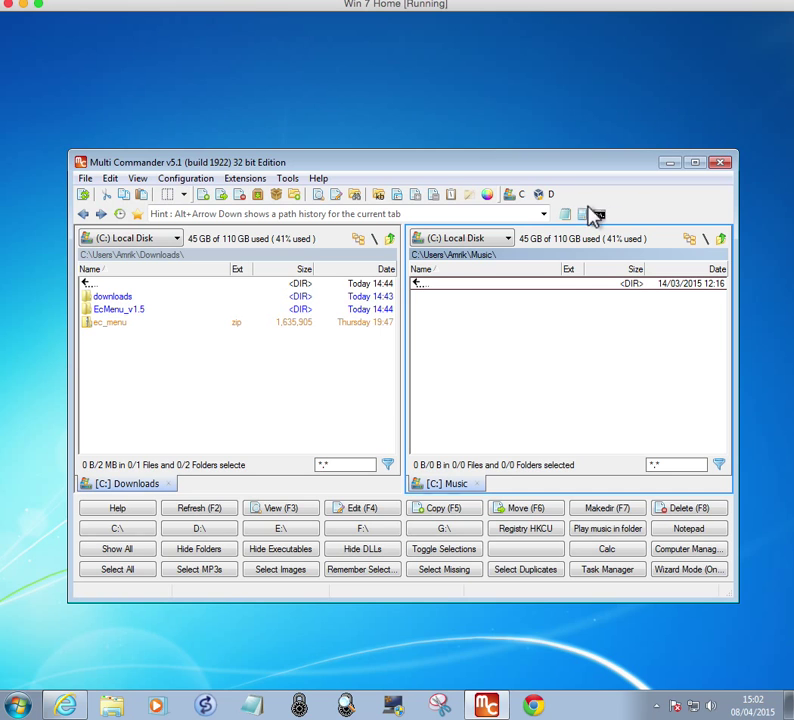
# Launch Calculator from the Calc button and close it again
pyautogui.click(606, 528)
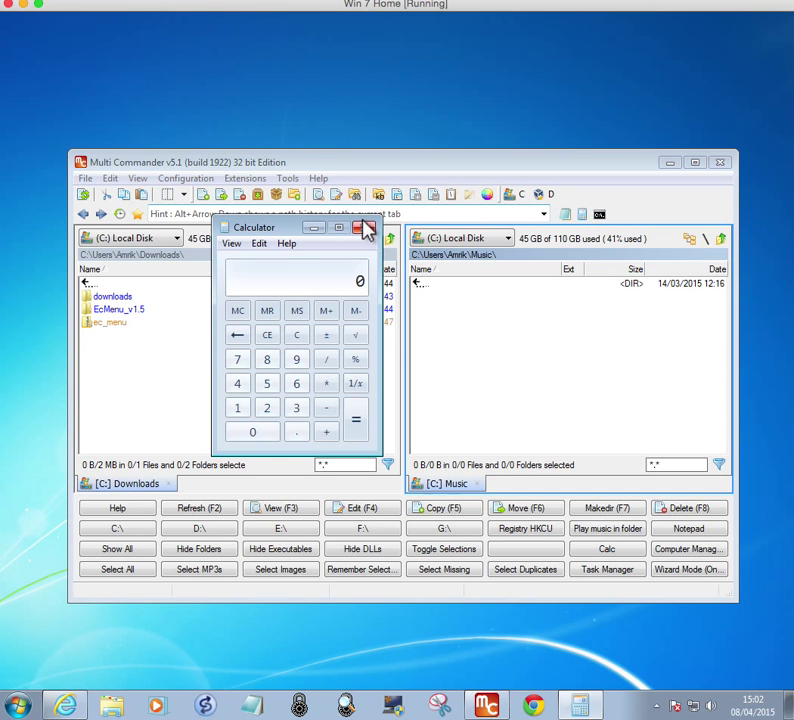
pyautogui.click(362, 228)
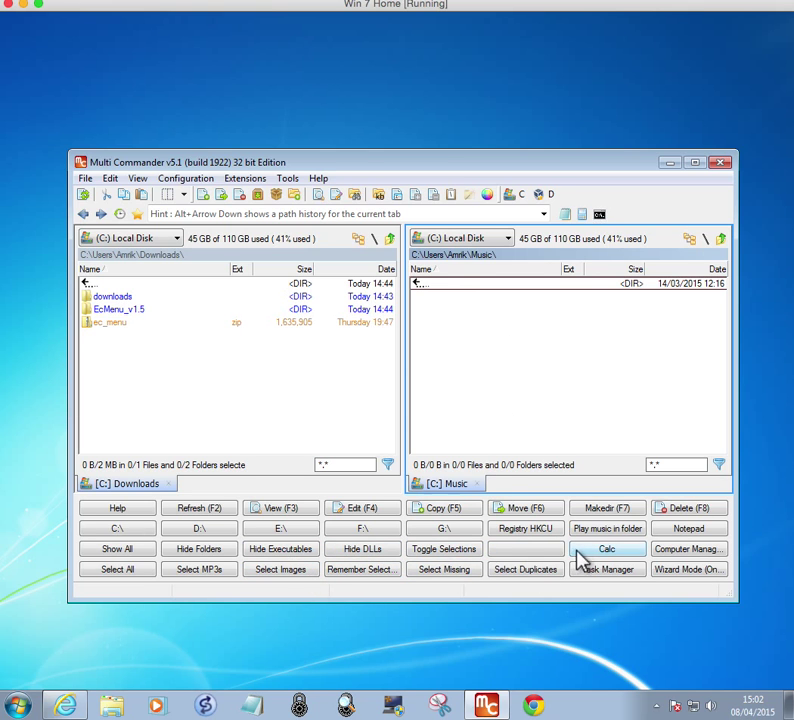
# Browse the HKCU registry Software key in the right pane, then return it to Downloads
pyautogui.click(524, 528)
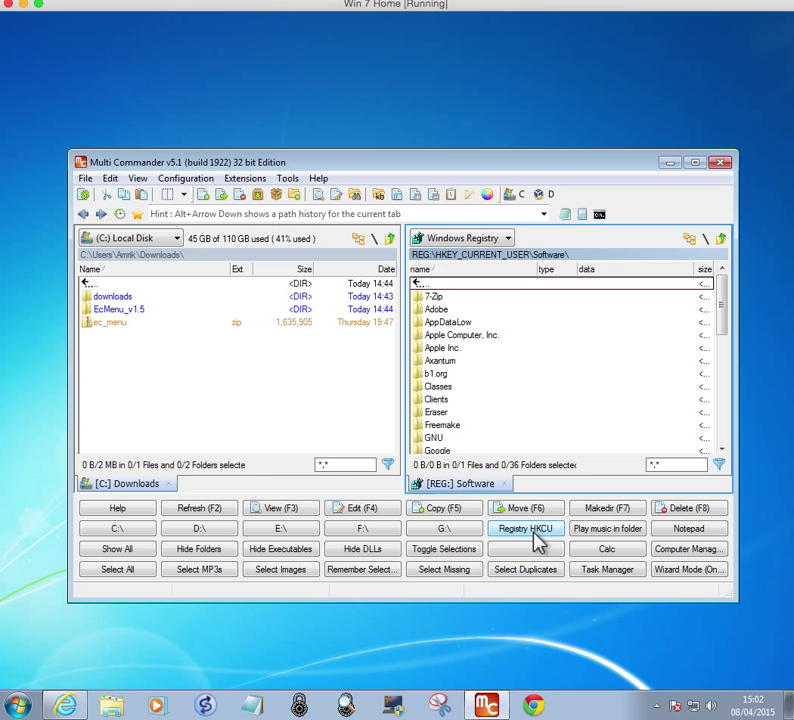
pyautogui.moveTo(424, 268)
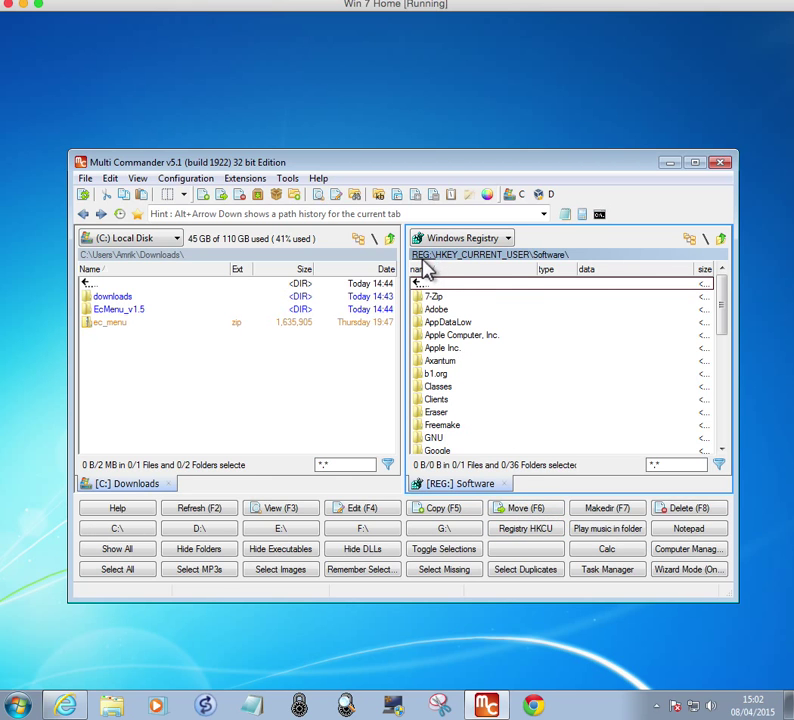
pyautogui.moveTo(550, 270)
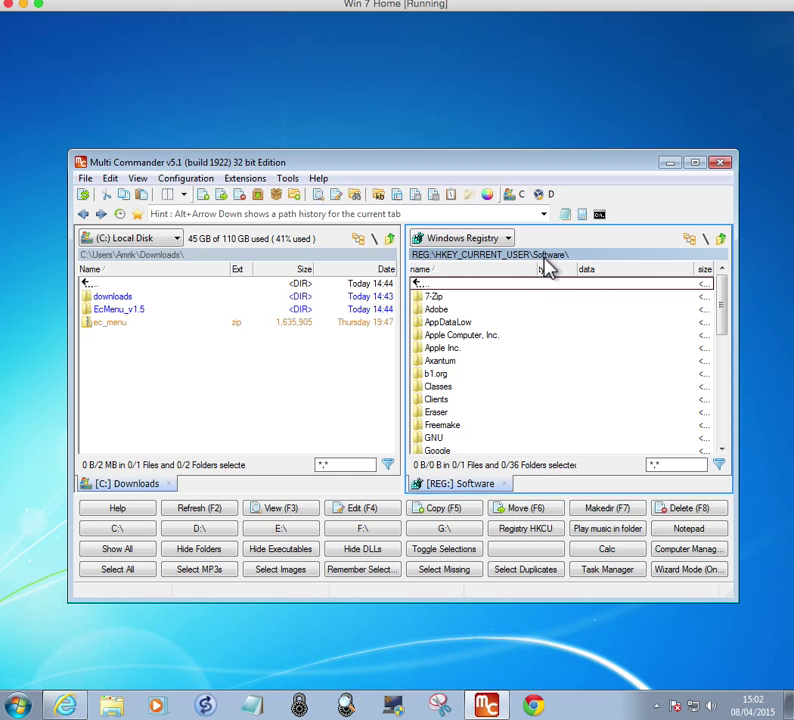
pyautogui.moveTo(454, 436)
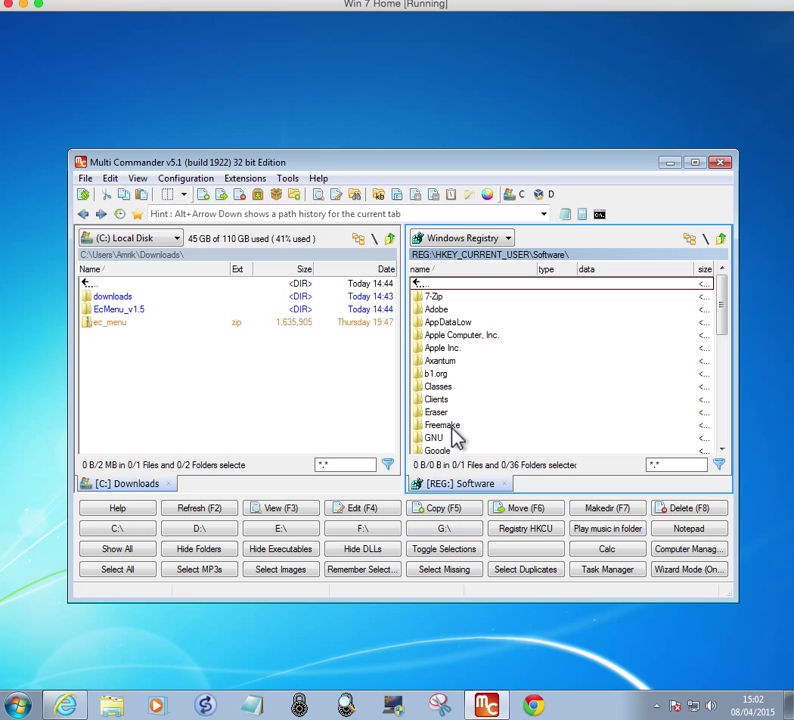
pyautogui.moveTo(510, 244)
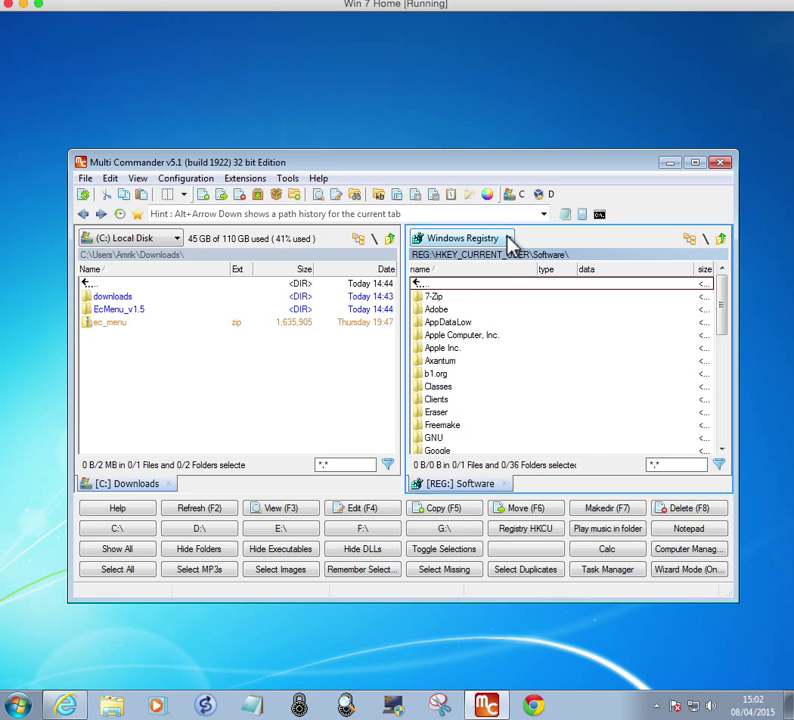
pyautogui.click(512, 238)
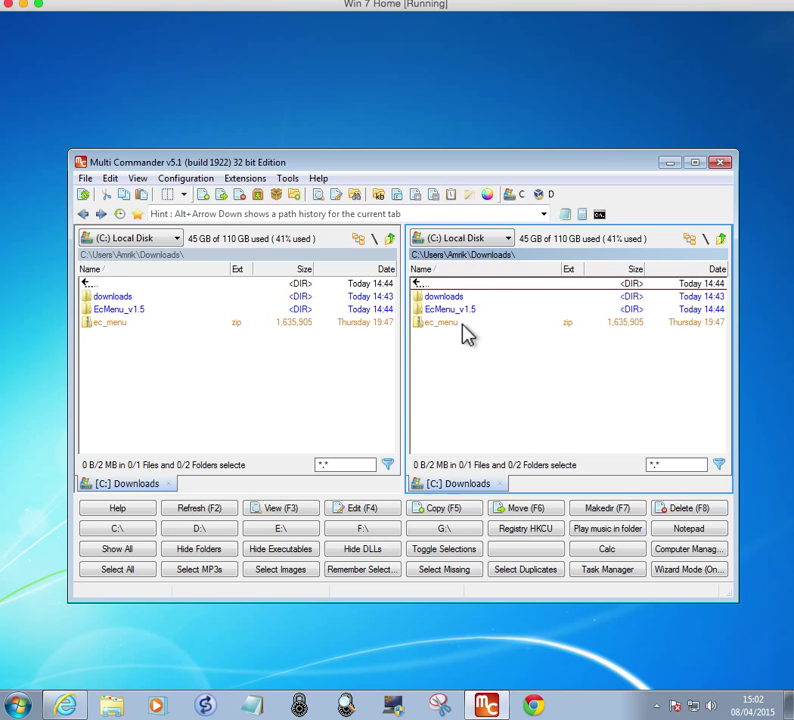
# Show My Documents in the left pane and mark the user guide PDF for copying
pyautogui.click(178, 238)
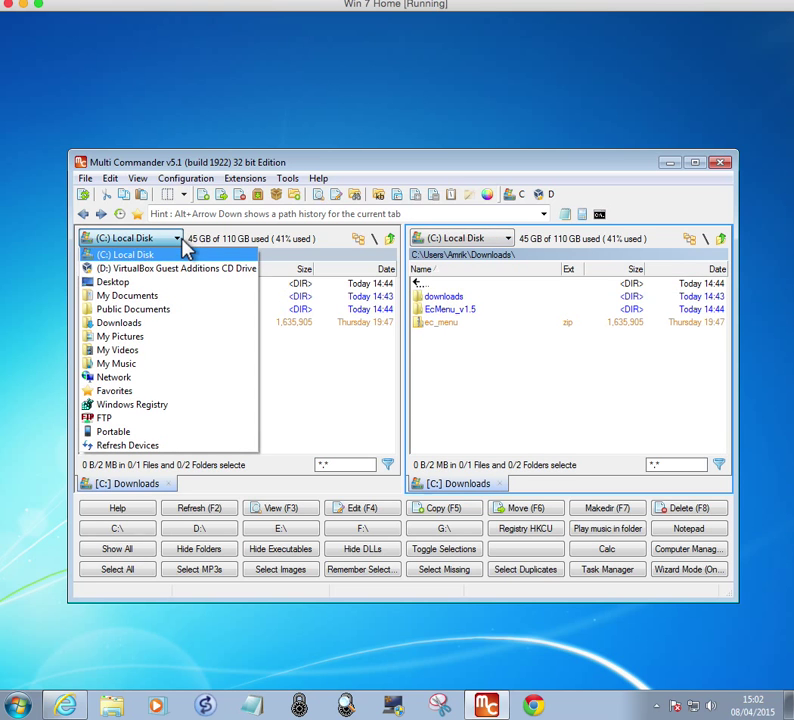
pyautogui.moveTo(118, 364)
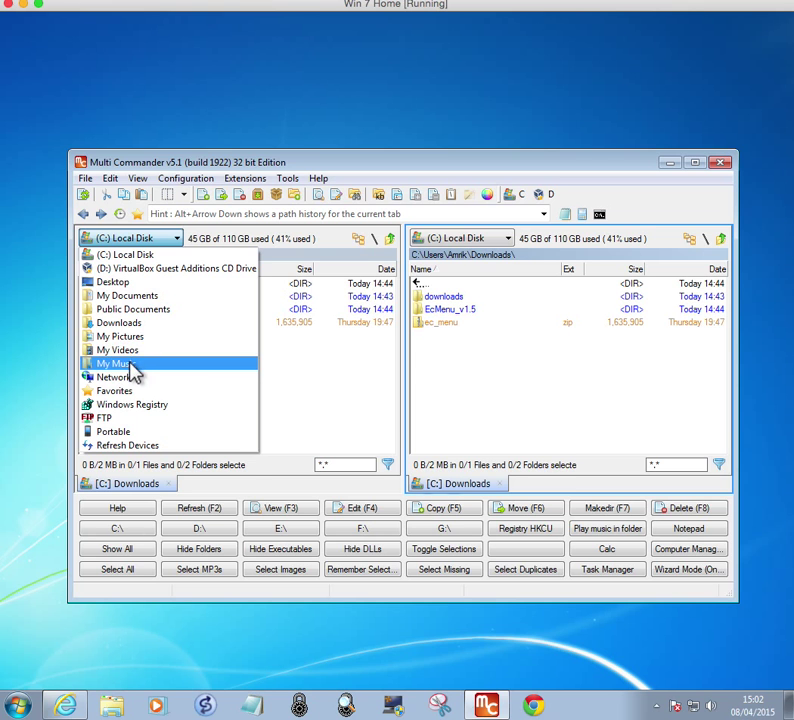
pyautogui.click(112, 364)
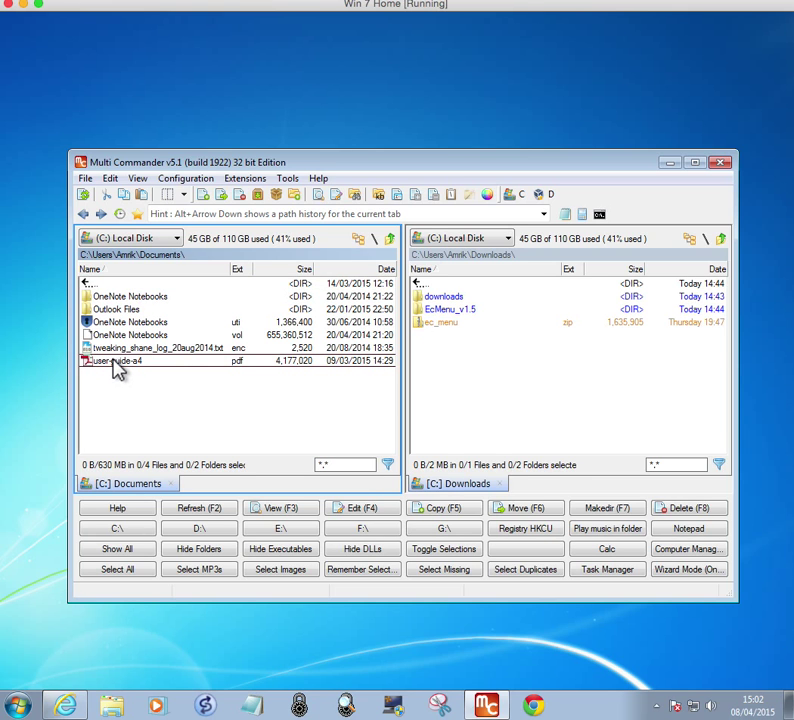
pyautogui.rightClick(112, 360)
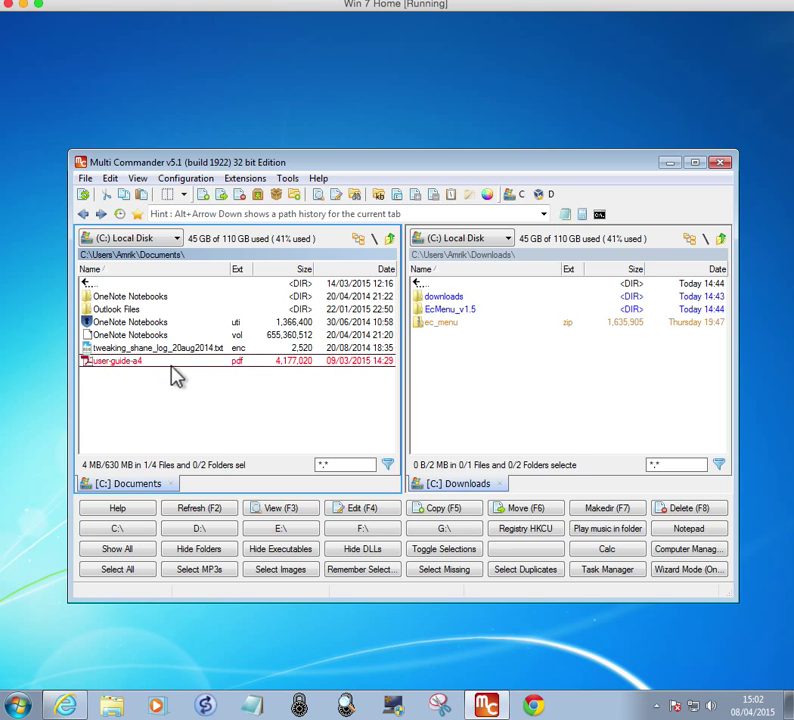
pyautogui.moveTo(444, 508)
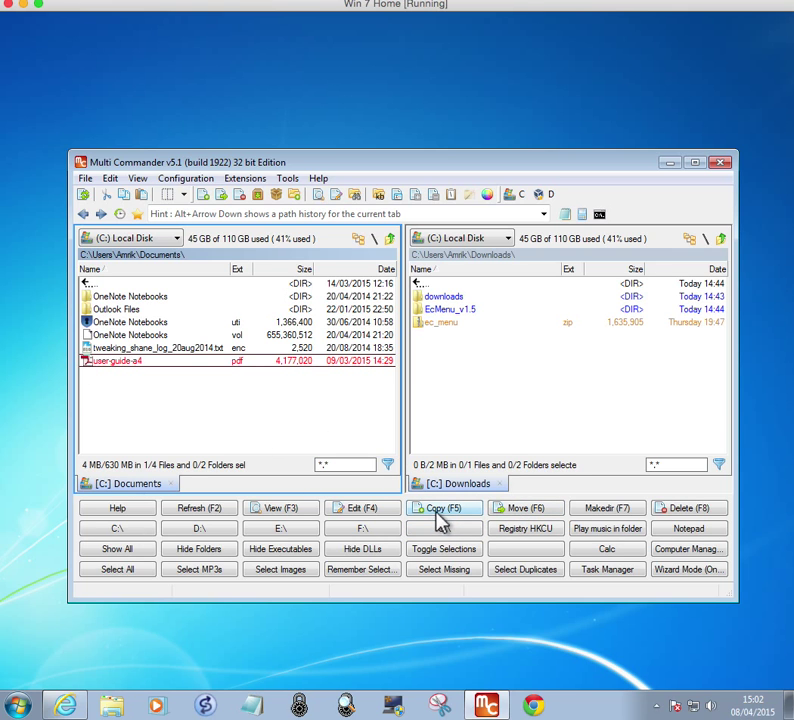
pyautogui.moveTo(218, 364)
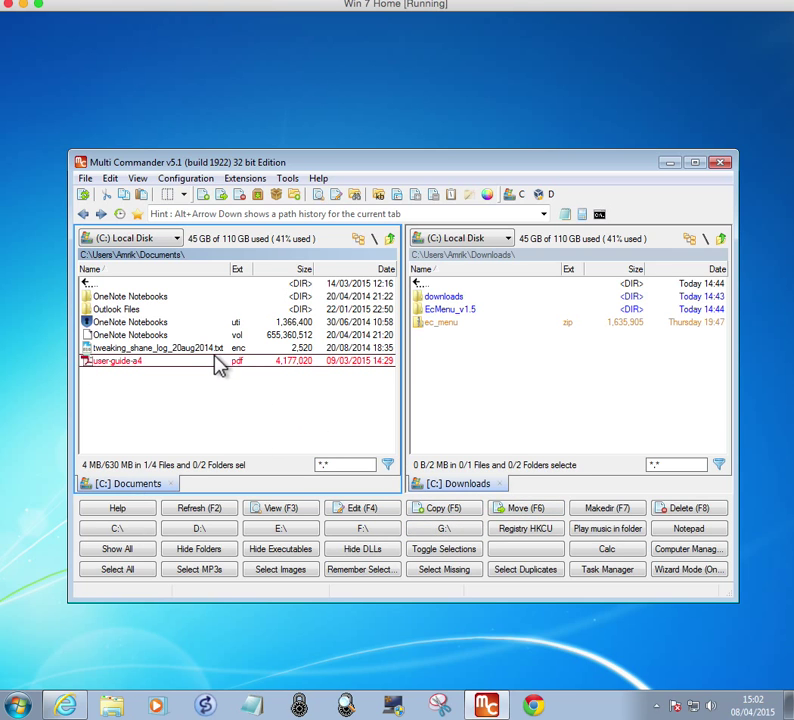
pyautogui.moveTo(480, 308)
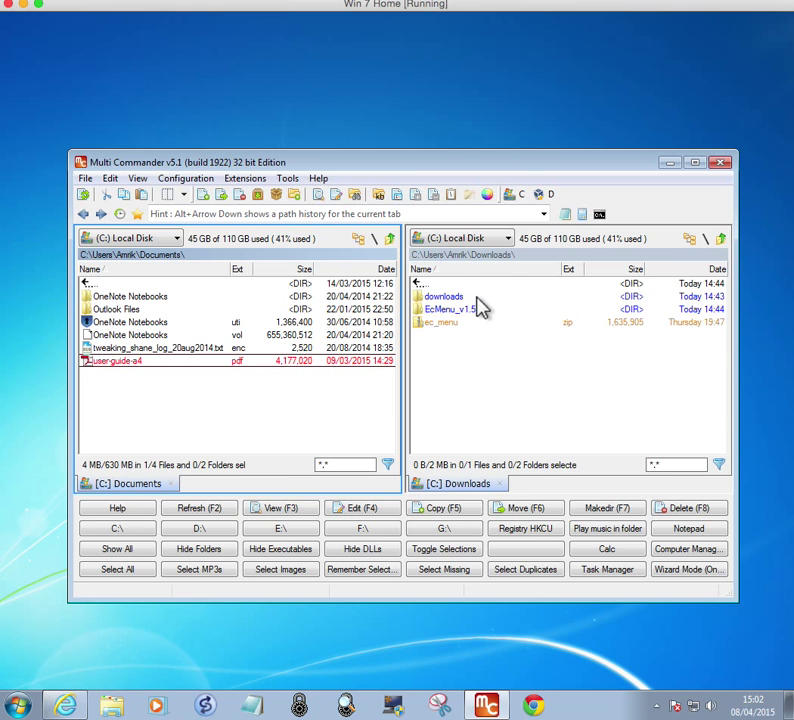
pyautogui.moveTo(544, 300)
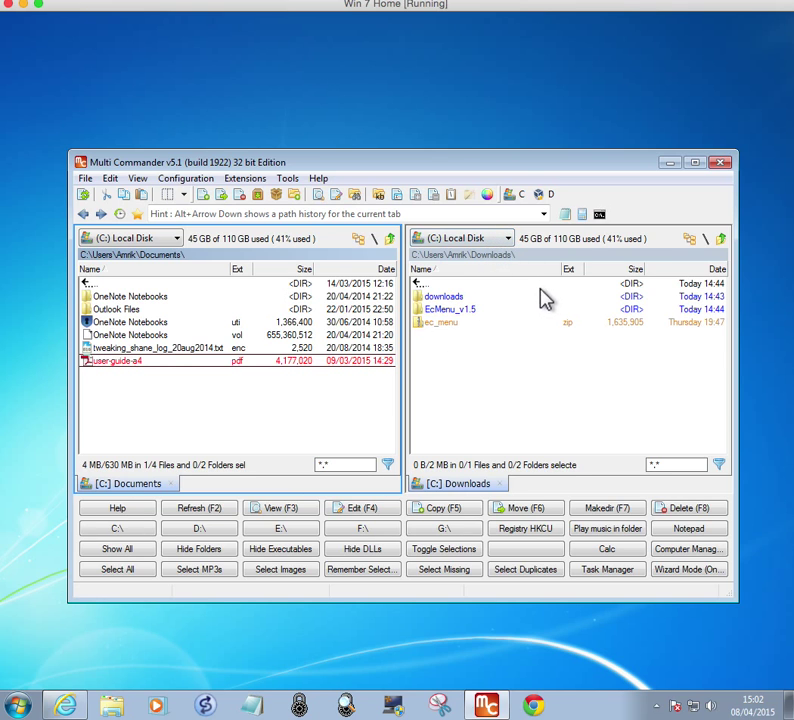
pyautogui.moveTo(568, 410)
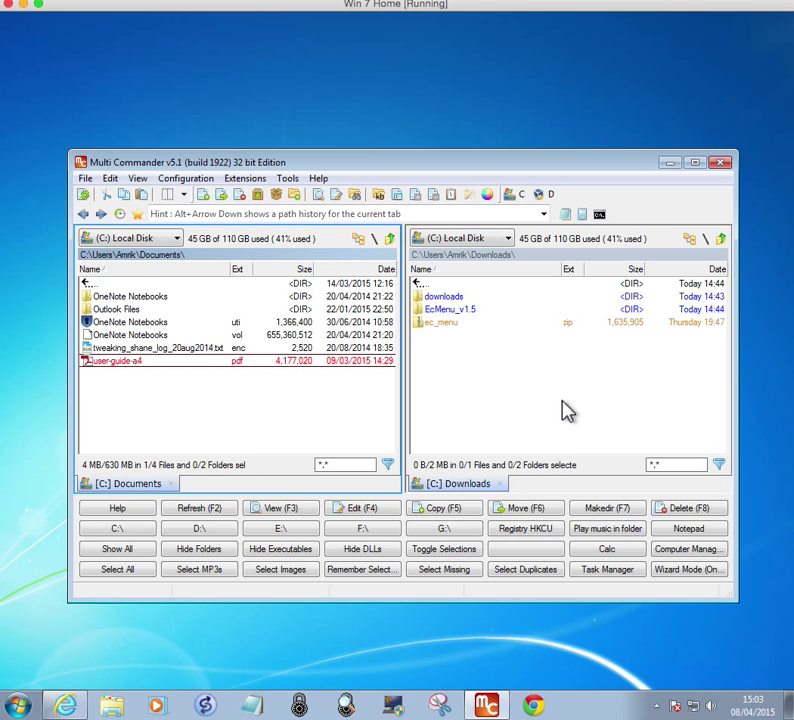
pyautogui.moveTo(536, 298)
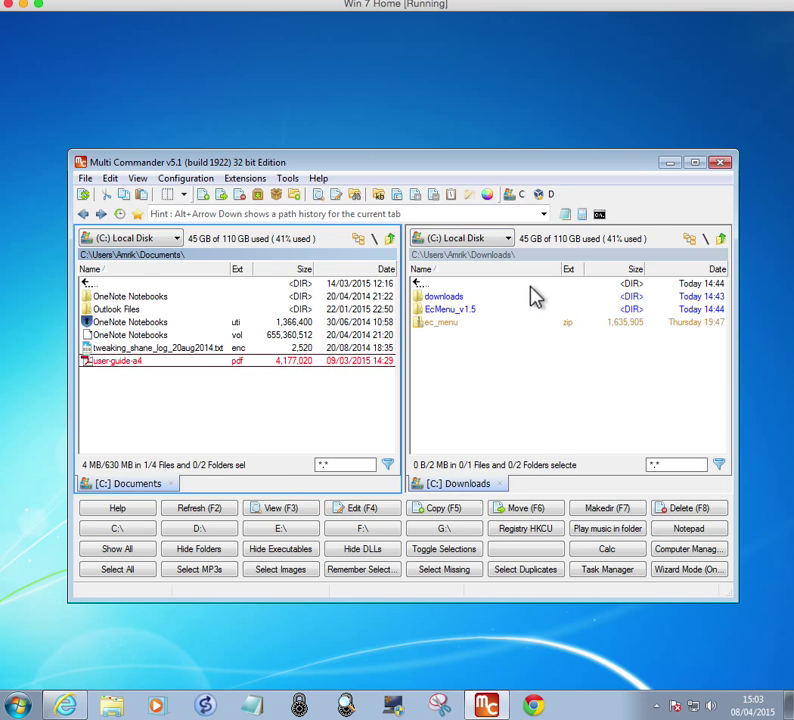
pyautogui.click(508, 238)
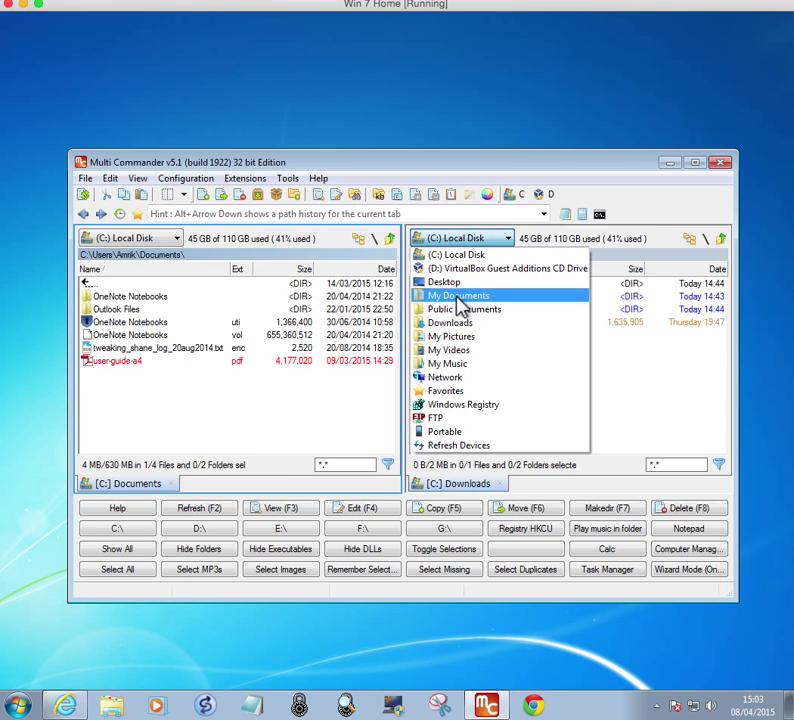
pyautogui.moveTo(450, 432)
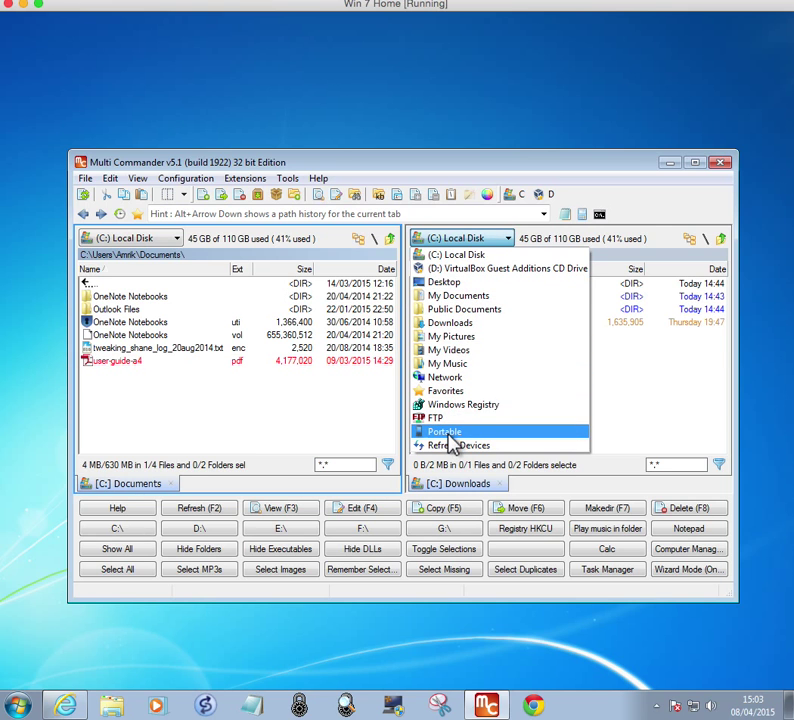
pyautogui.moveTo(464, 350)
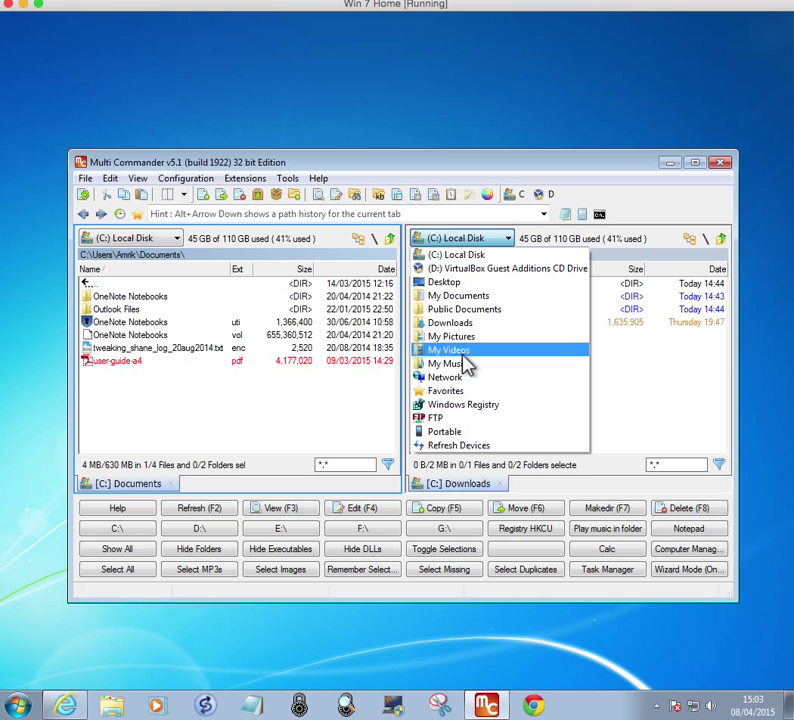
pyautogui.click(452, 322)
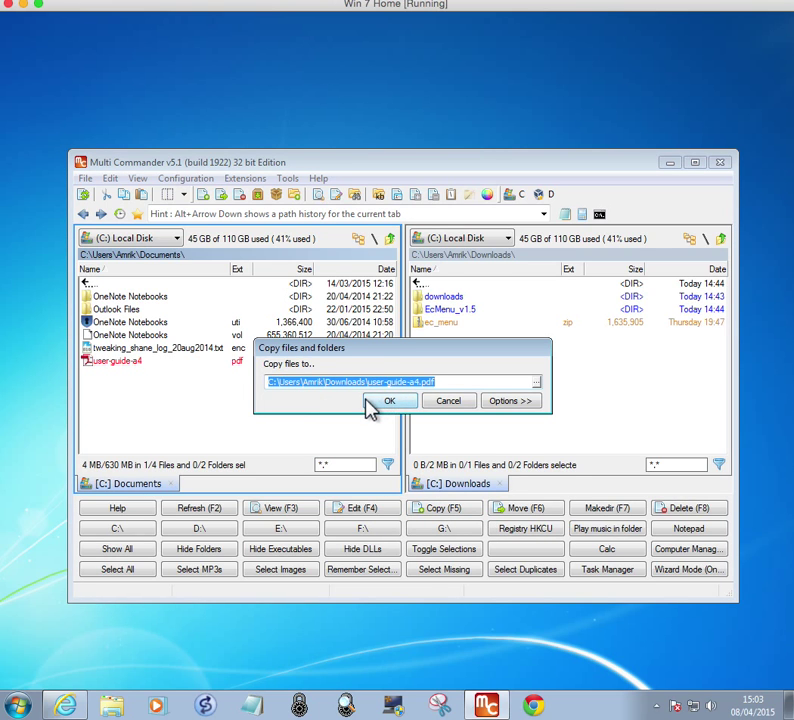
pyautogui.moveTo(388, 400)
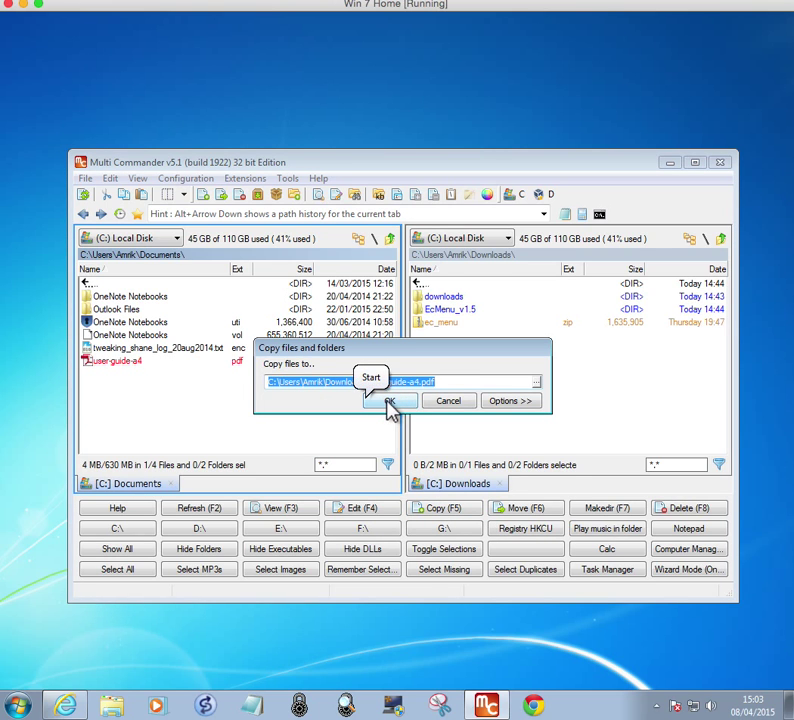
# Copy the user guide PDF from Documents into the Downloads folder
pyautogui.click(388, 400)
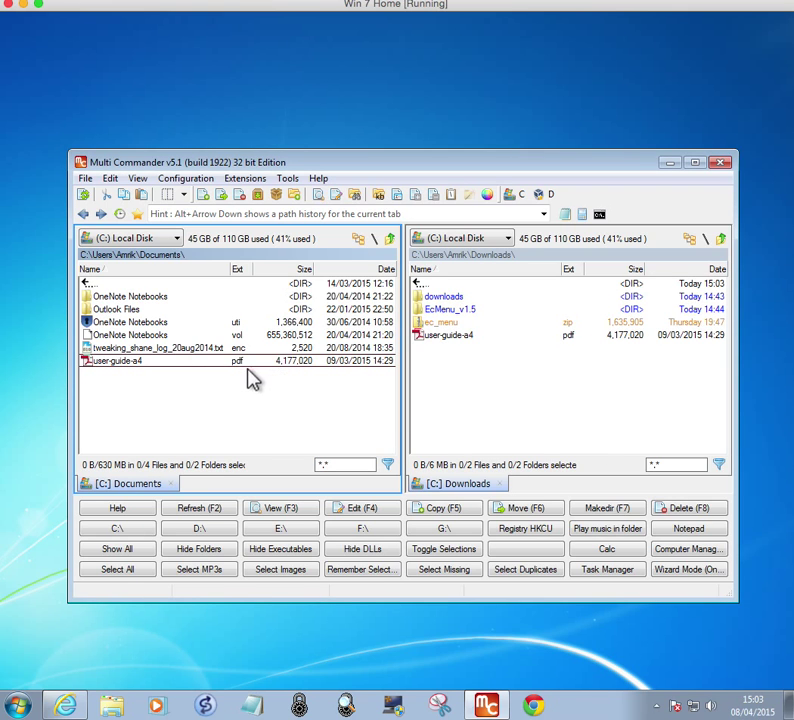
pyautogui.moveTo(218, 376)
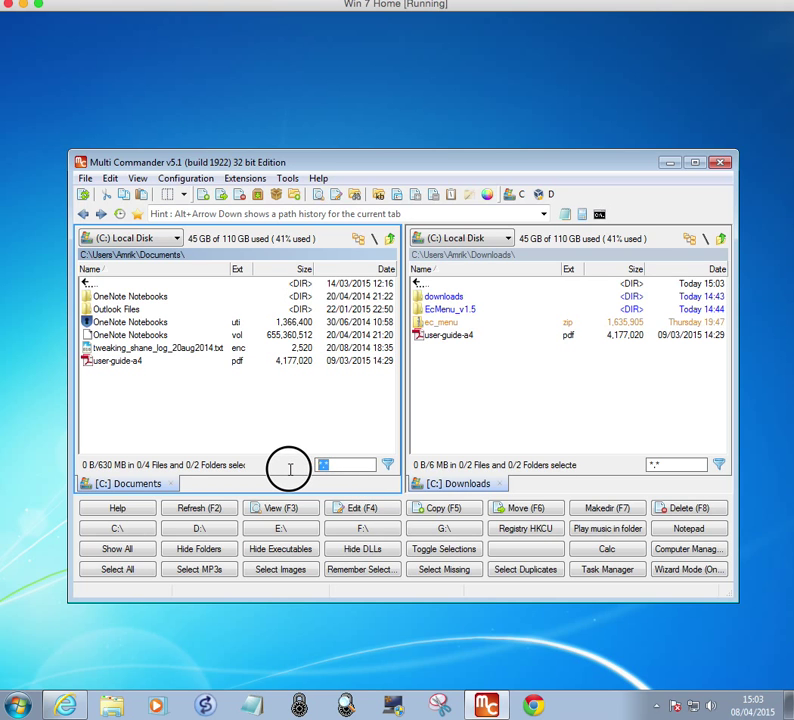
# Mark every file and folder in the Documents folder
pyautogui.click(344, 464)
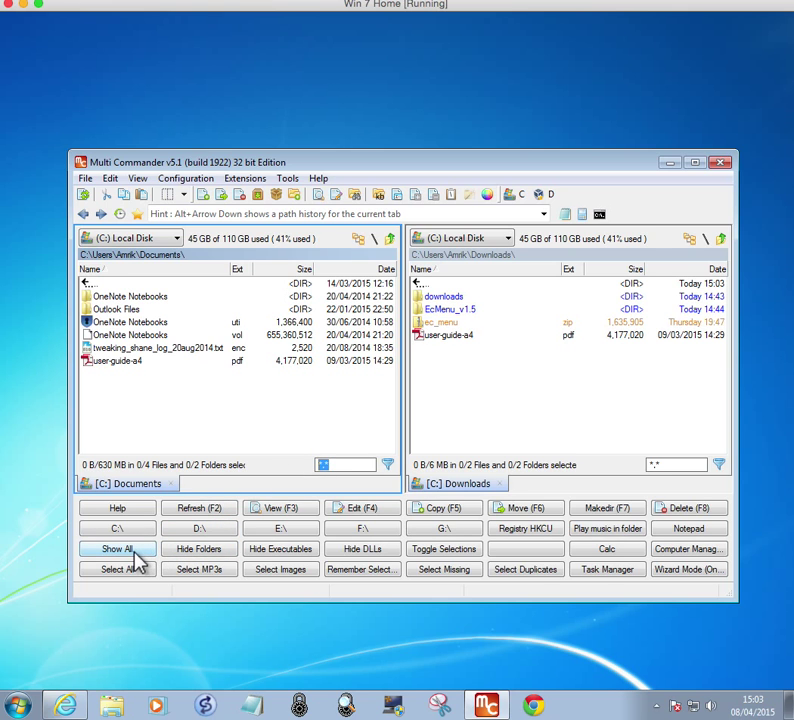
pyautogui.click(116, 568)
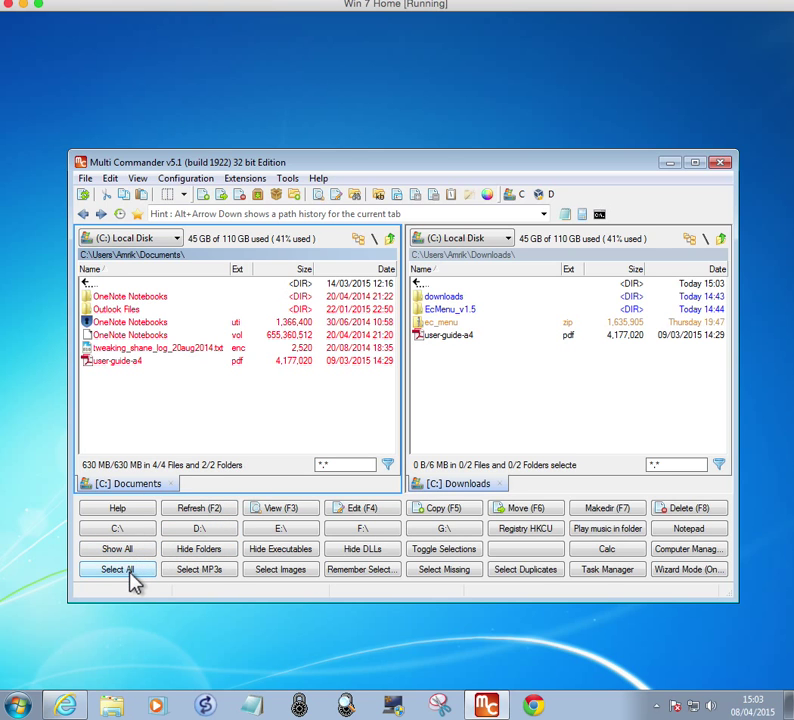
pyautogui.moveTo(630, 424)
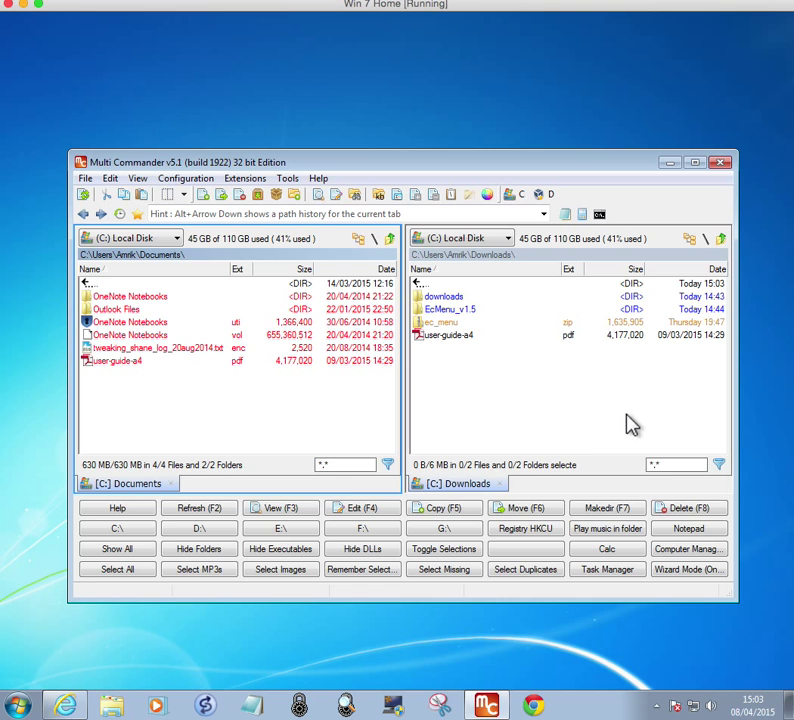
pyautogui.moveTo(218, 500)
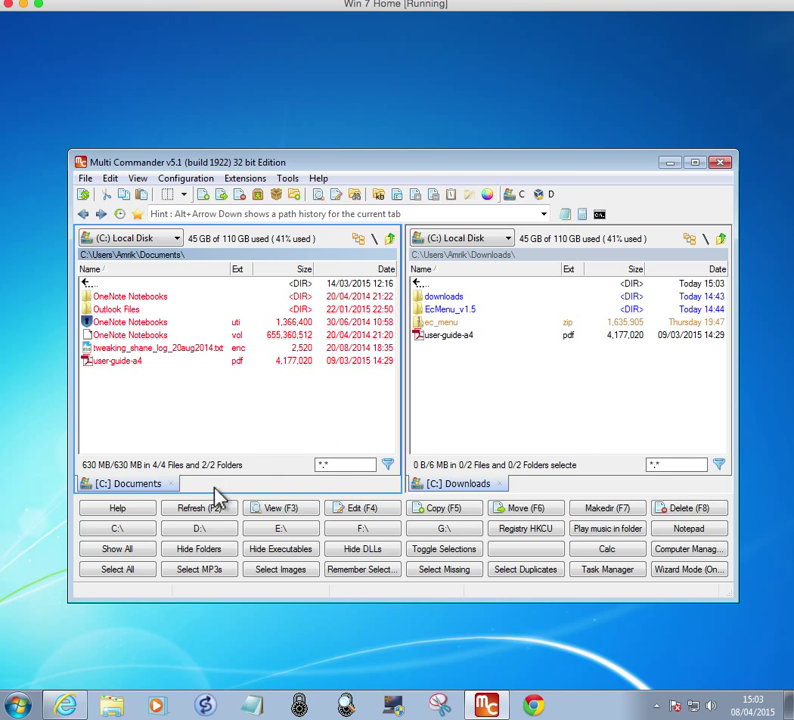
pyautogui.moveTo(144, 296)
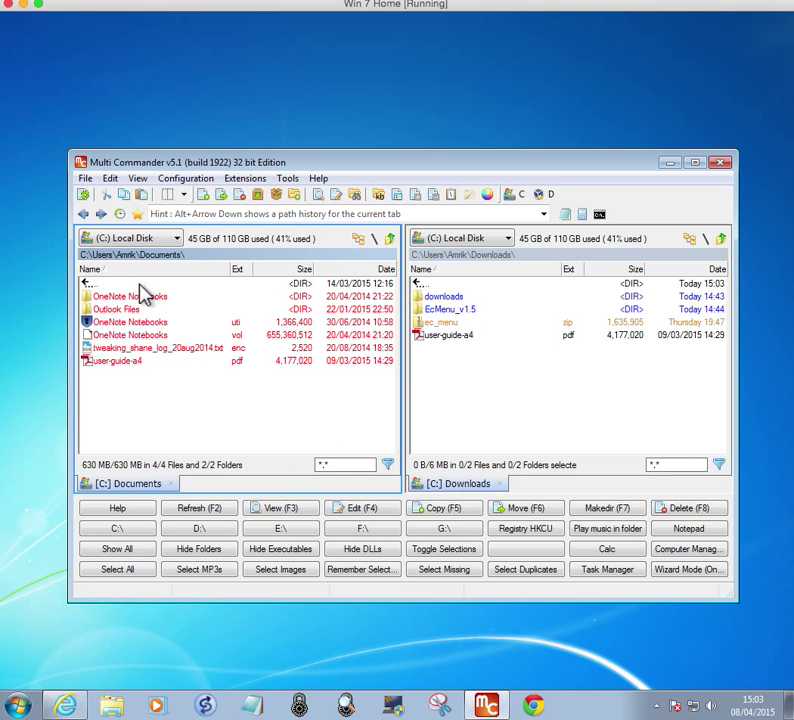
# Clear the selection via Edit > Unselect with the *.* filter, then select the user-guide PDF in Downloads
pyautogui.click(110, 178)
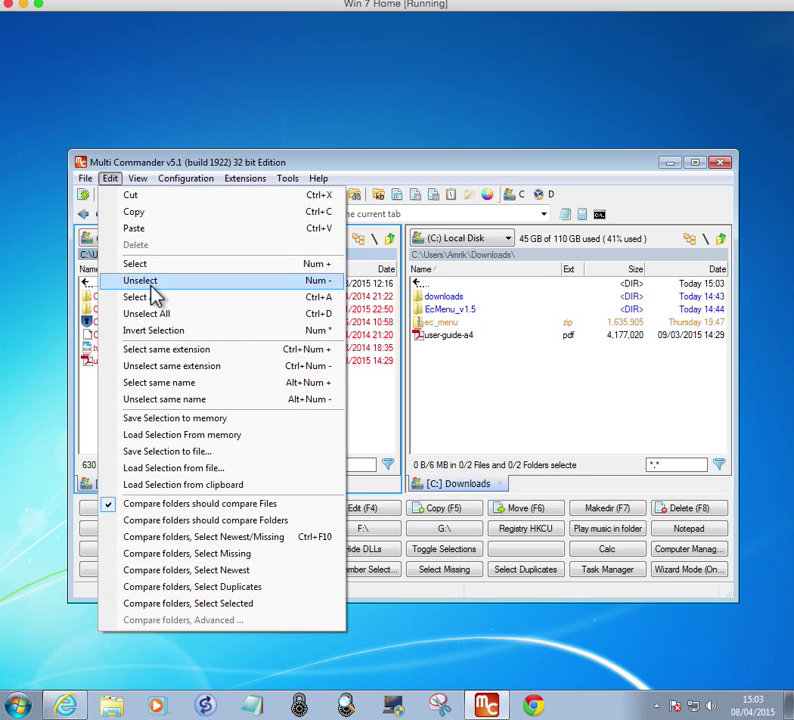
pyautogui.click(134, 296)
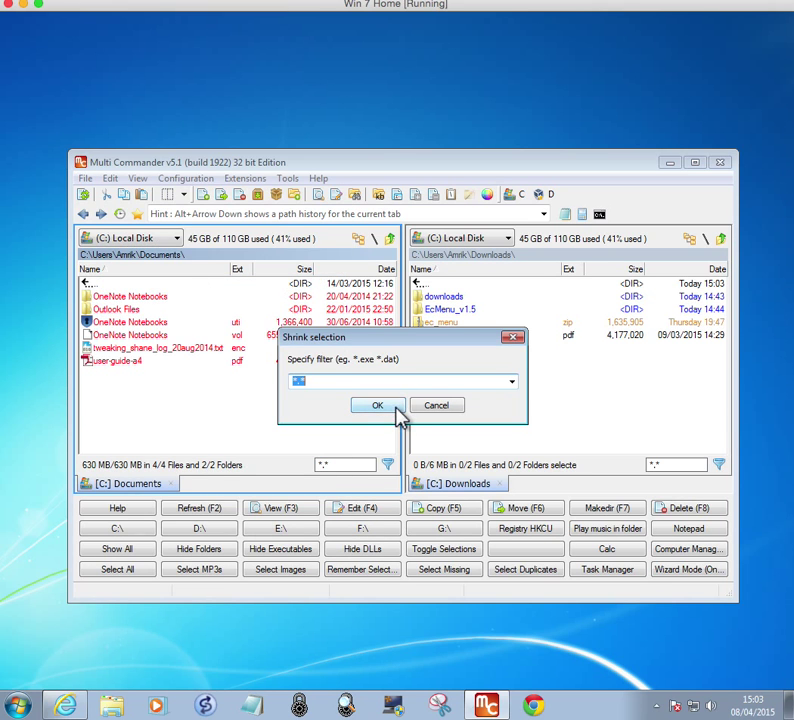
pyautogui.click(378, 404)
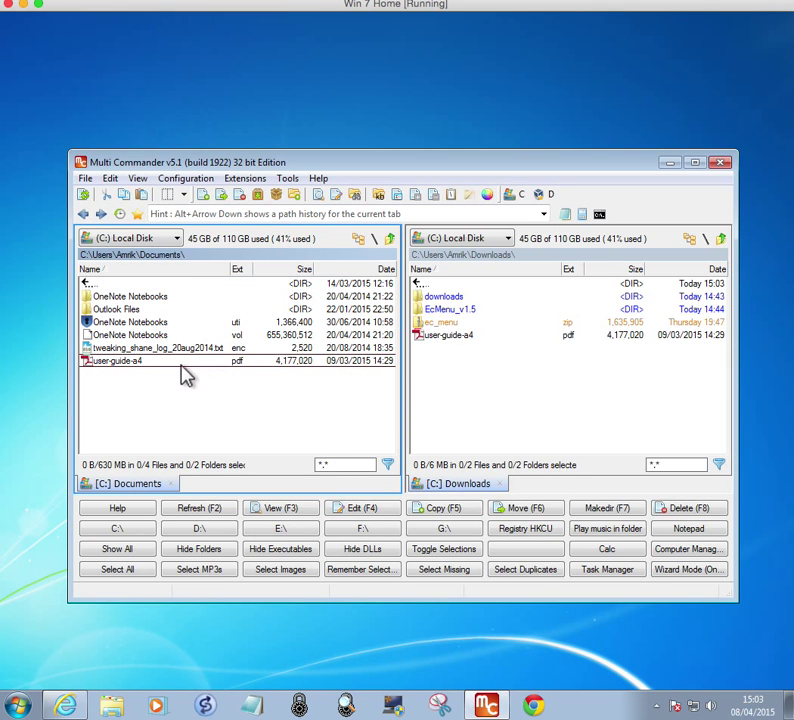
pyautogui.click(448, 336)
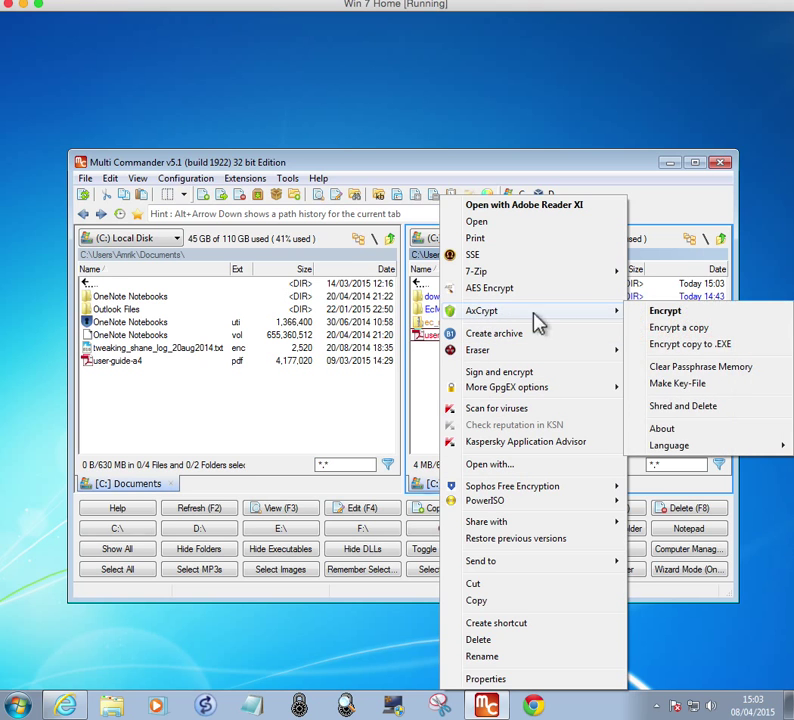
# Shred and permanently delete user-guide-e4.pdf from Downloads via AxCrypt, confirming the prompt
pyautogui.click(684, 404)
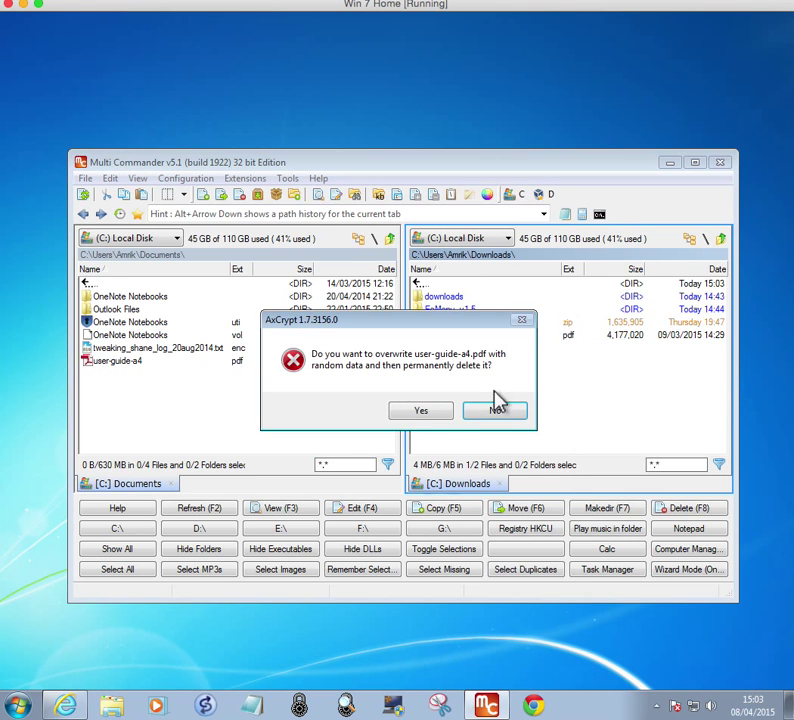
pyautogui.click(496, 410)
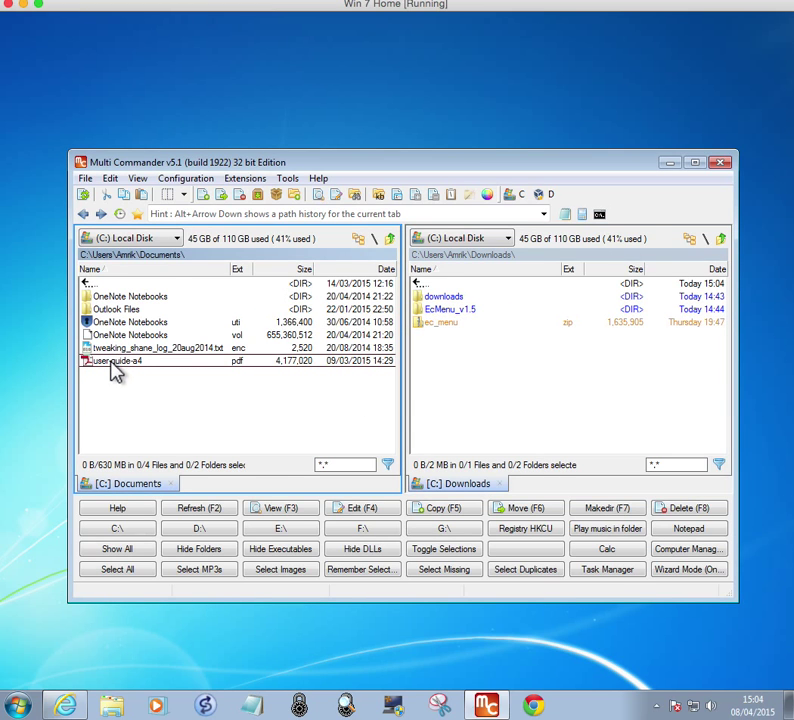
# Move user-guide-e4.pdf from Documents into Downloads with F6 and confirm
pyautogui.click(524, 508)
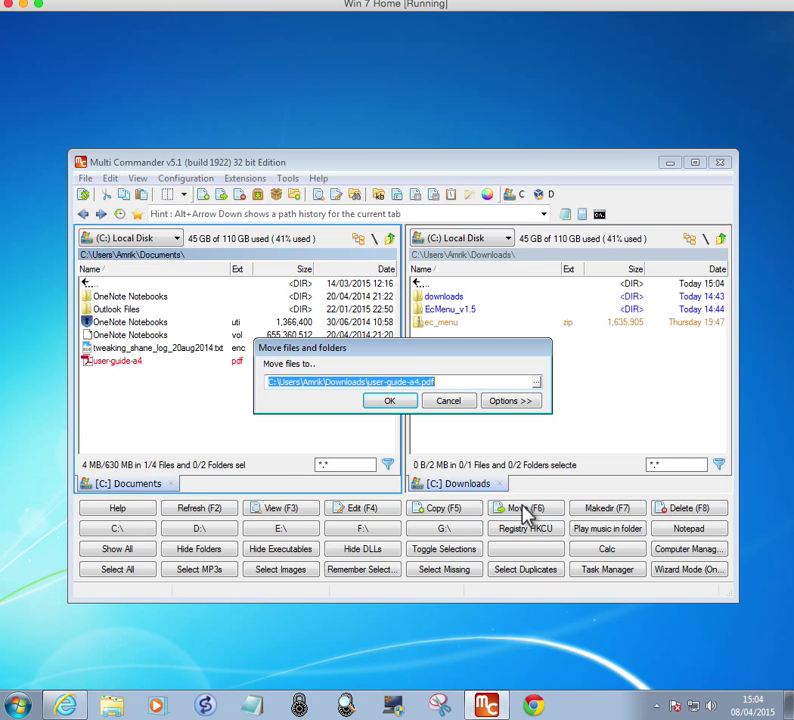
pyautogui.click(390, 400)
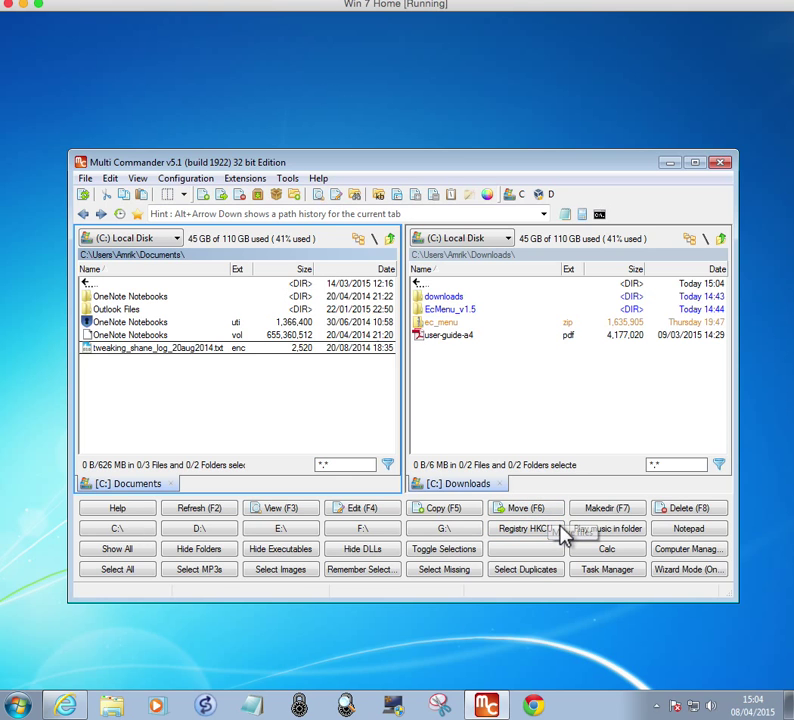
pyautogui.moveTo(684, 528)
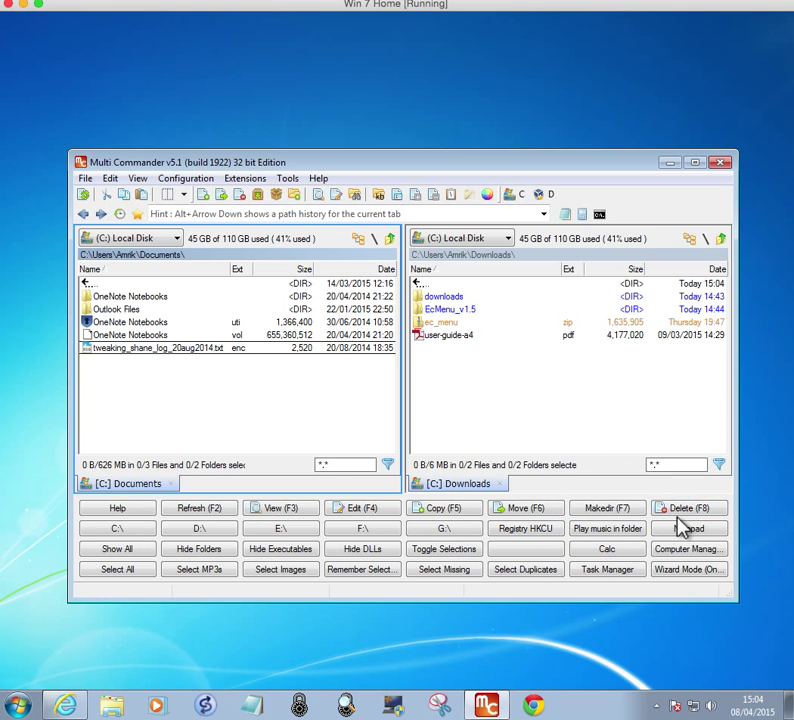
pyautogui.moveTo(608, 528)
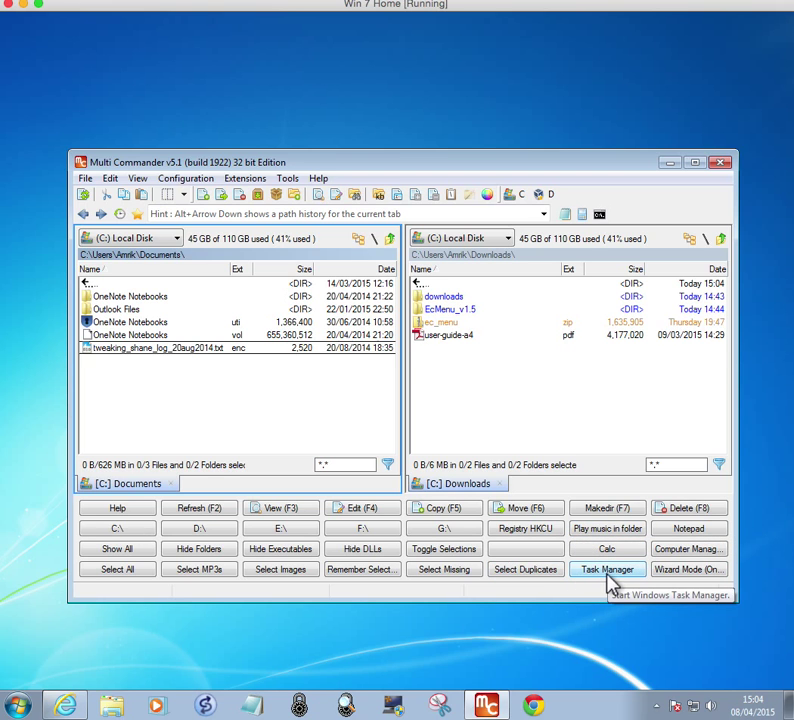
pyautogui.moveTo(280, 568)
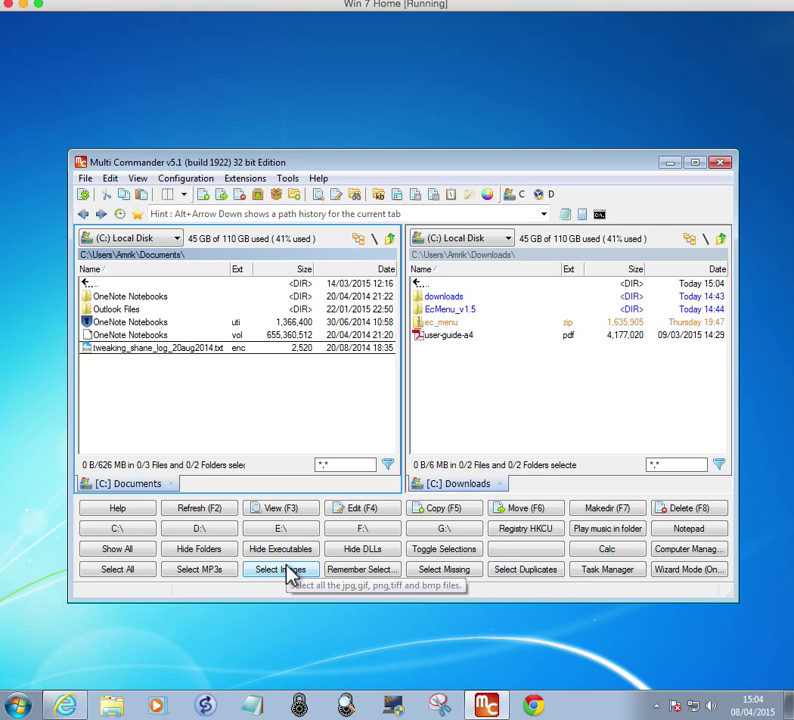
pyautogui.moveTo(200, 548)
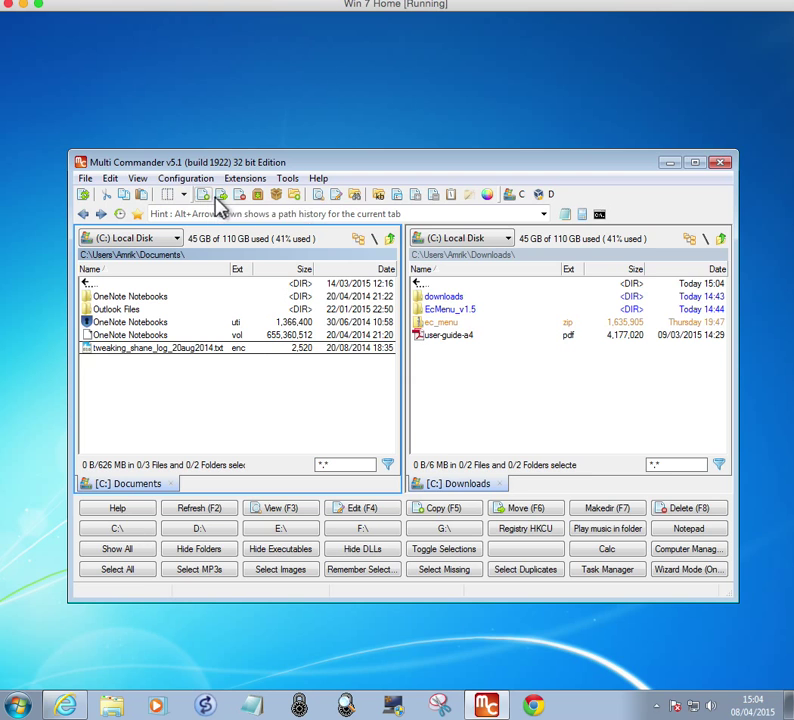
pyautogui.moveTo(256, 194)
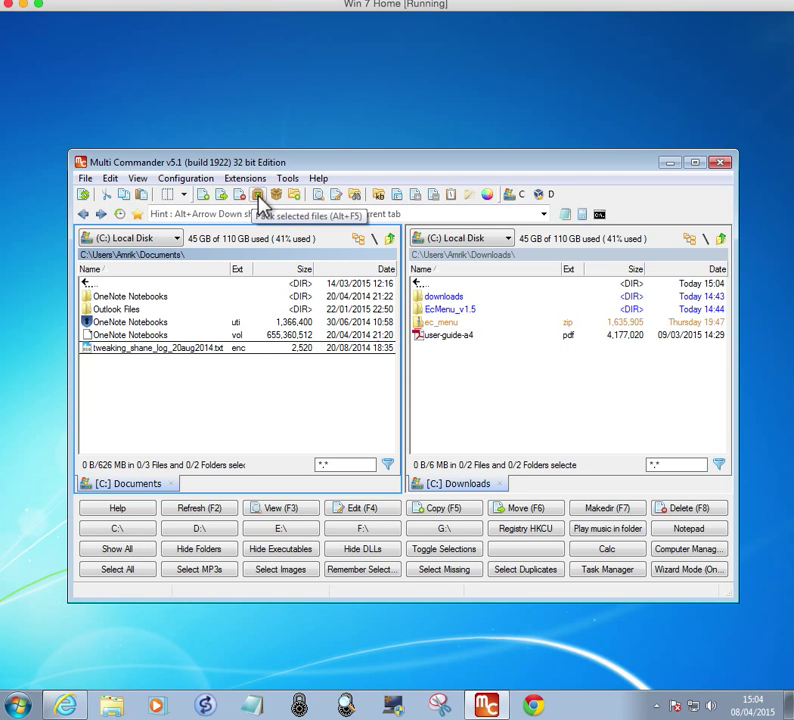
pyautogui.moveTo(128, 336)
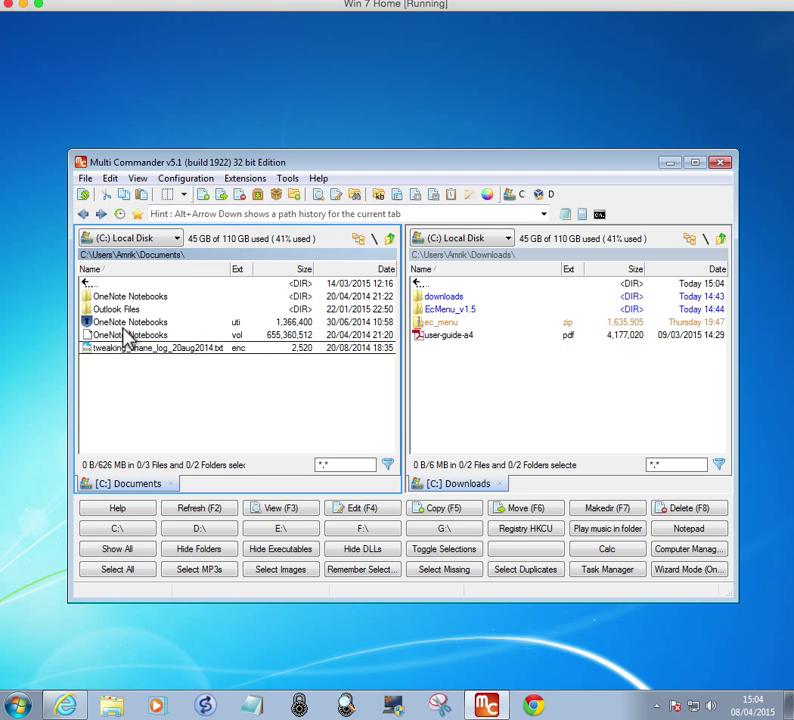
# Pack user-guide-e4.pdf from Downloads into a user-guide-e4.zip archive in Documents using Internal Zip
pyautogui.click(448, 336)
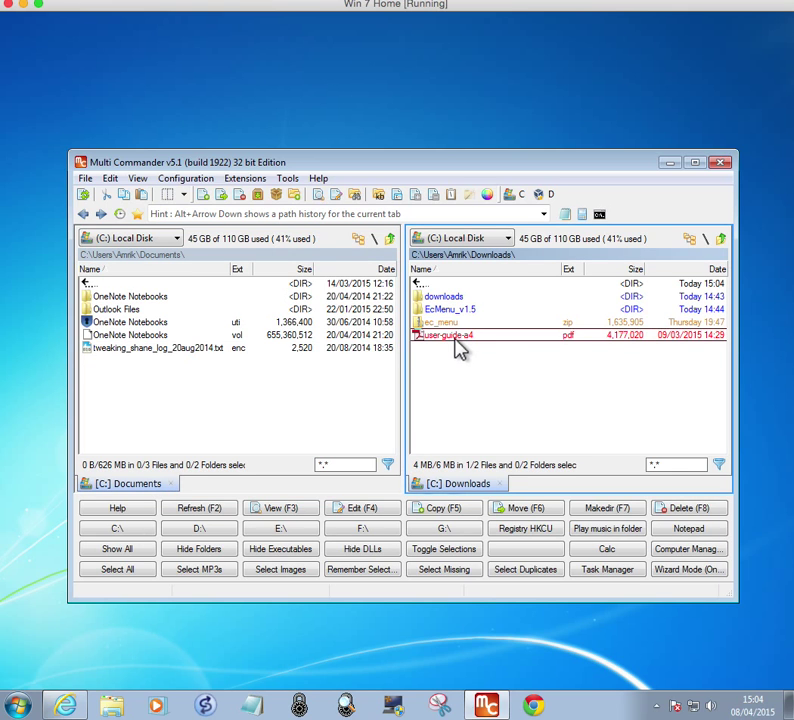
pyautogui.moveTo(278, 194)
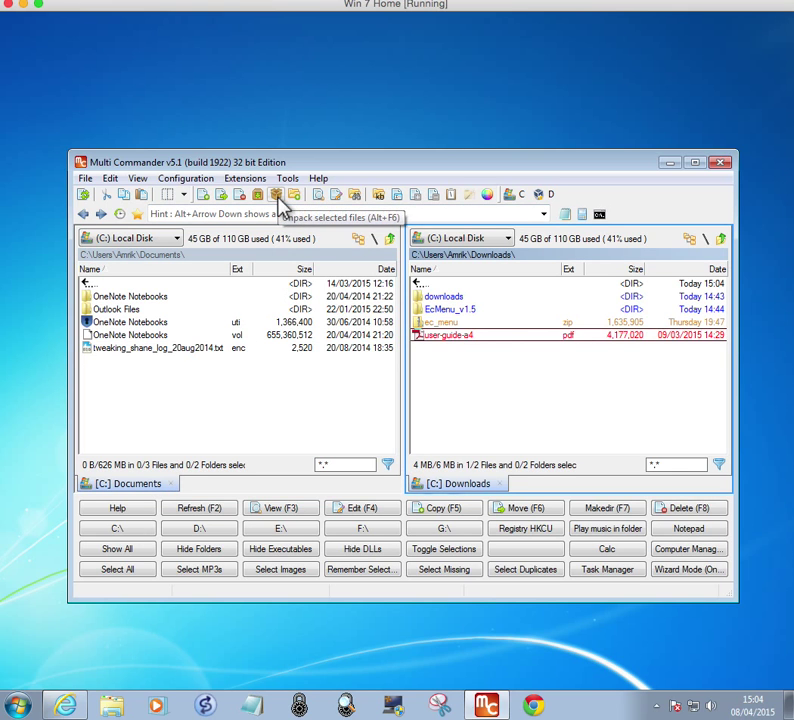
pyautogui.click(276, 194)
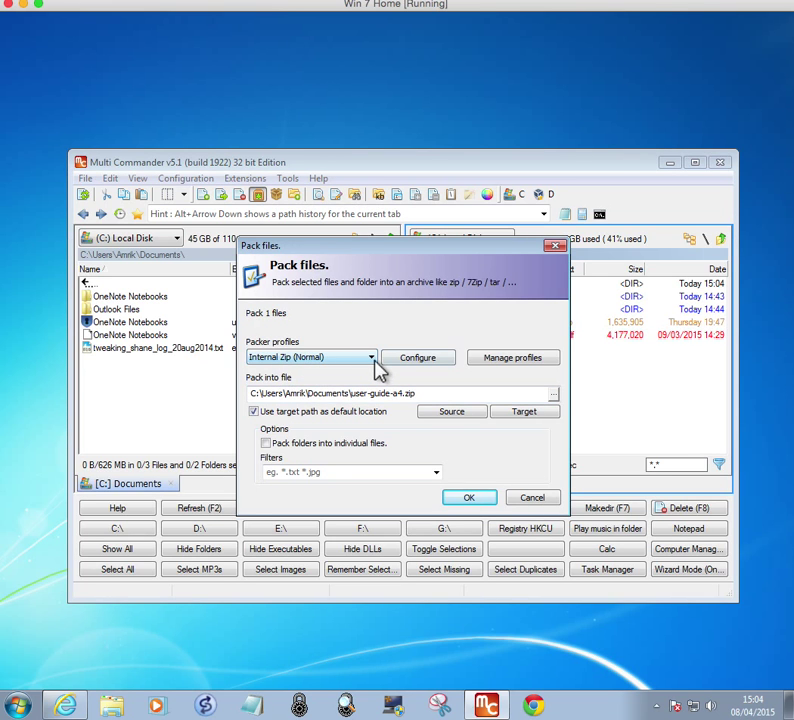
pyautogui.click(370, 356)
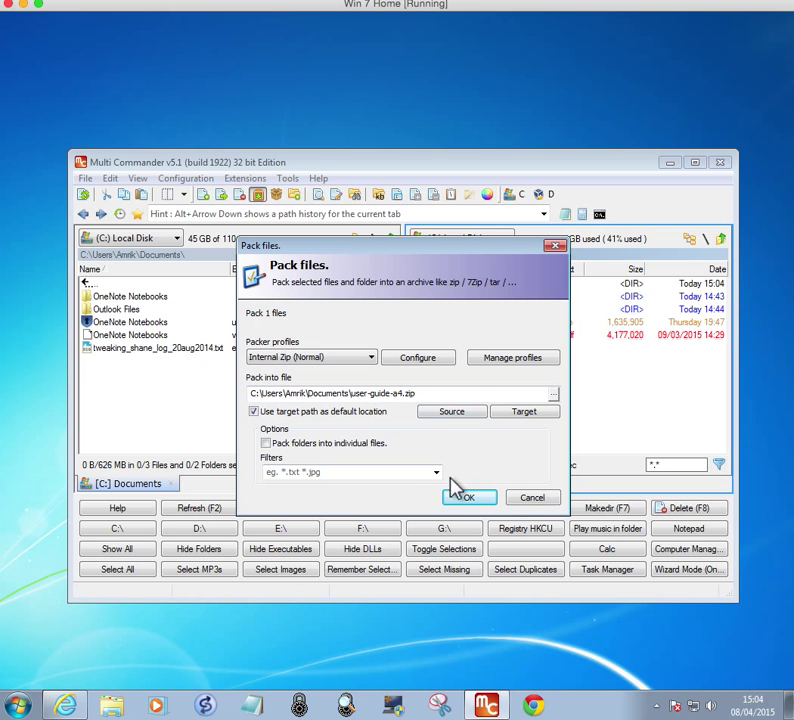
pyautogui.click(468, 496)
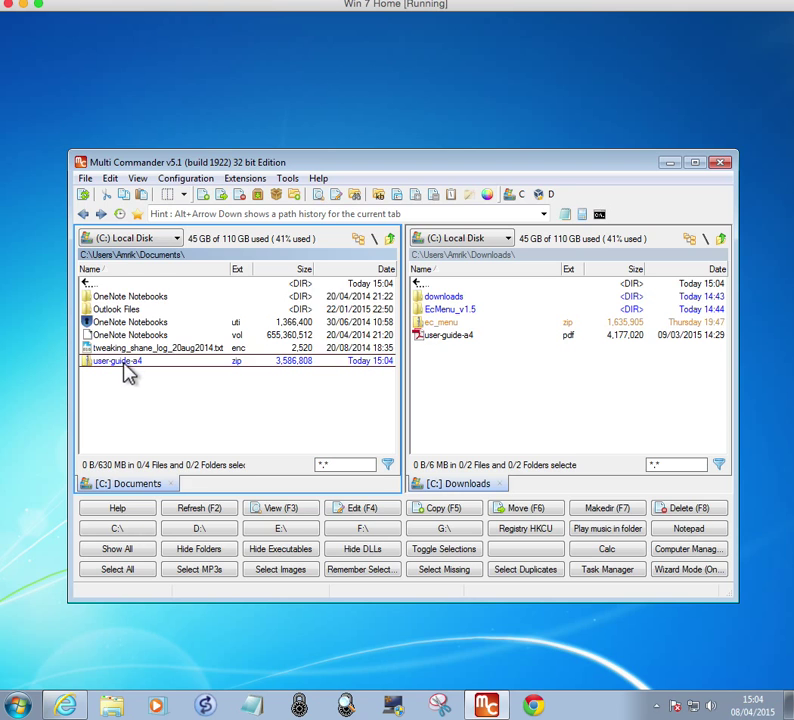
pyautogui.doubleClick(116, 360)
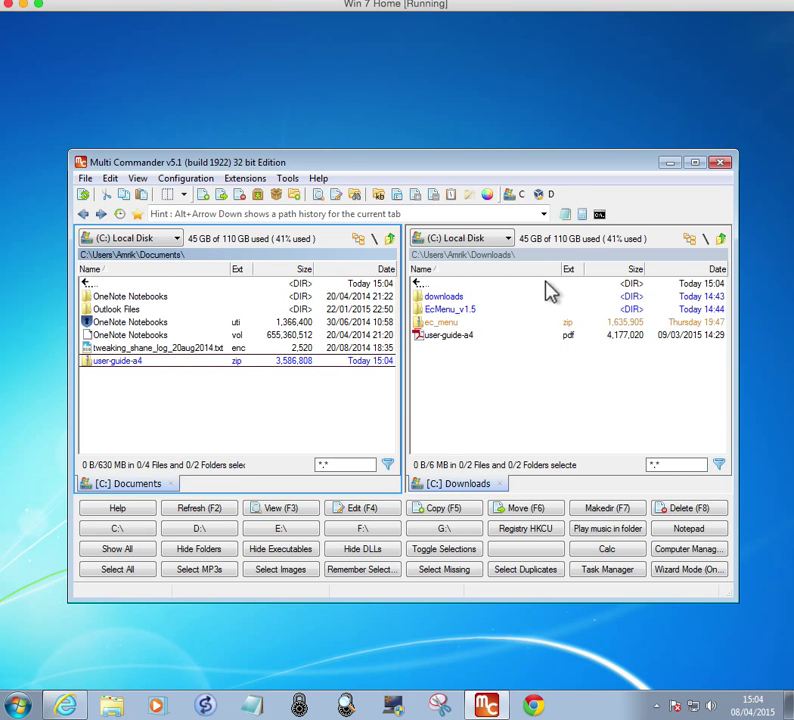
pyautogui.moveTo(340, 262)
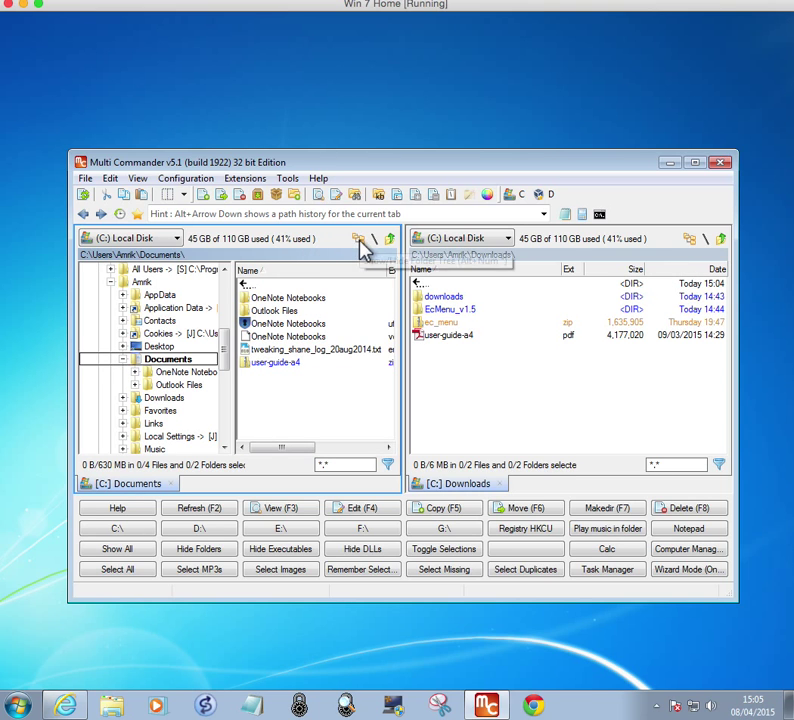
# Hide the folder tree, jump the left panel to the C: drive root and show the drives and locations list
pyautogui.click(388, 238)
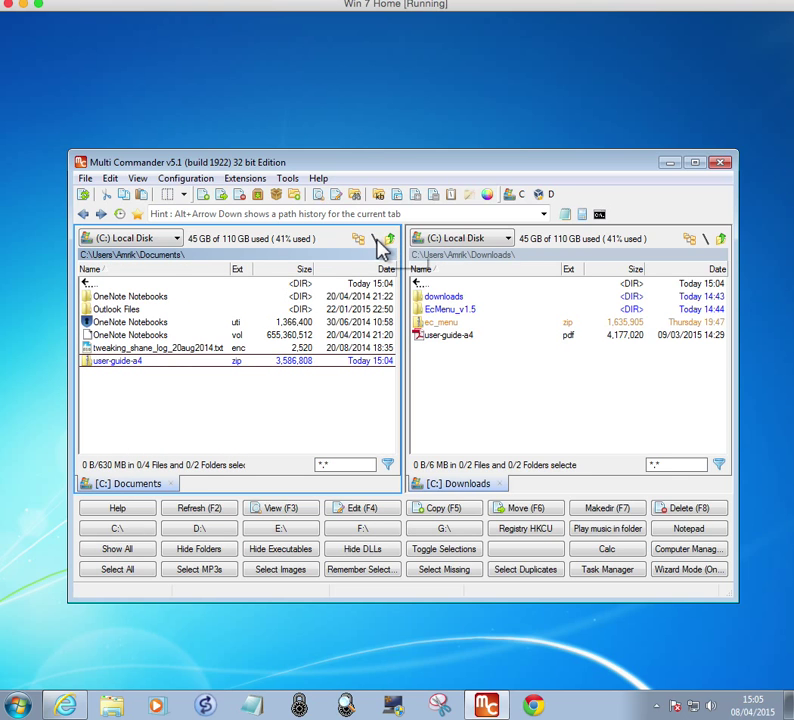
pyautogui.click(388, 238)
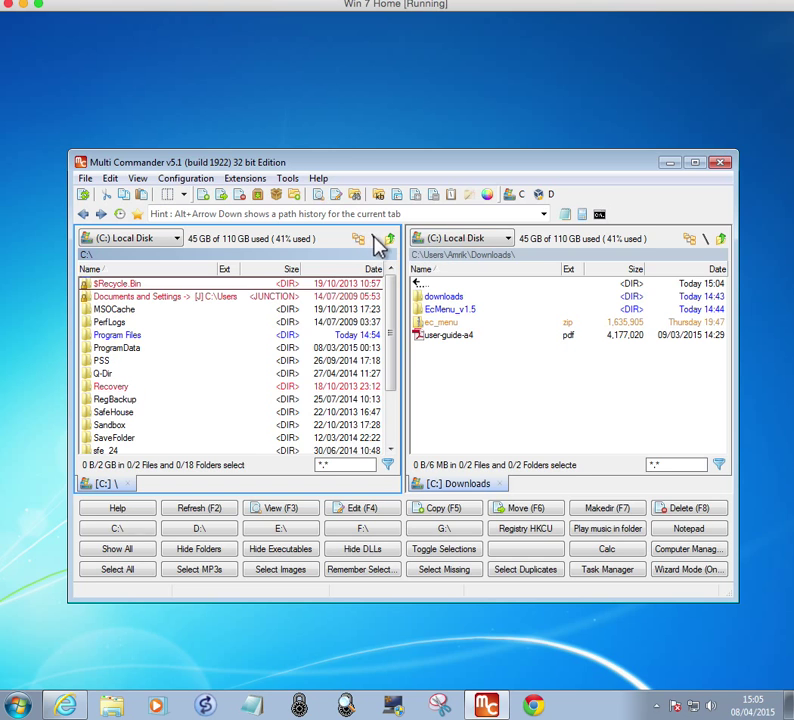
pyautogui.click(176, 238)
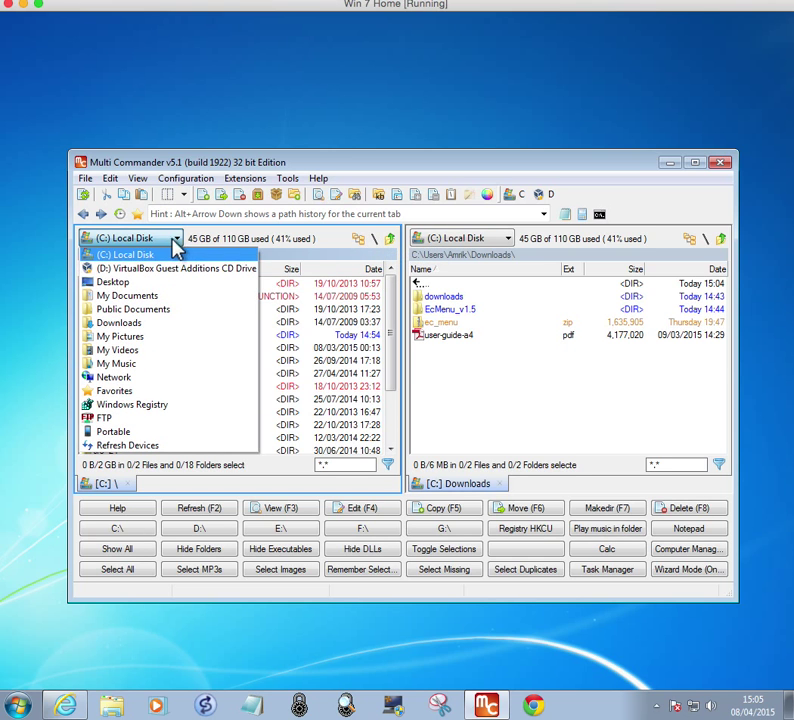
pyautogui.moveTo(118, 322)
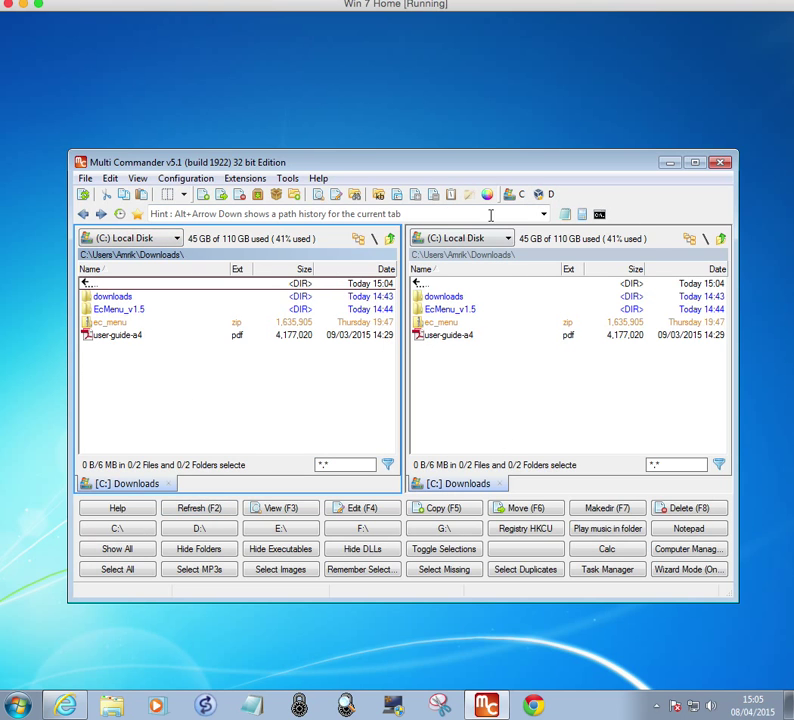
pyautogui.moveTo(284, 362)
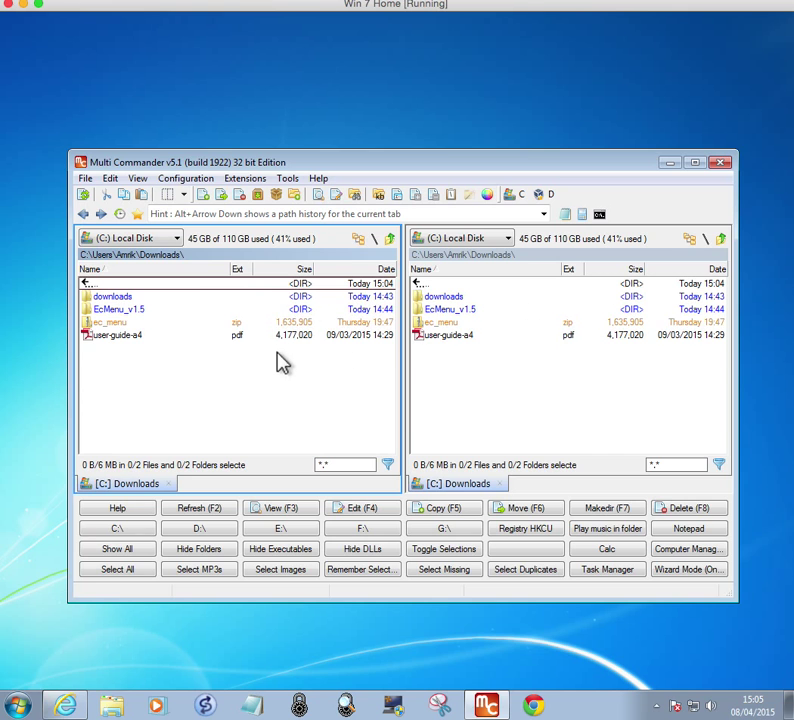
pyautogui.click(136, 178)
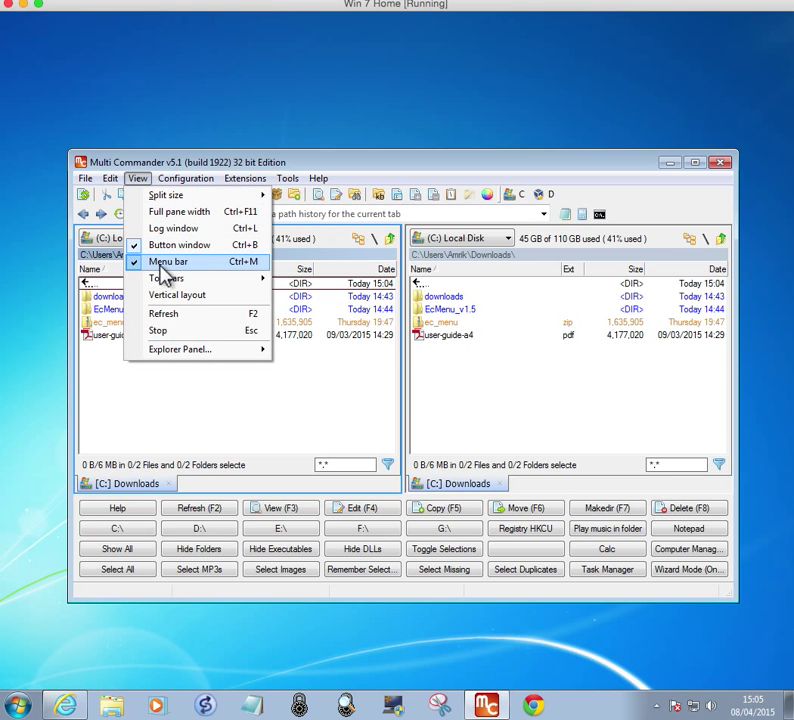
pyautogui.moveTo(176, 294)
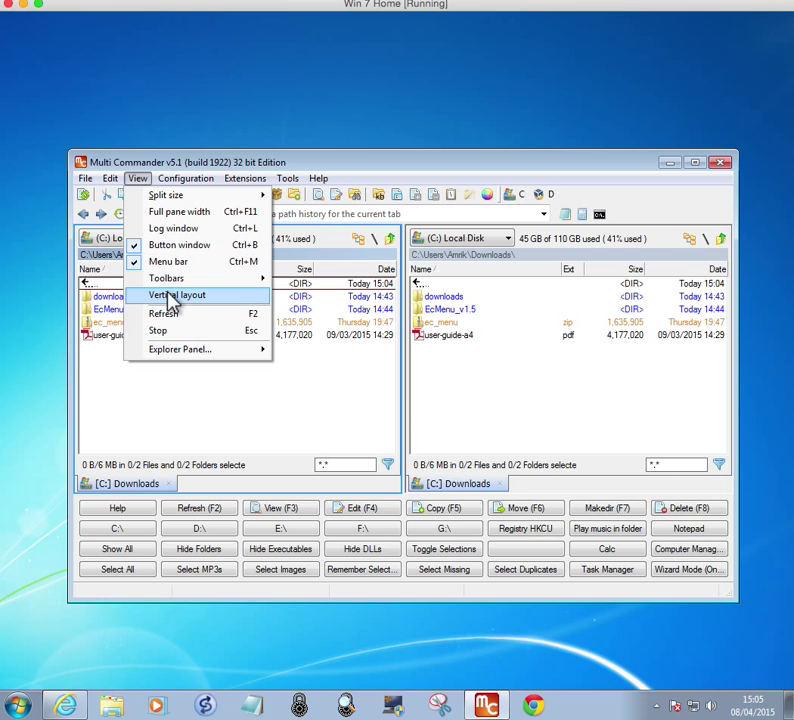
pyautogui.moveTo(166, 196)
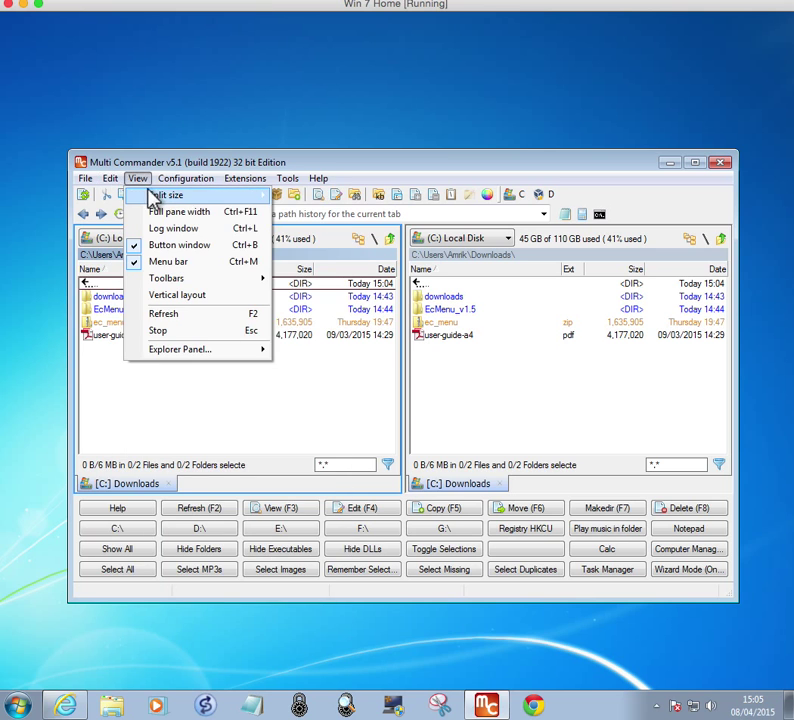
pyautogui.click(108, 178)
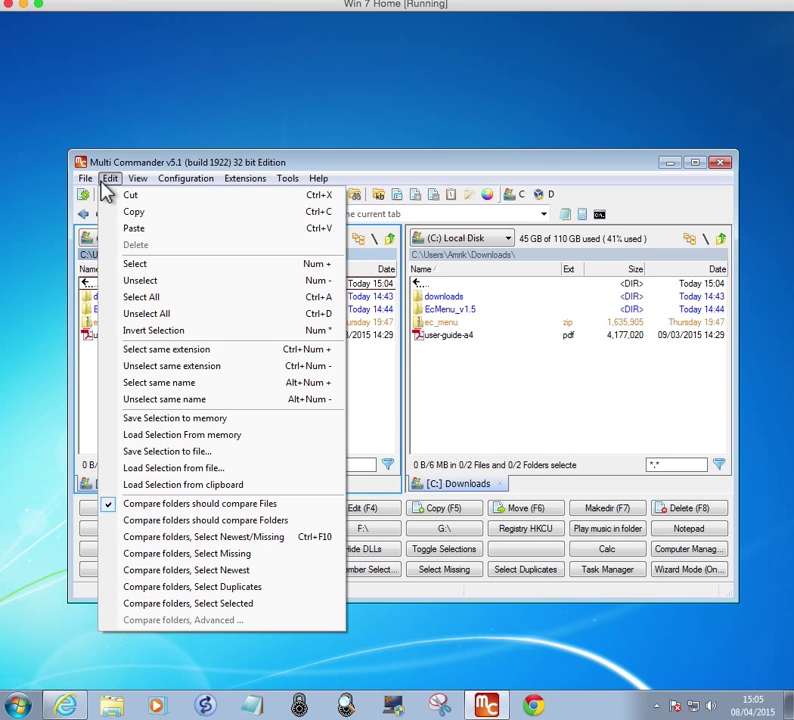
pyautogui.moveTo(138, 264)
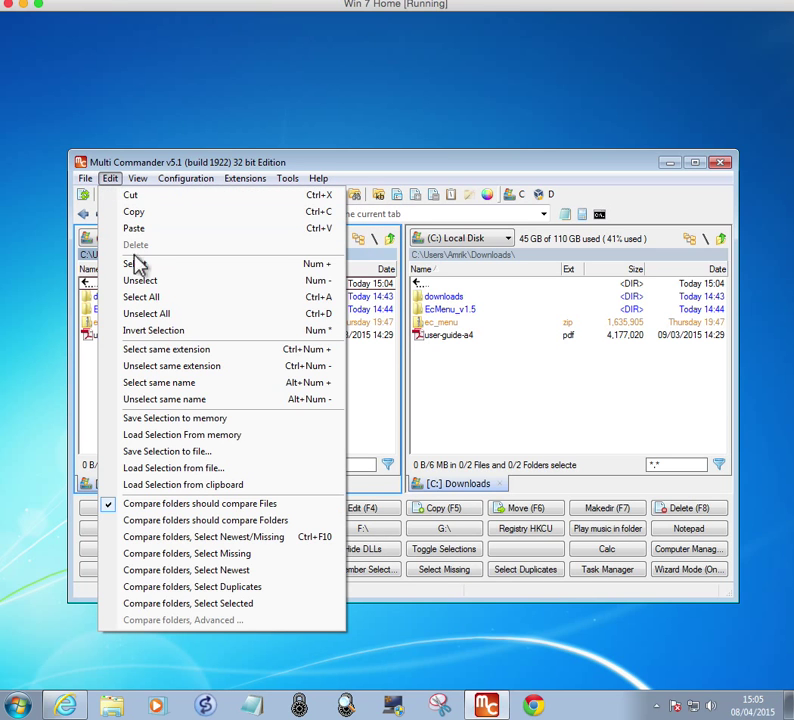
pyautogui.moveTo(188, 552)
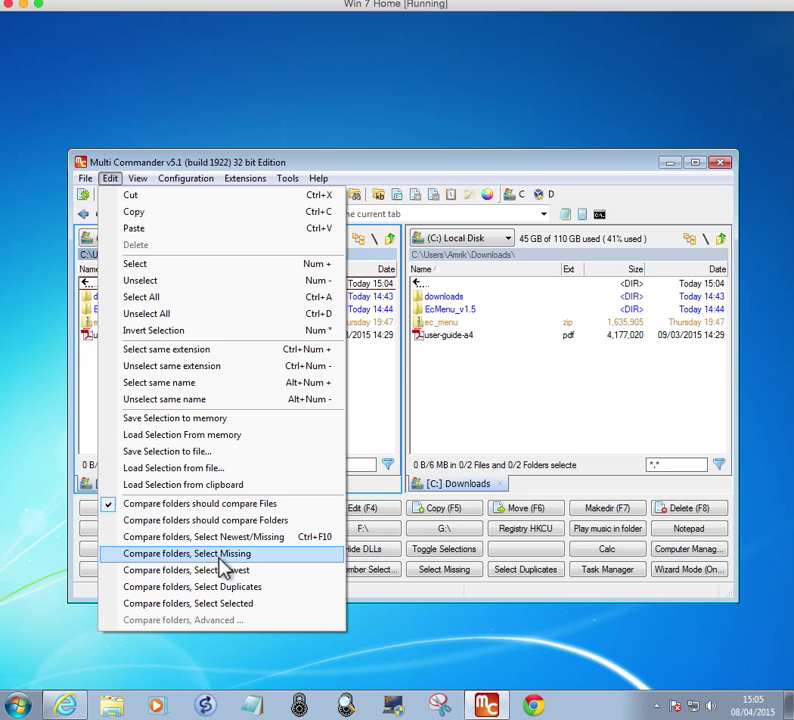
pyautogui.click(184, 178)
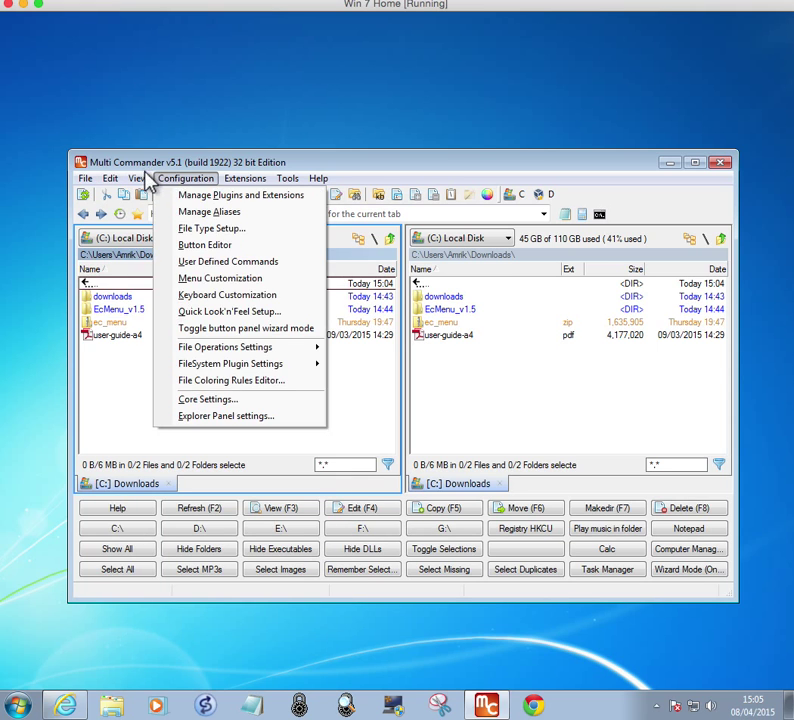
pyautogui.click(138, 178)
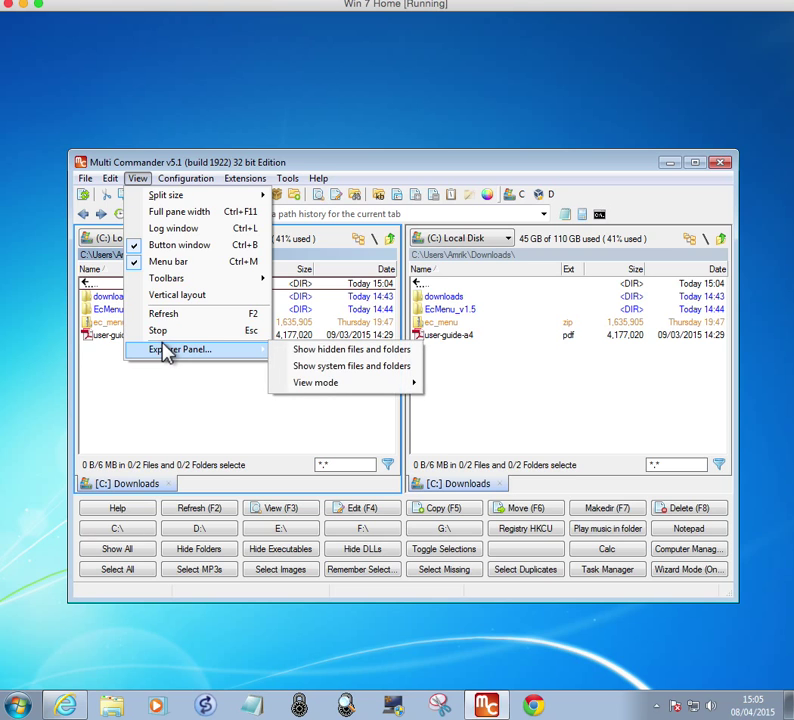
pyautogui.moveTo(348, 348)
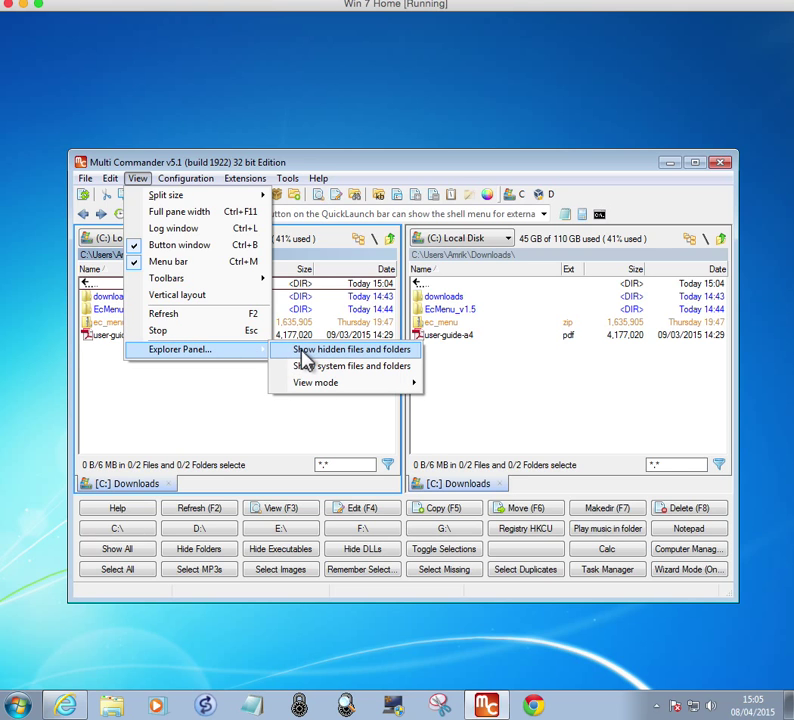
pyautogui.moveTo(348, 366)
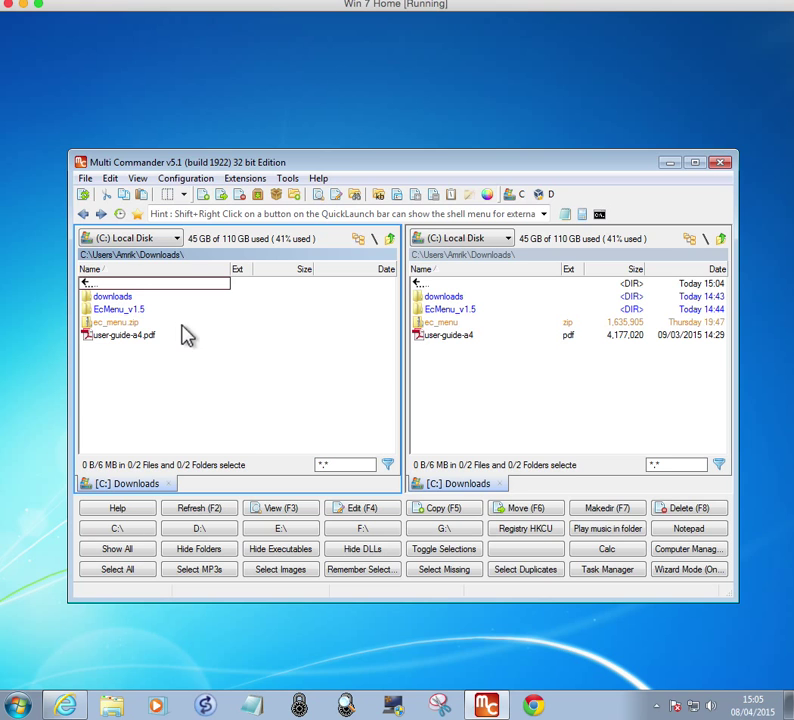
pyautogui.moveTo(176, 196)
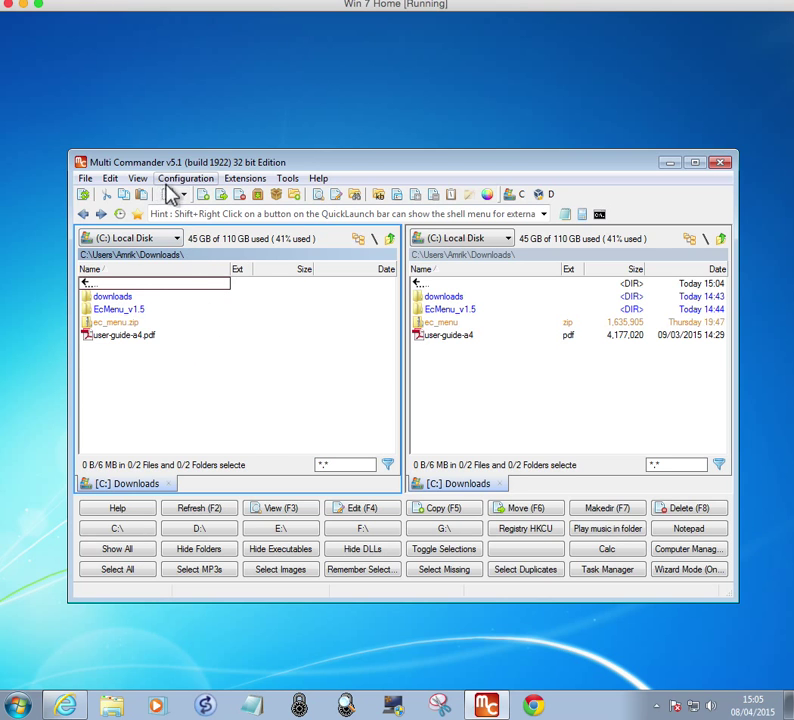
pyautogui.click(138, 178)
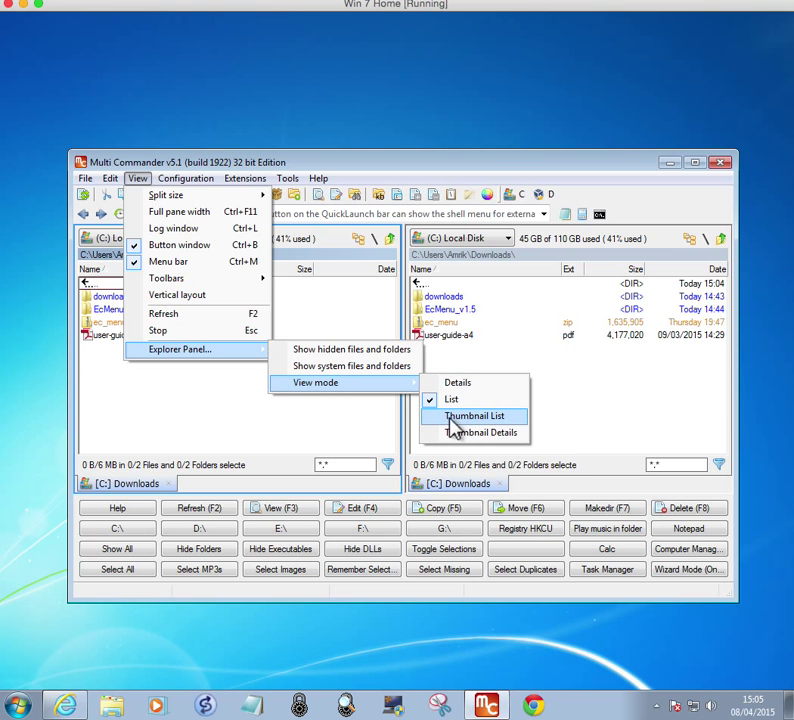
pyautogui.click(452, 400)
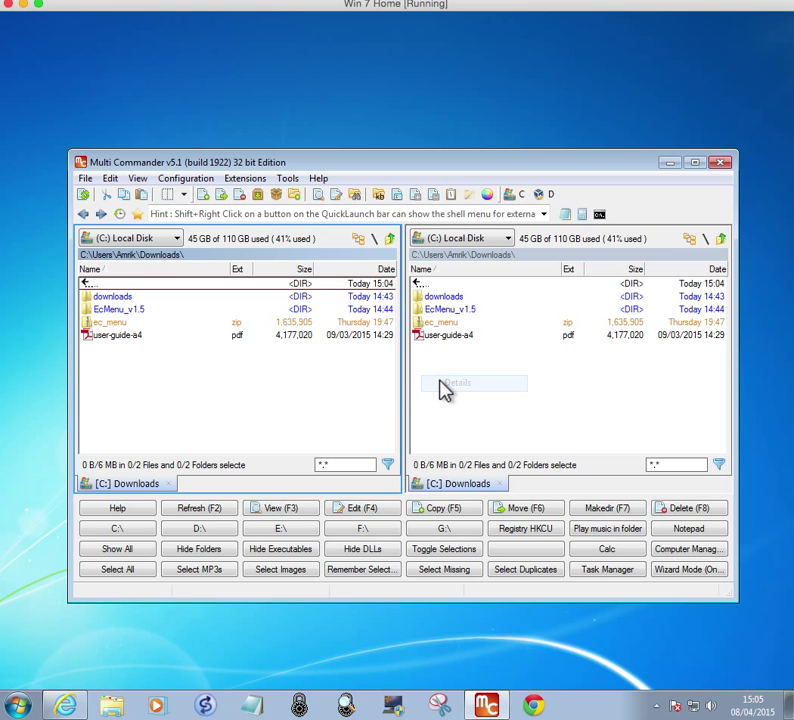
pyautogui.moveTo(320, 344)
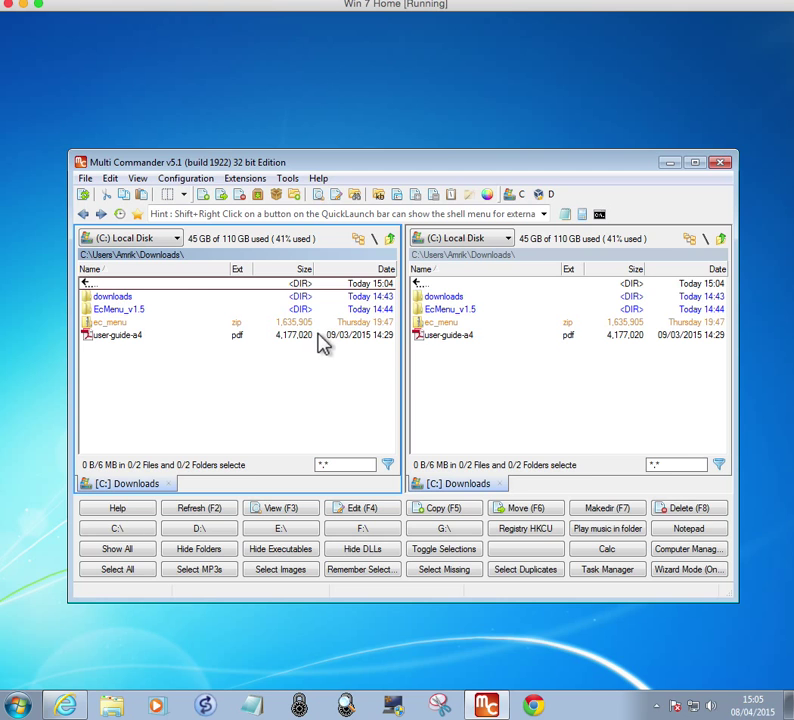
pyautogui.moveTo(180, 204)
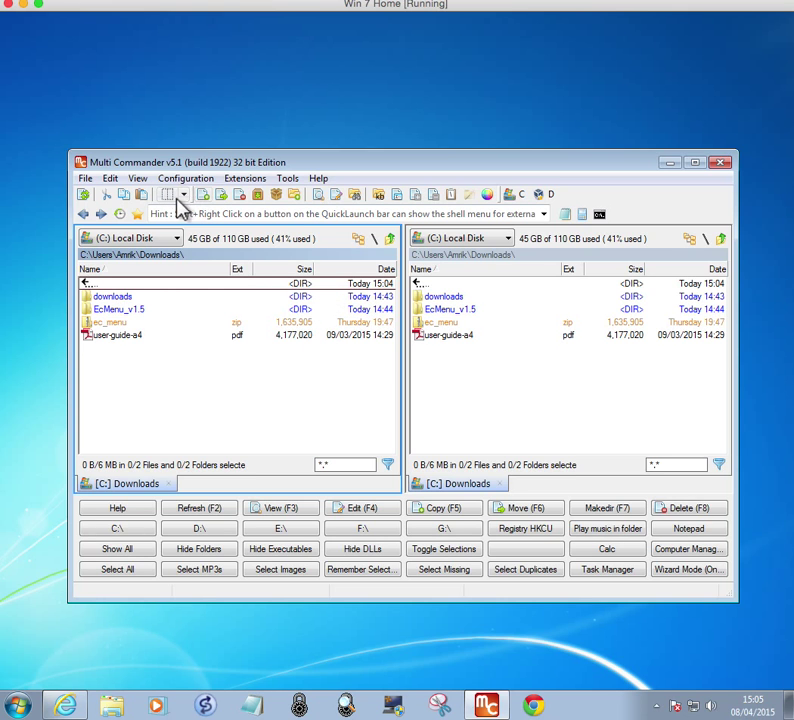
pyautogui.click(186, 194)
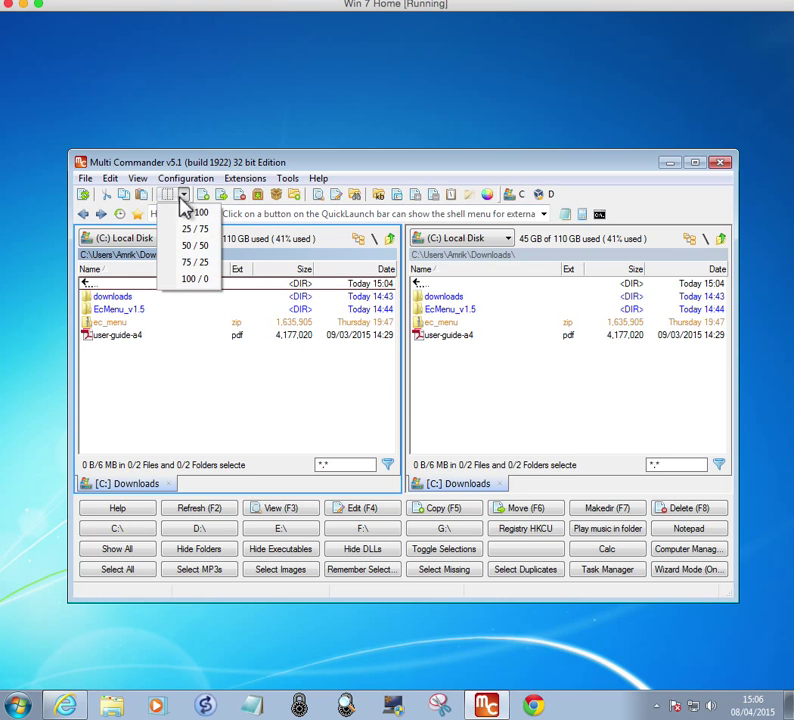
pyautogui.moveTo(196, 228)
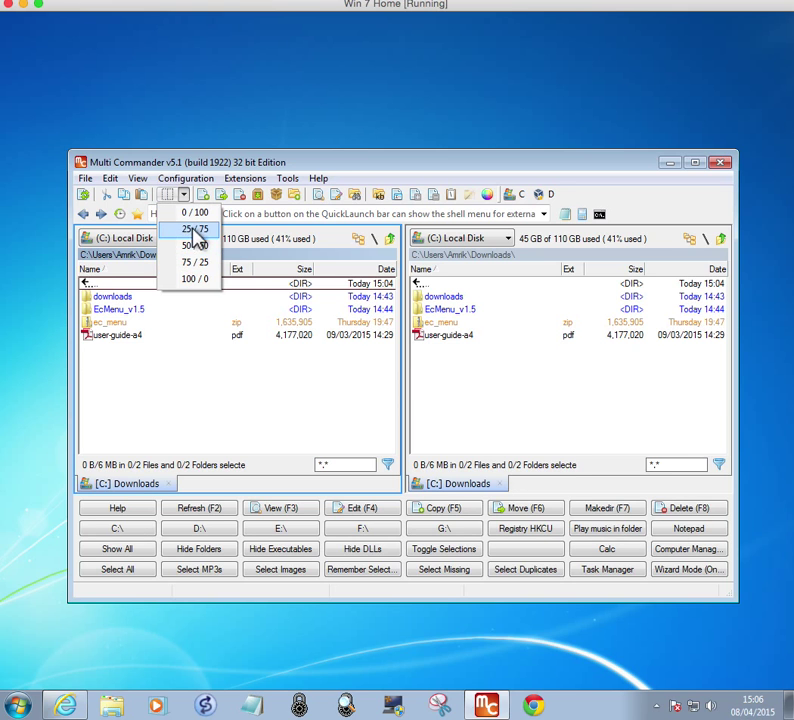
pyautogui.moveTo(196, 246)
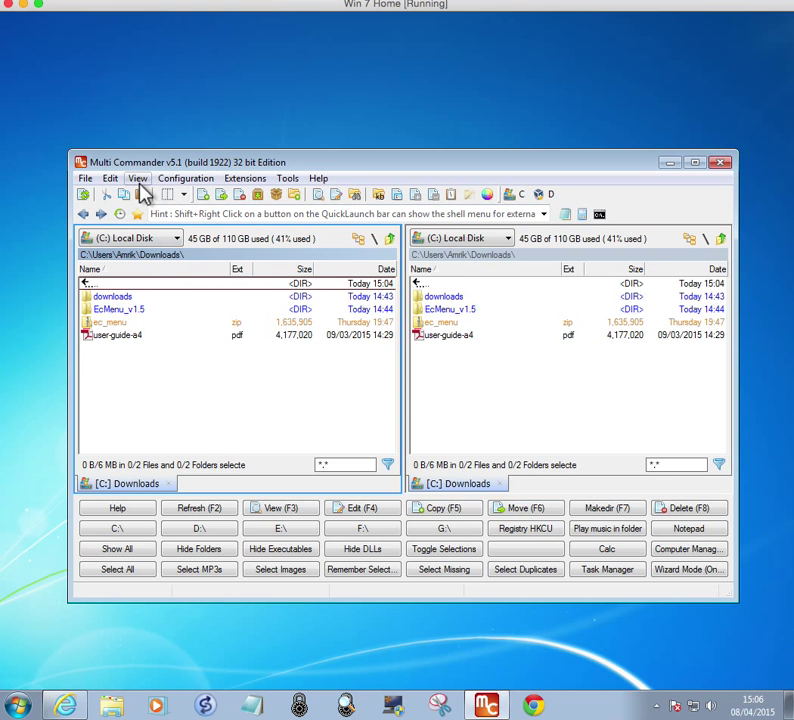
pyautogui.click(136, 178)
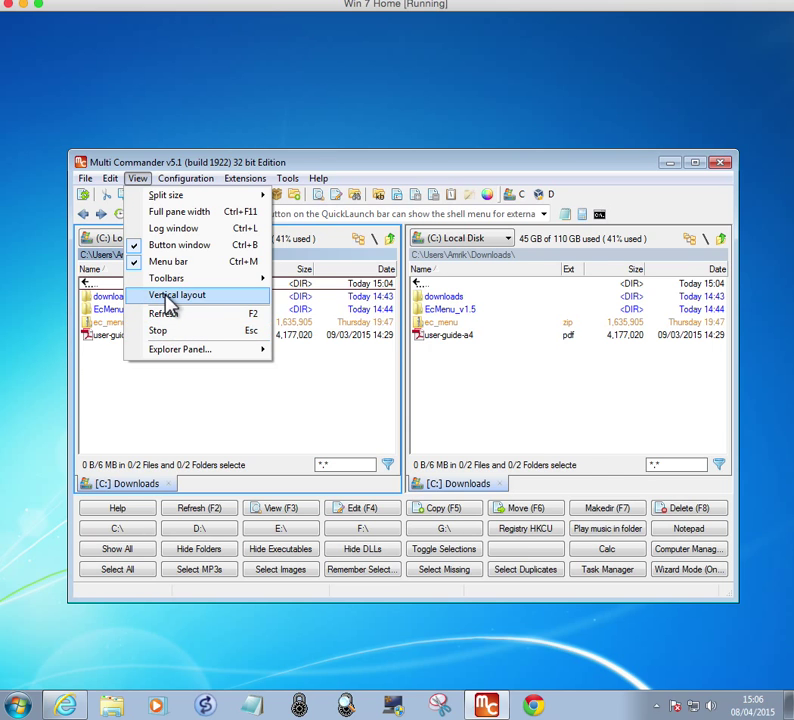
pyautogui.click(176, 294)
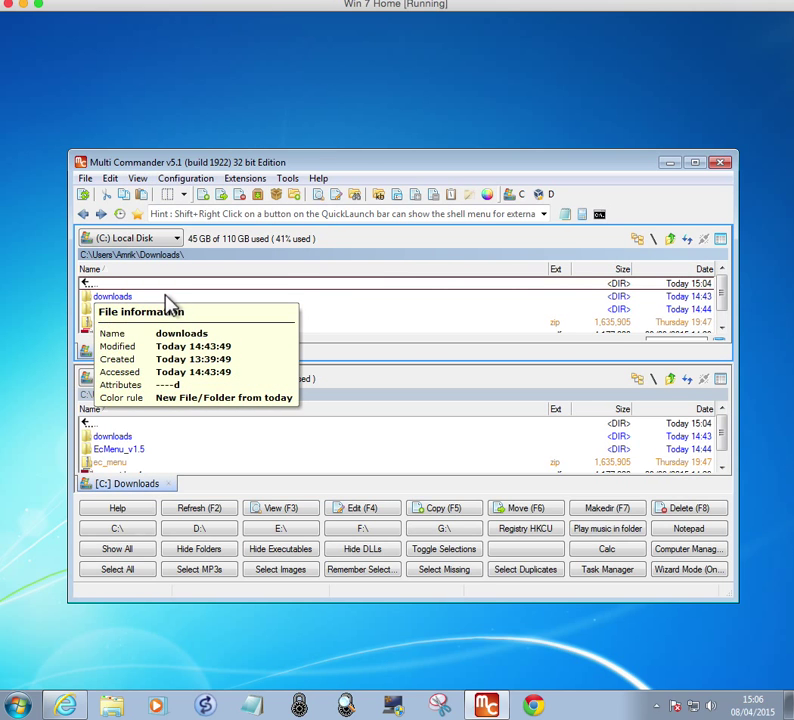
pyautogui.click(136, 178)
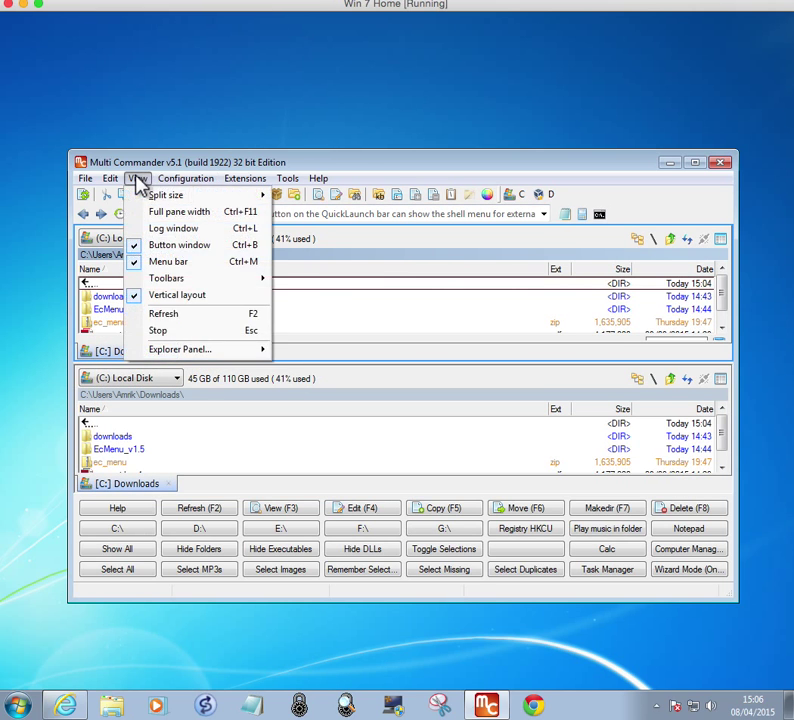
pyautogui.click(176, 294)
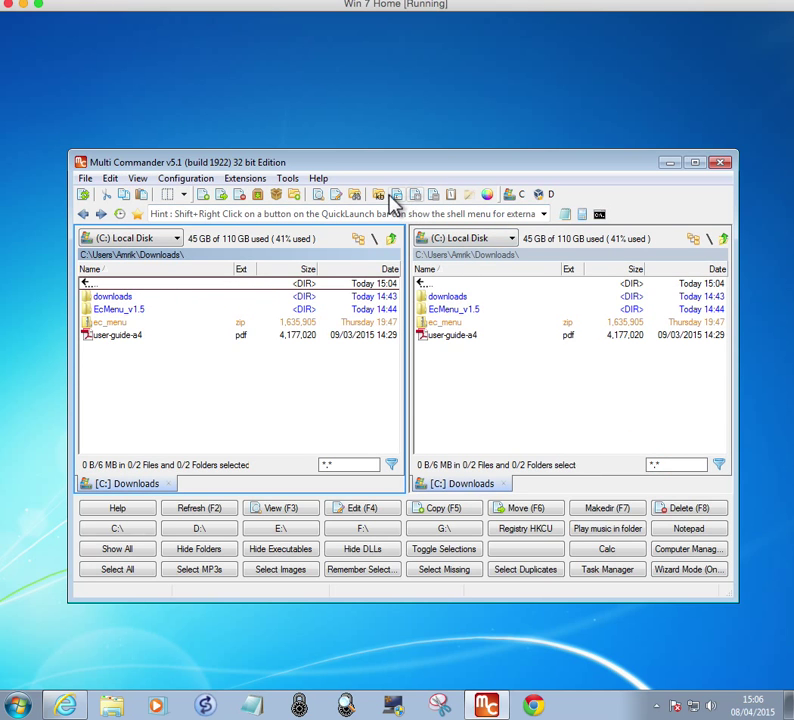
pyautogui.moveTo(470, 330)
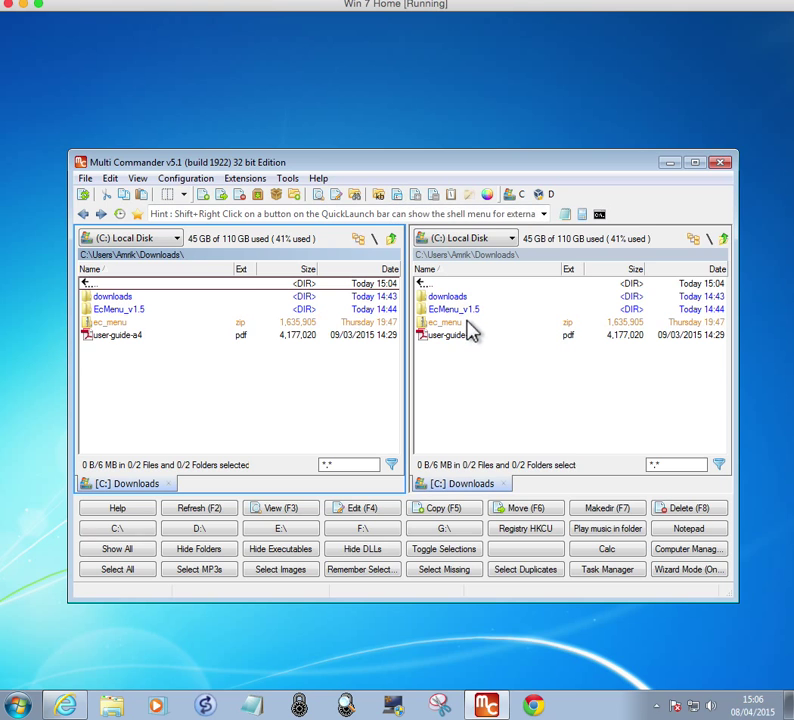
pyautogui.moveTo(488, 194)
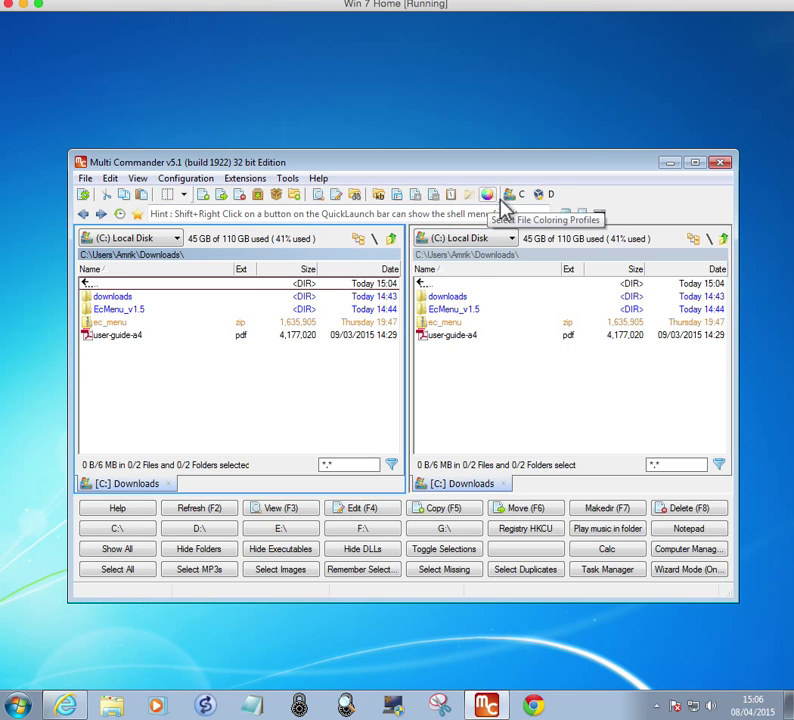
pyautogui.moveTo(384, 384)
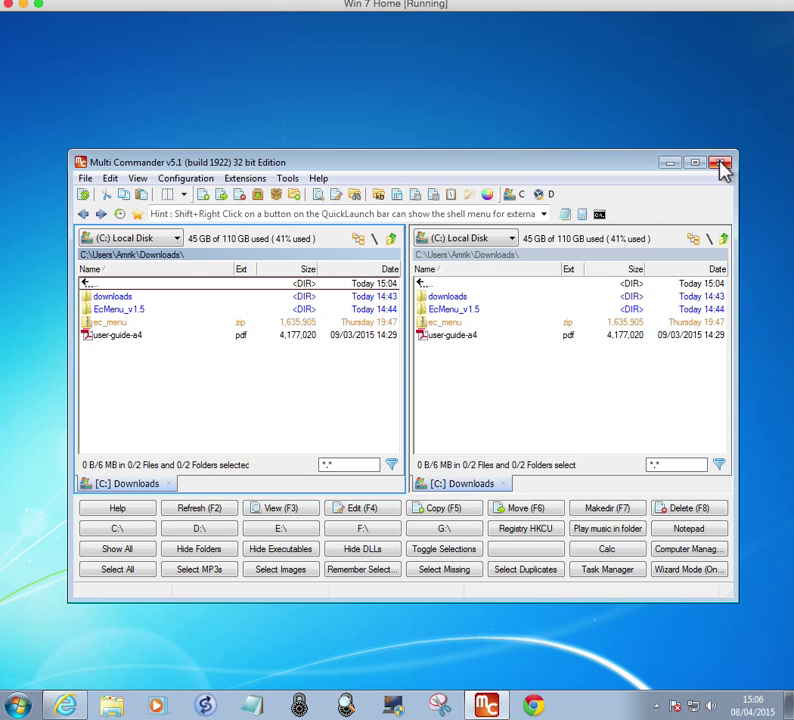
# View the About Multi Commander window for v5.1 build 1922, dismiss it and quit the program
pyautogui.click(318, 178)
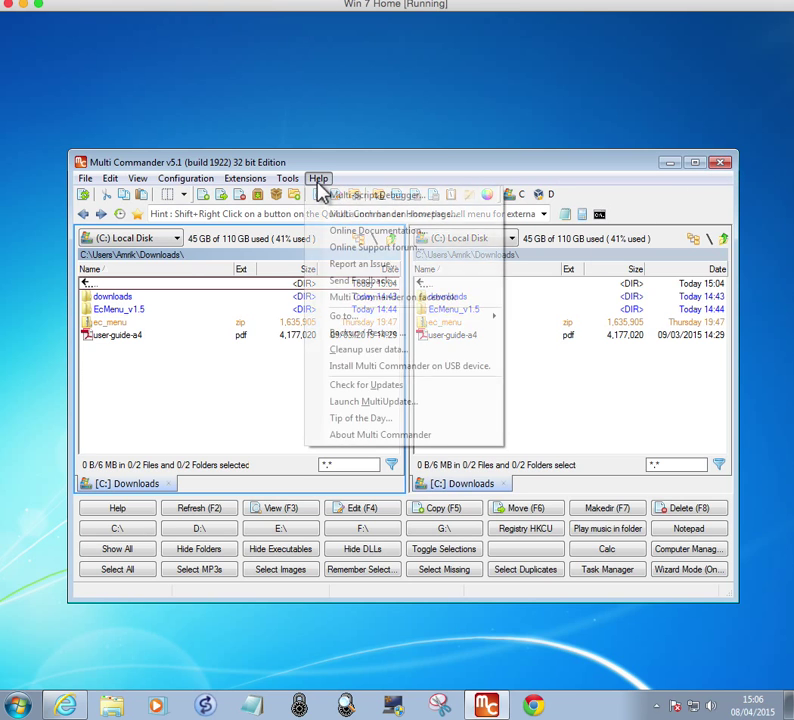
pyautogui.click(380, 434)
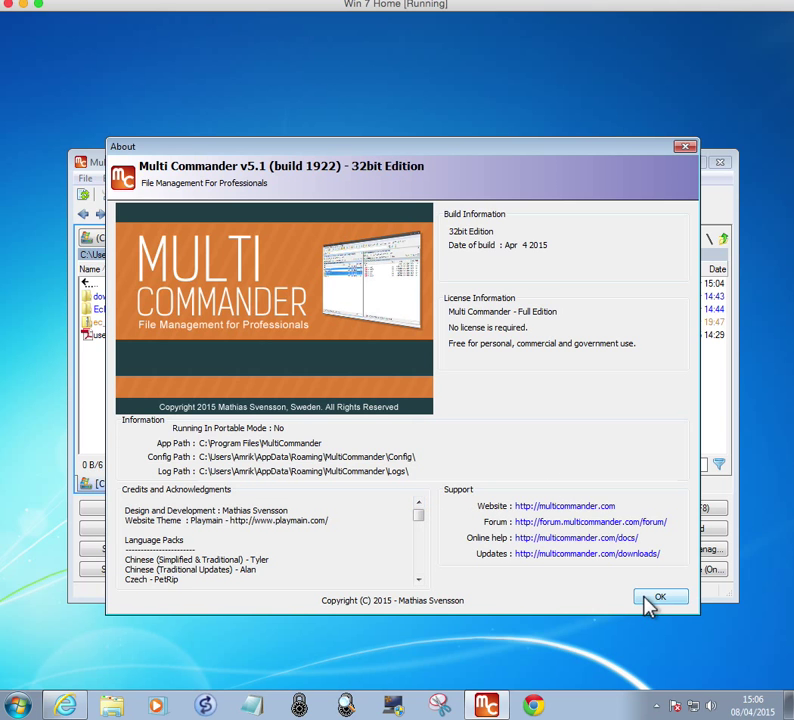
pyautogui.click(660, 596)
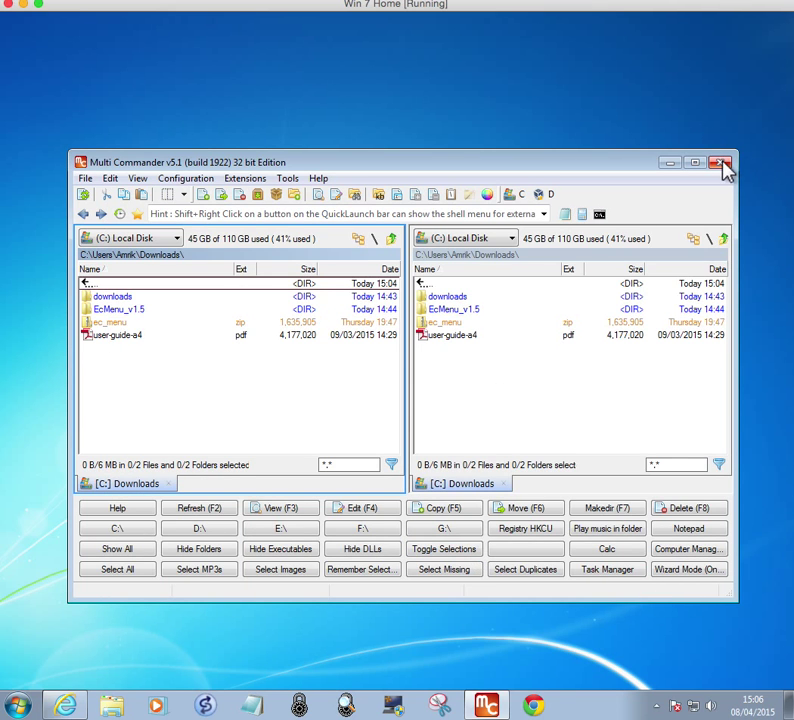
pyautogui.click(720, 162)
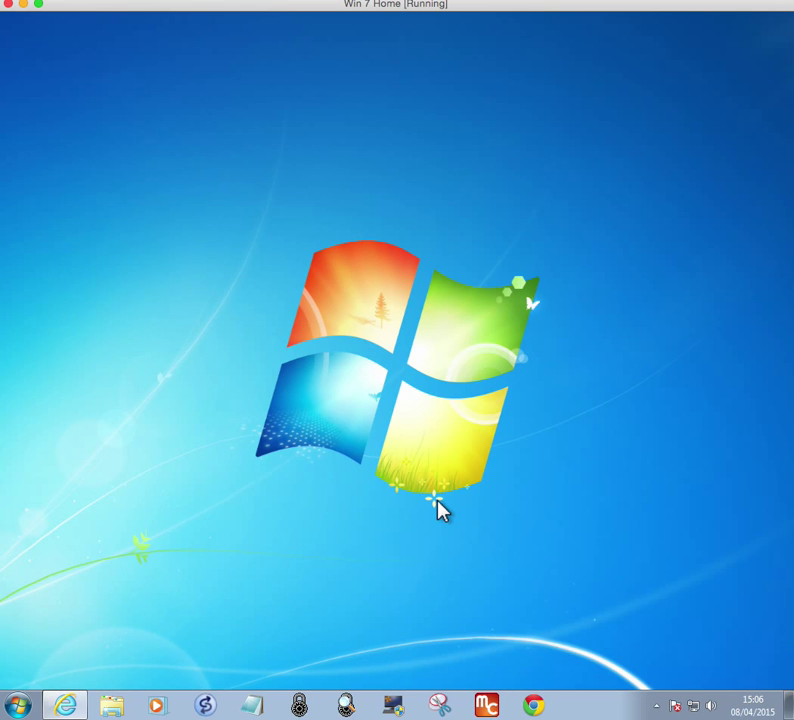
pyautogui.moveTo(440, 510)
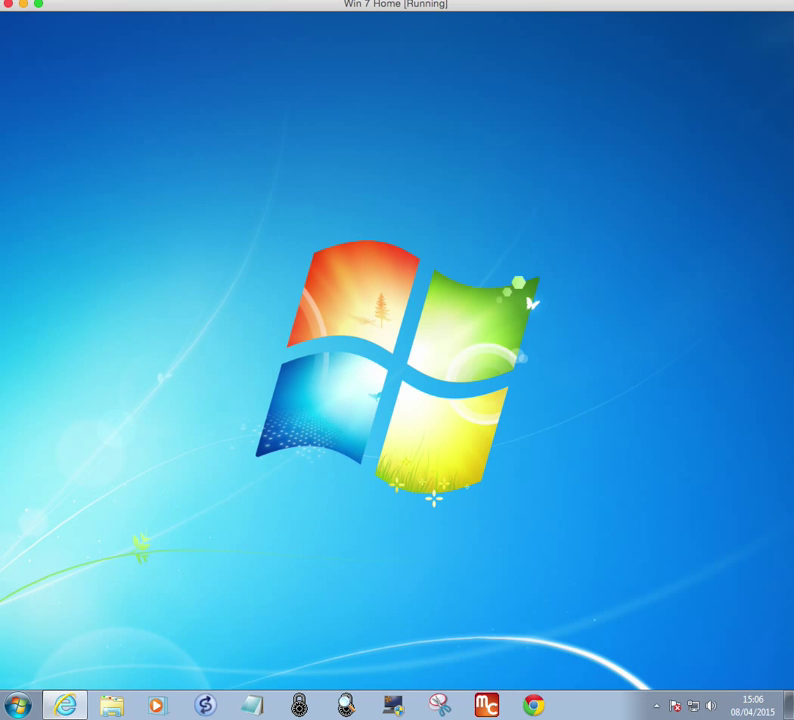